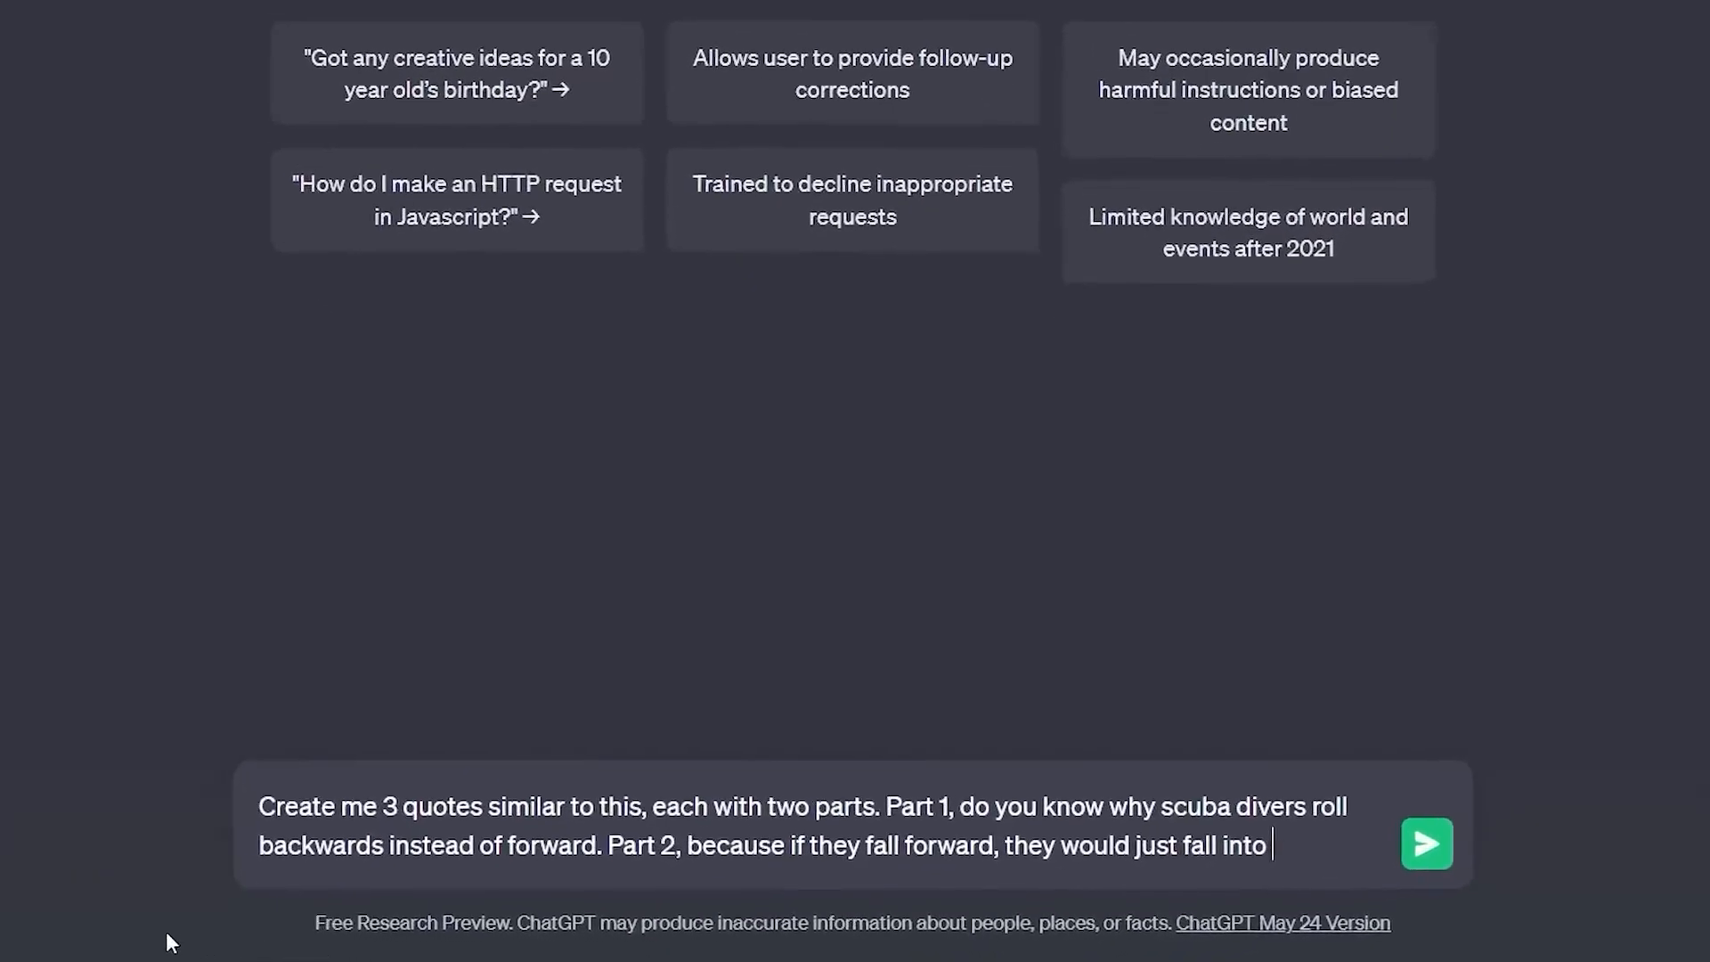
Send ChatGPT the request for three two-part quotes like the scuba divers one.
{"action": "left_click", "coordinate": [1428, 844]}
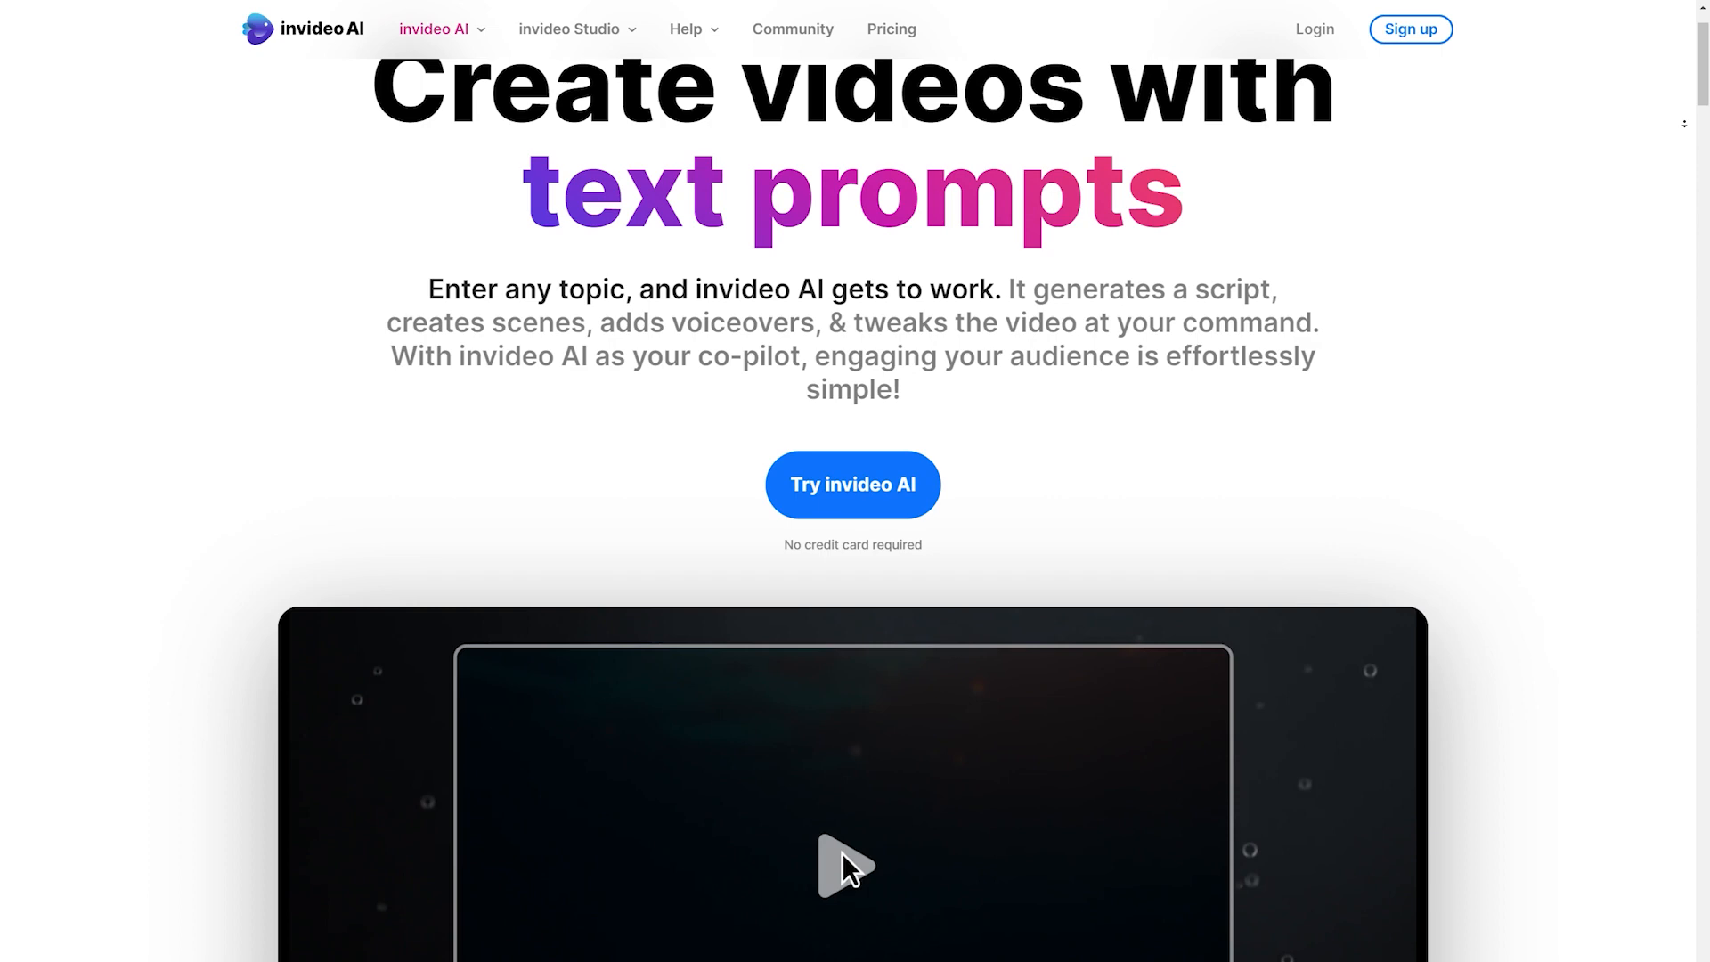
Scroll down the invideo AI landing page toward the sign-in options.
{"action": "scroll", "scroll_direction": "down", "scroll_amount": 3}
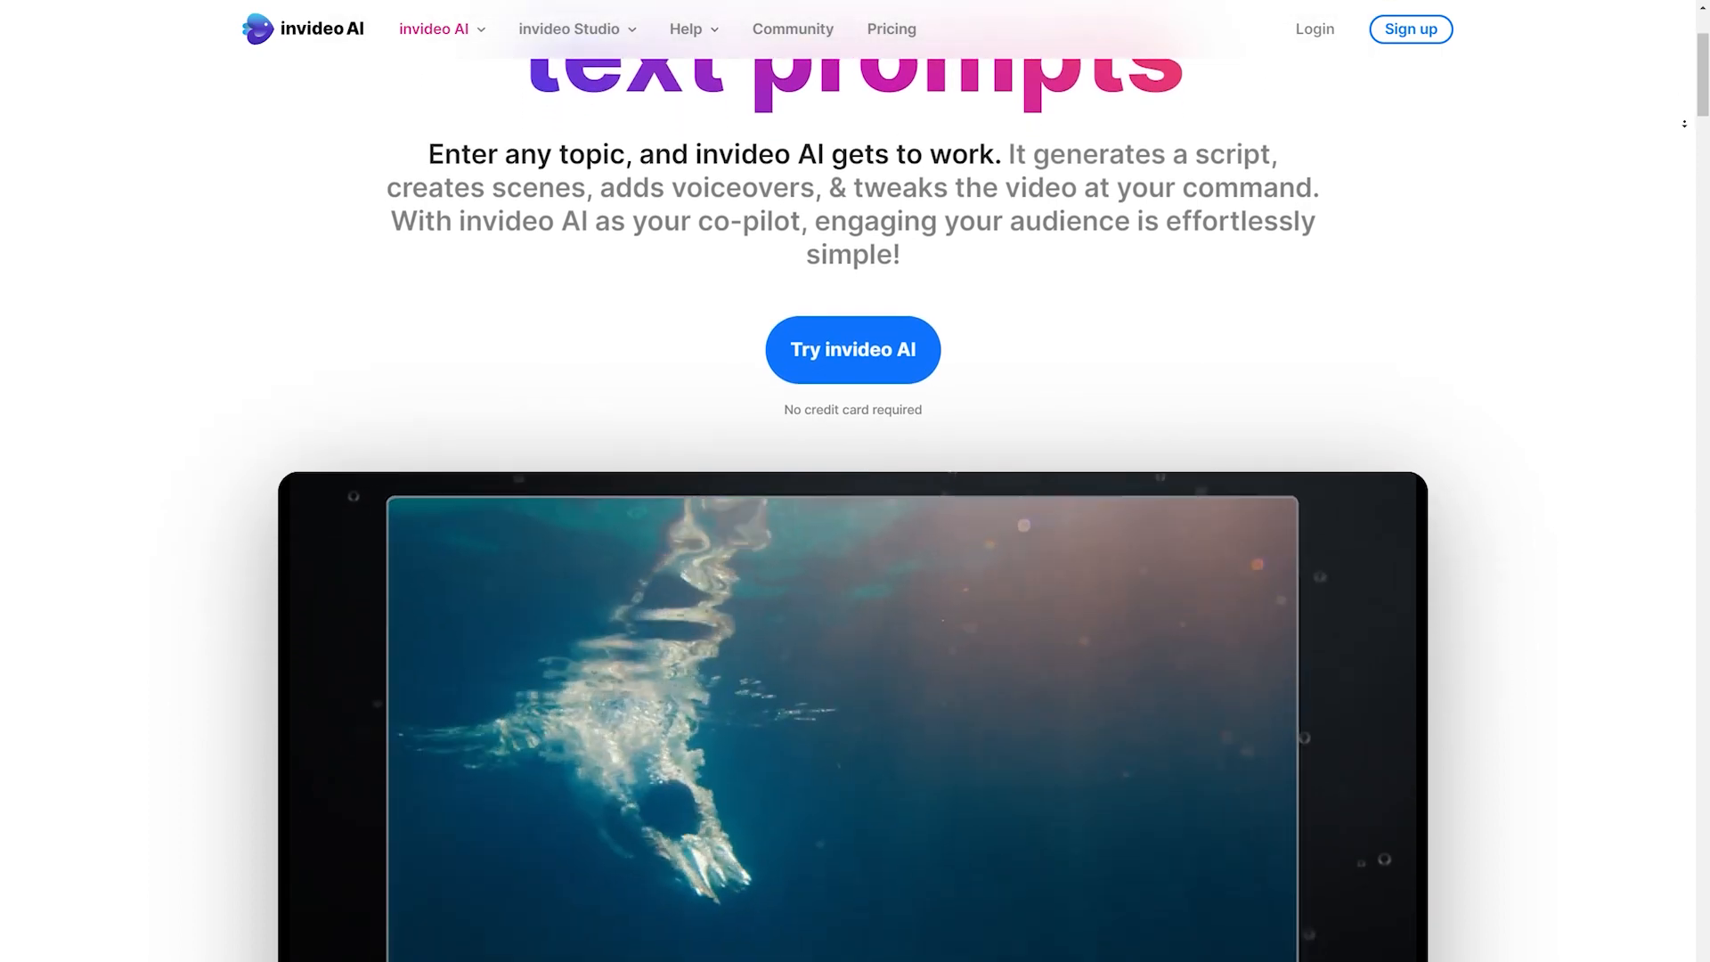
{"action": "scroll", "scroll_direction": "down", "scroll_amount": 3}
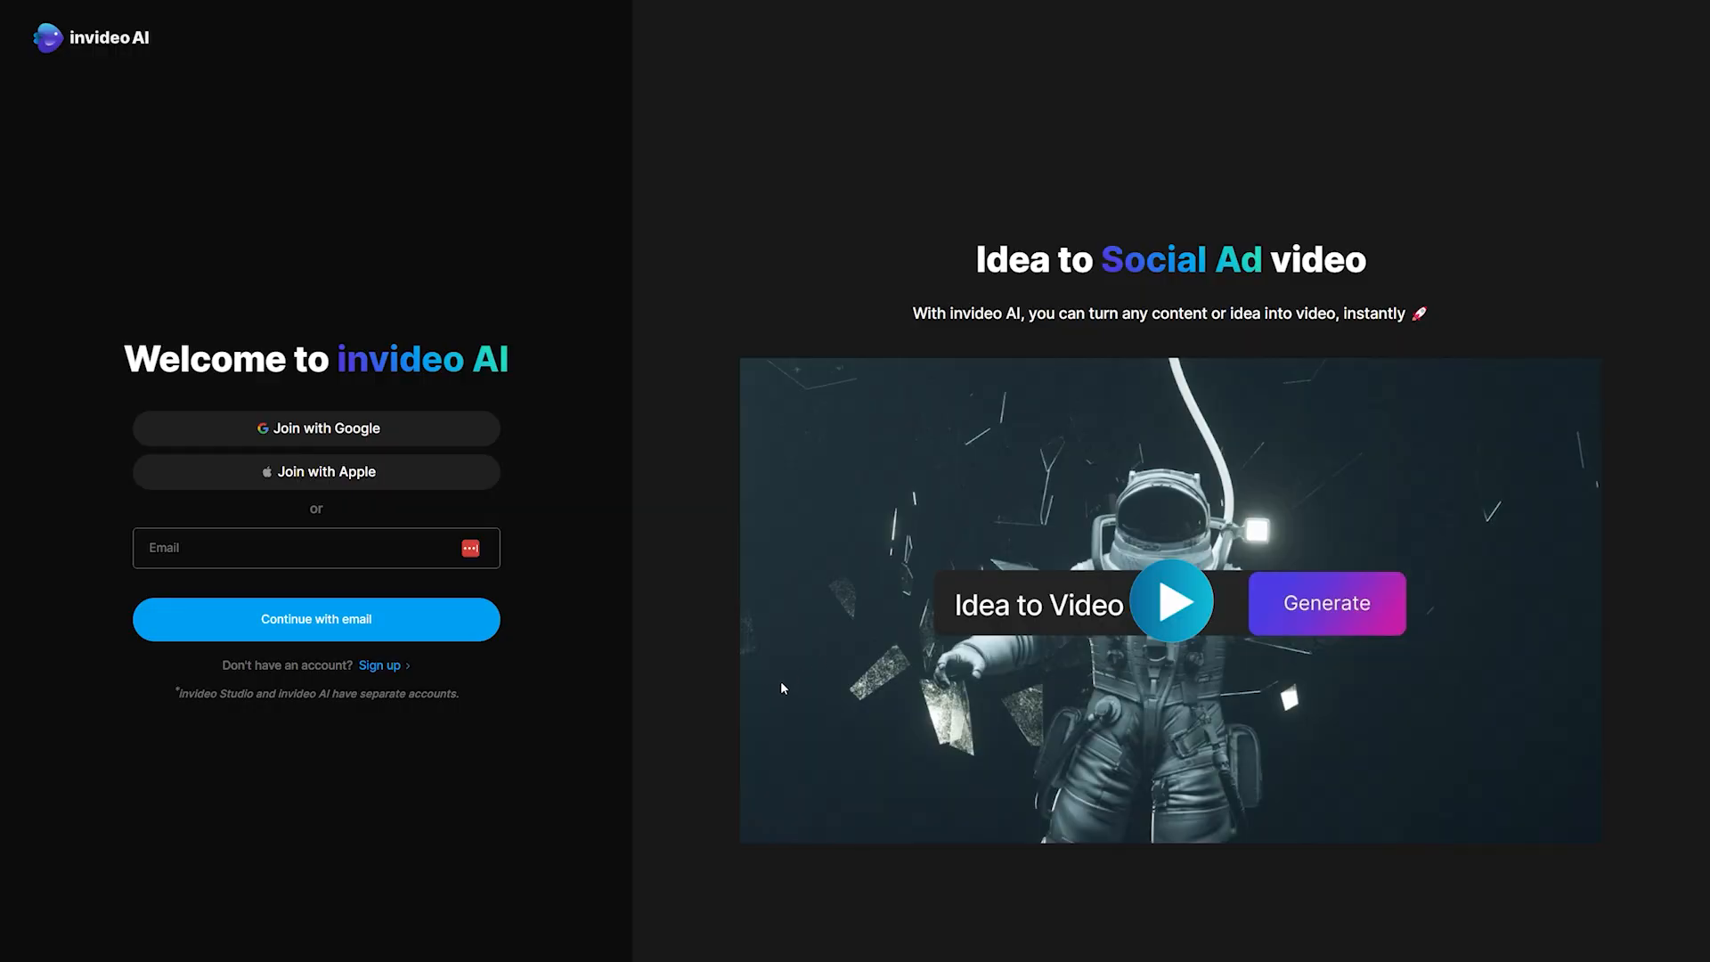
{"action": "mouse_move", "coordinate": [384, 419]}
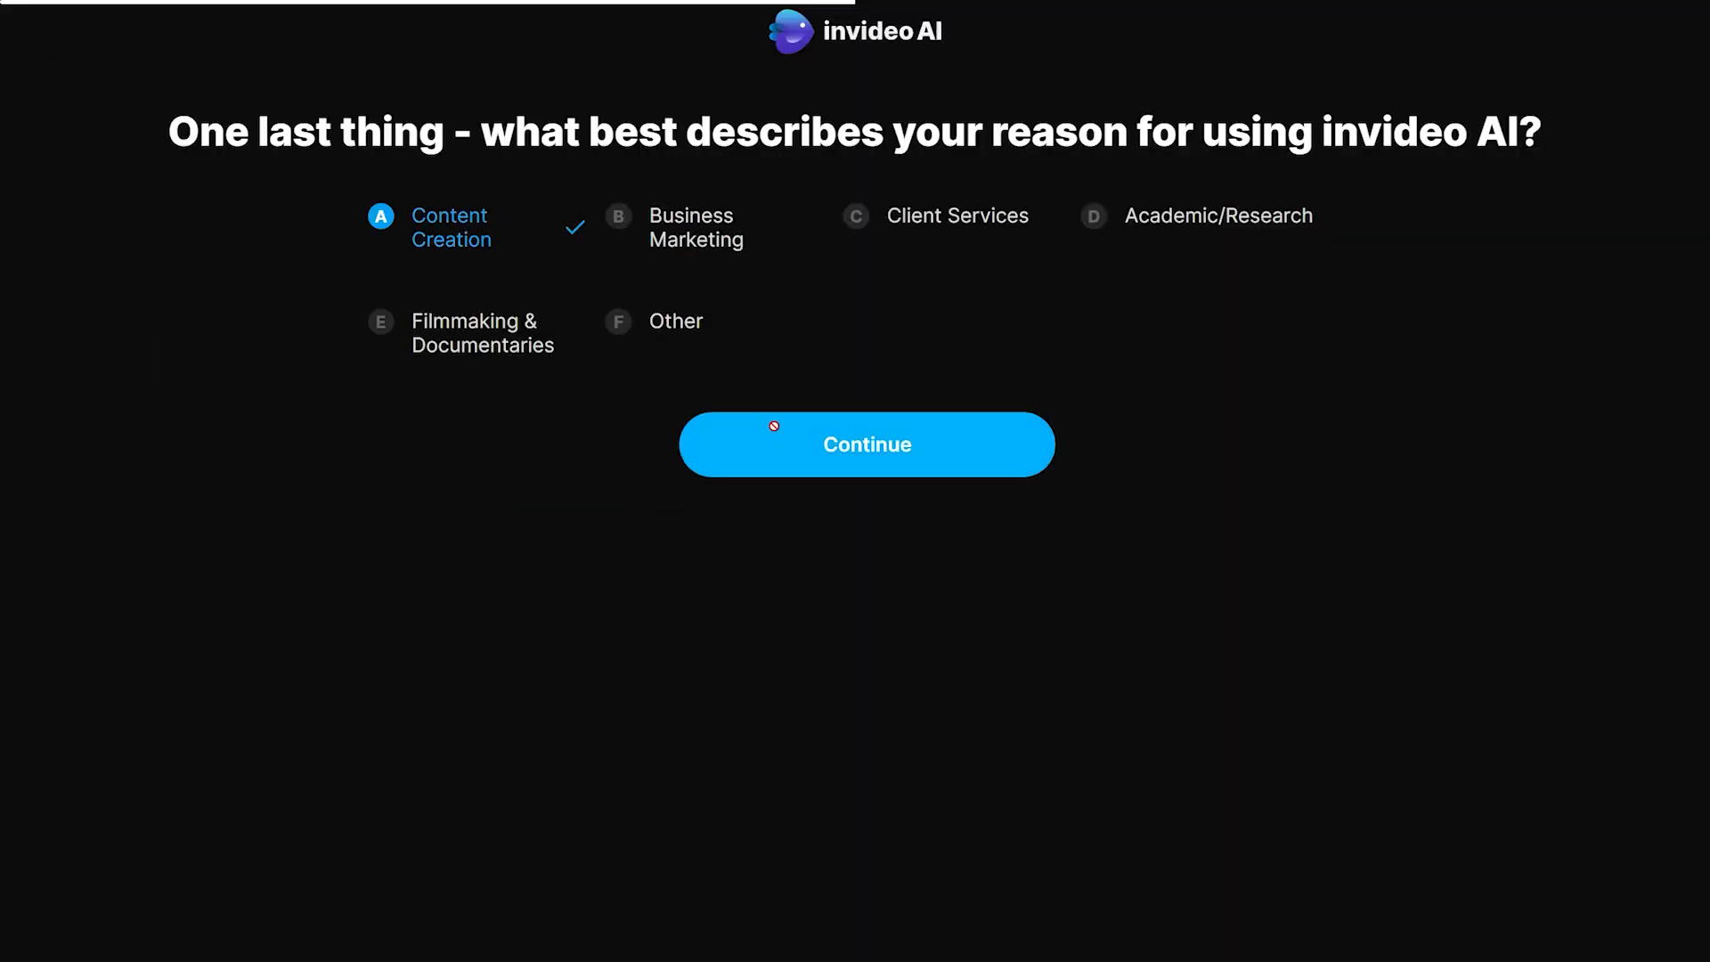
Generate a video from the quote "You must be the change… Well done is better than well said.".
{"action": "left_click", "coordinate": [867, 445]}
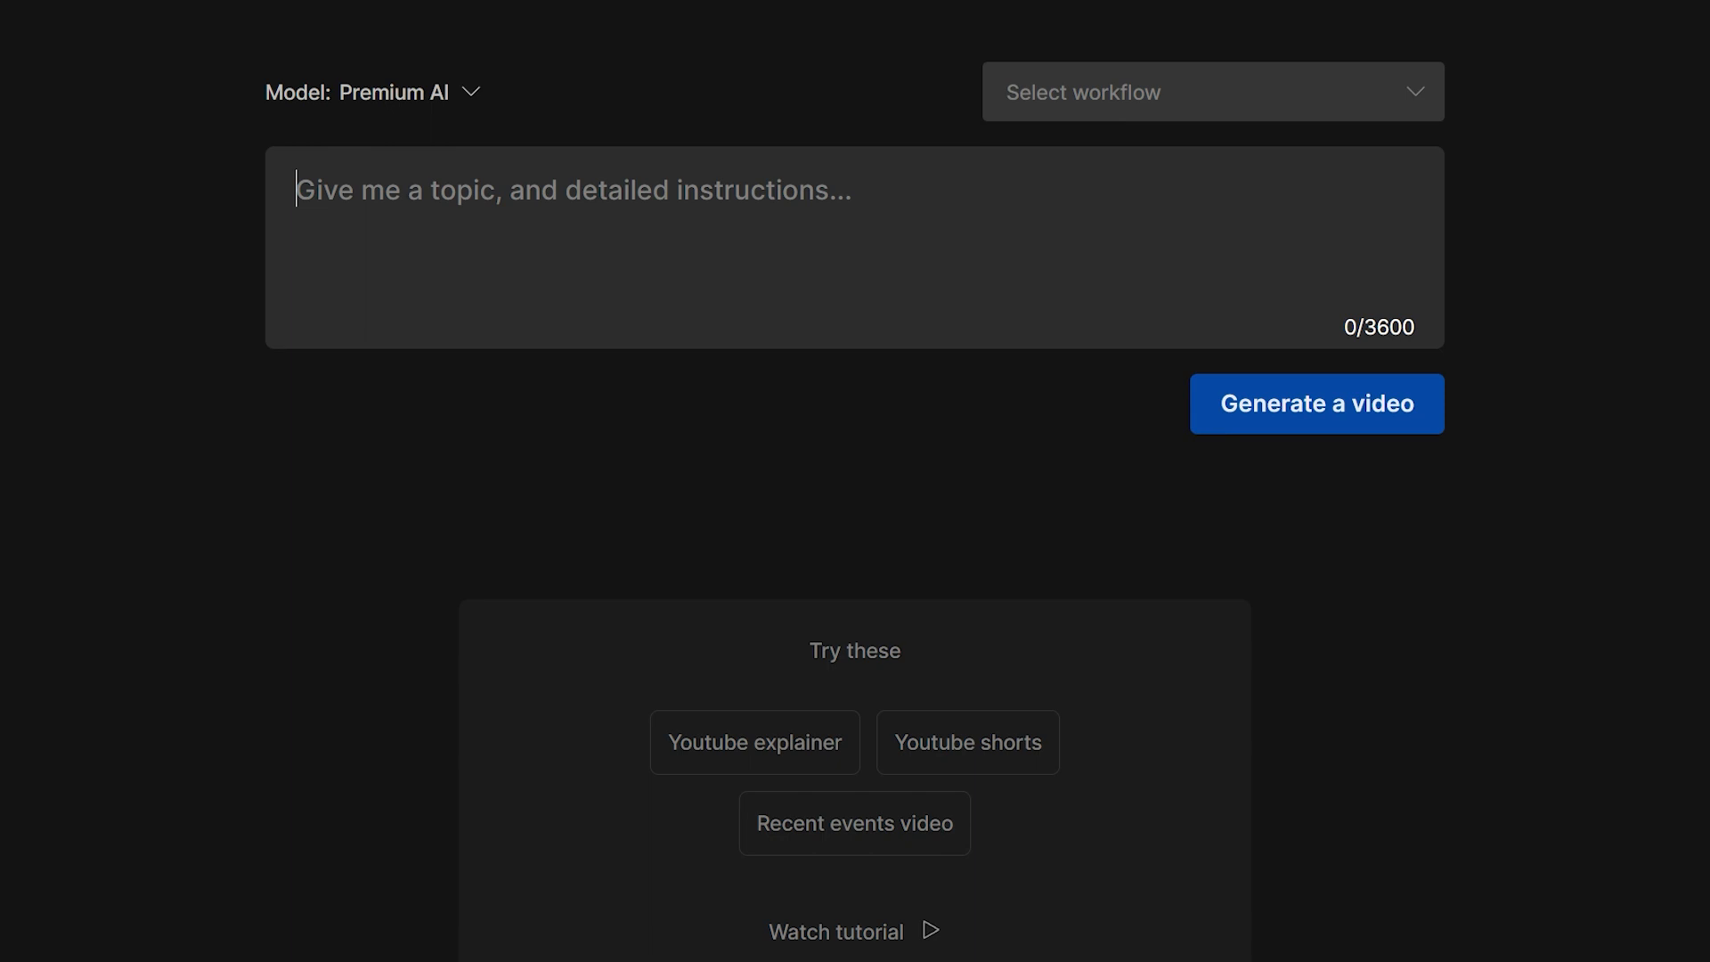
{"action": "type", "text": "create a video about this quo"}
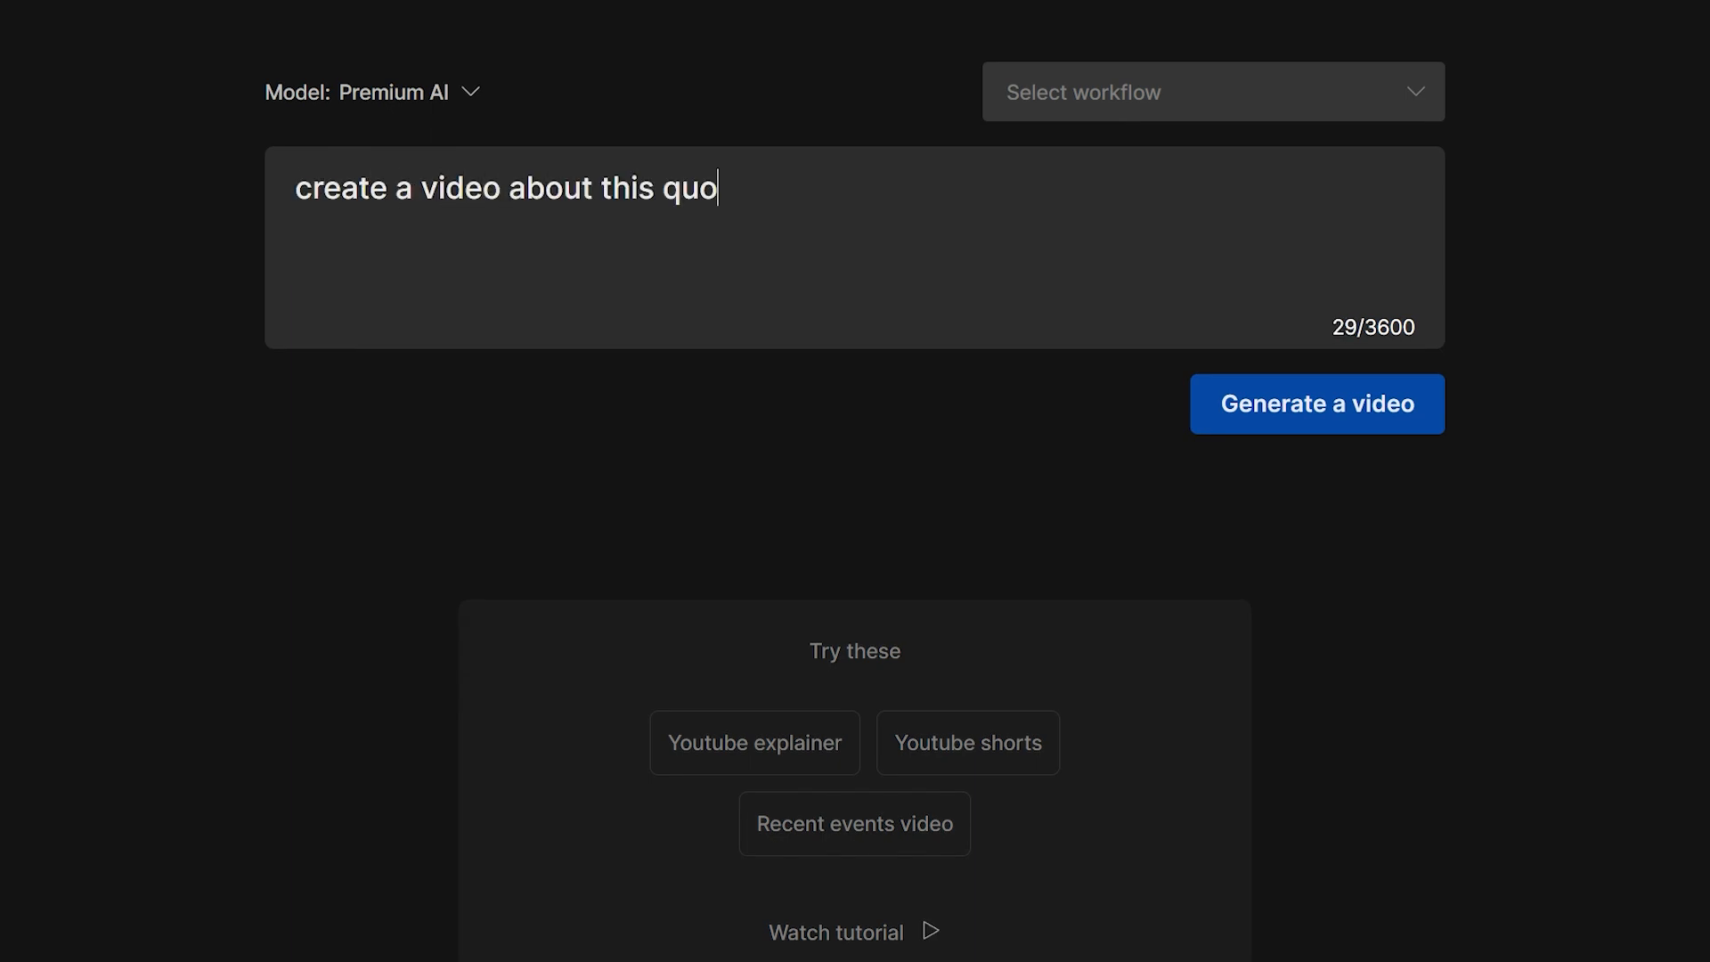
{"action": "type", "text": "te \"You must be the change"}
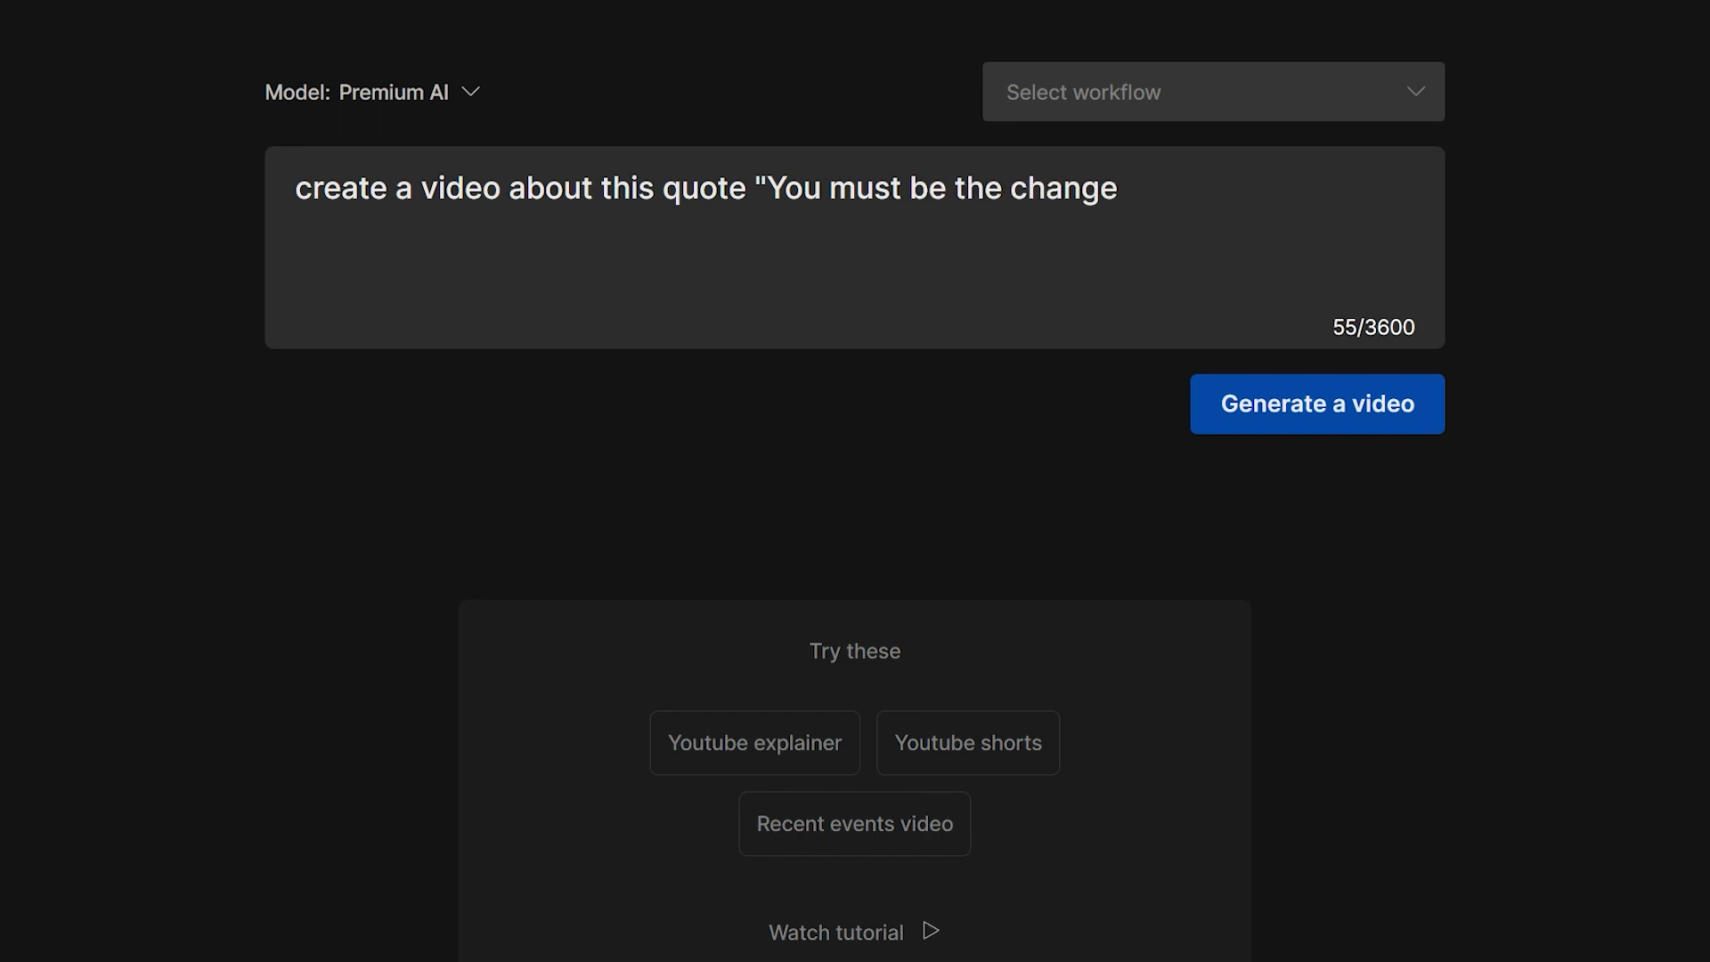
{"action": "type", "text": "you wish to see in the world. Well do"}
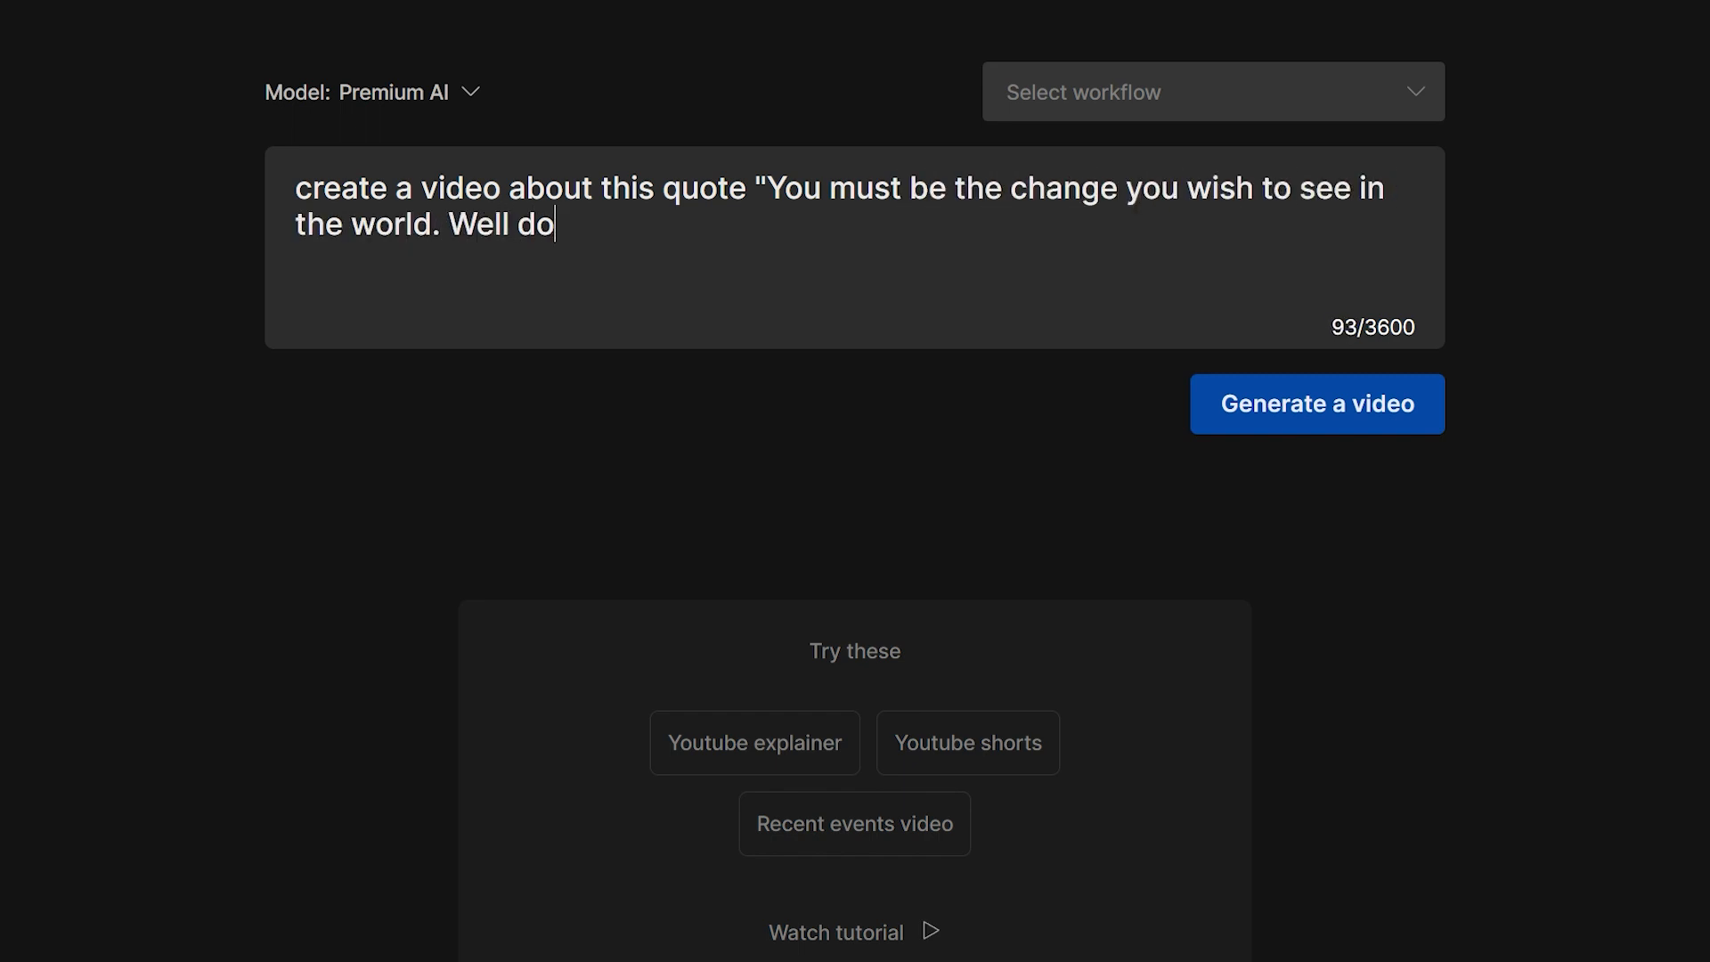
{"action": "type", "text": "ne is better than well said.\""}
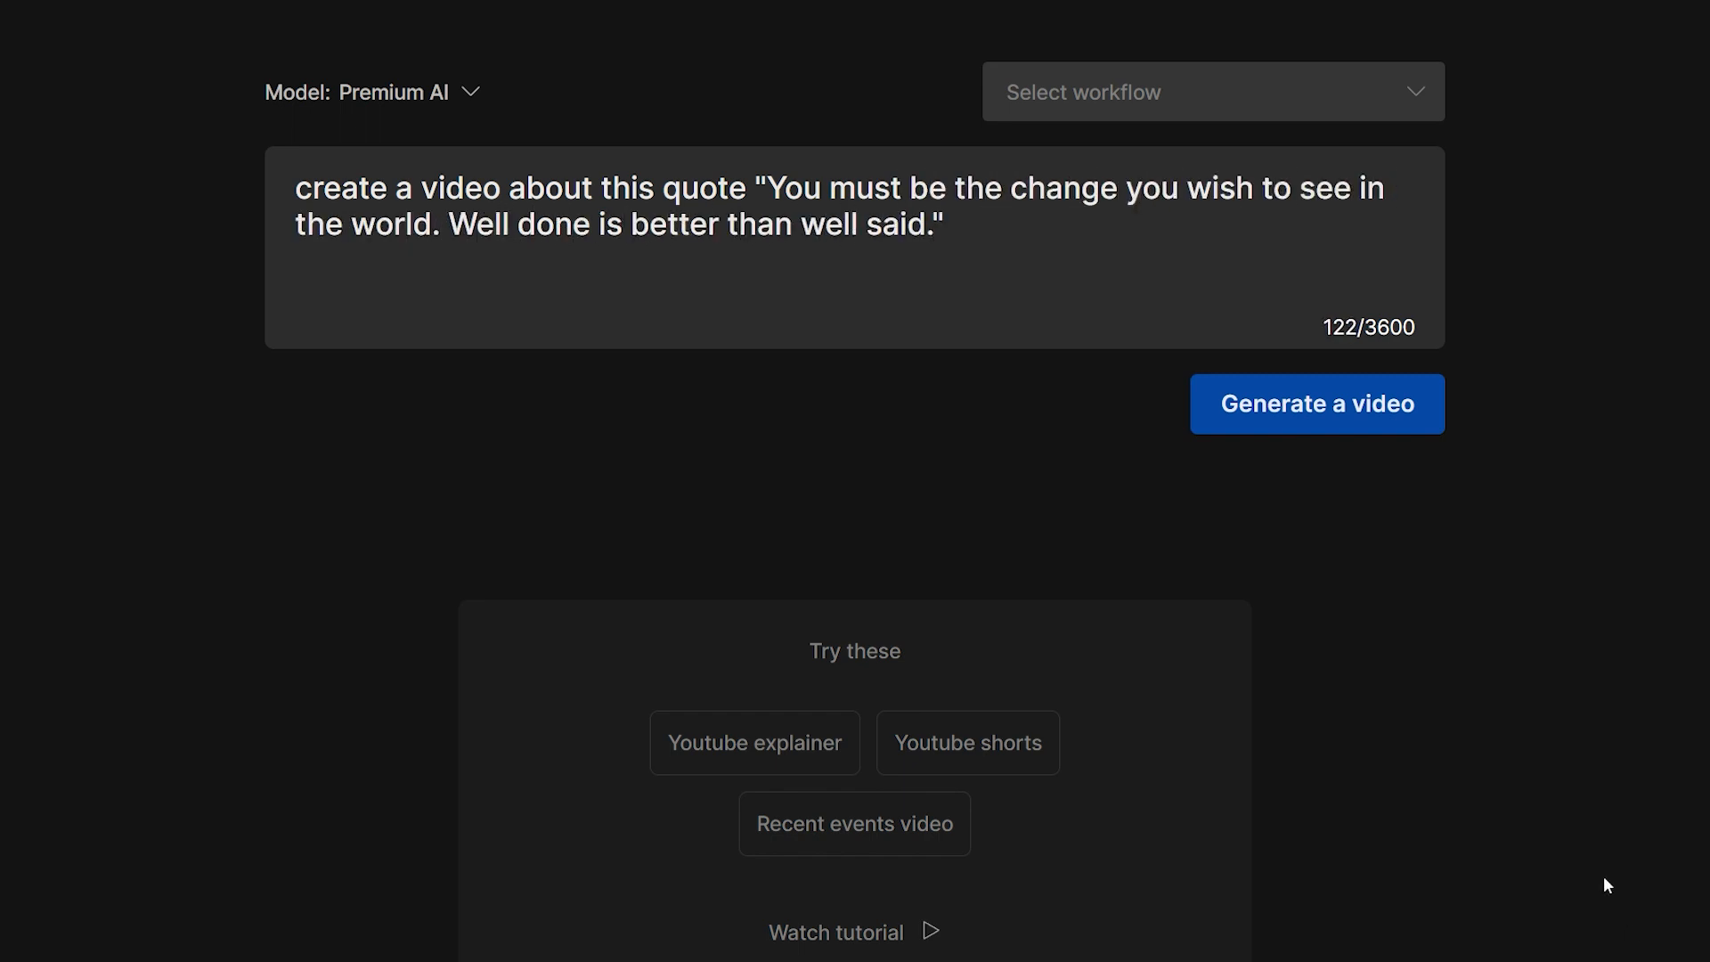
{"action": "left_click", "coordinate": [1317, 403]}
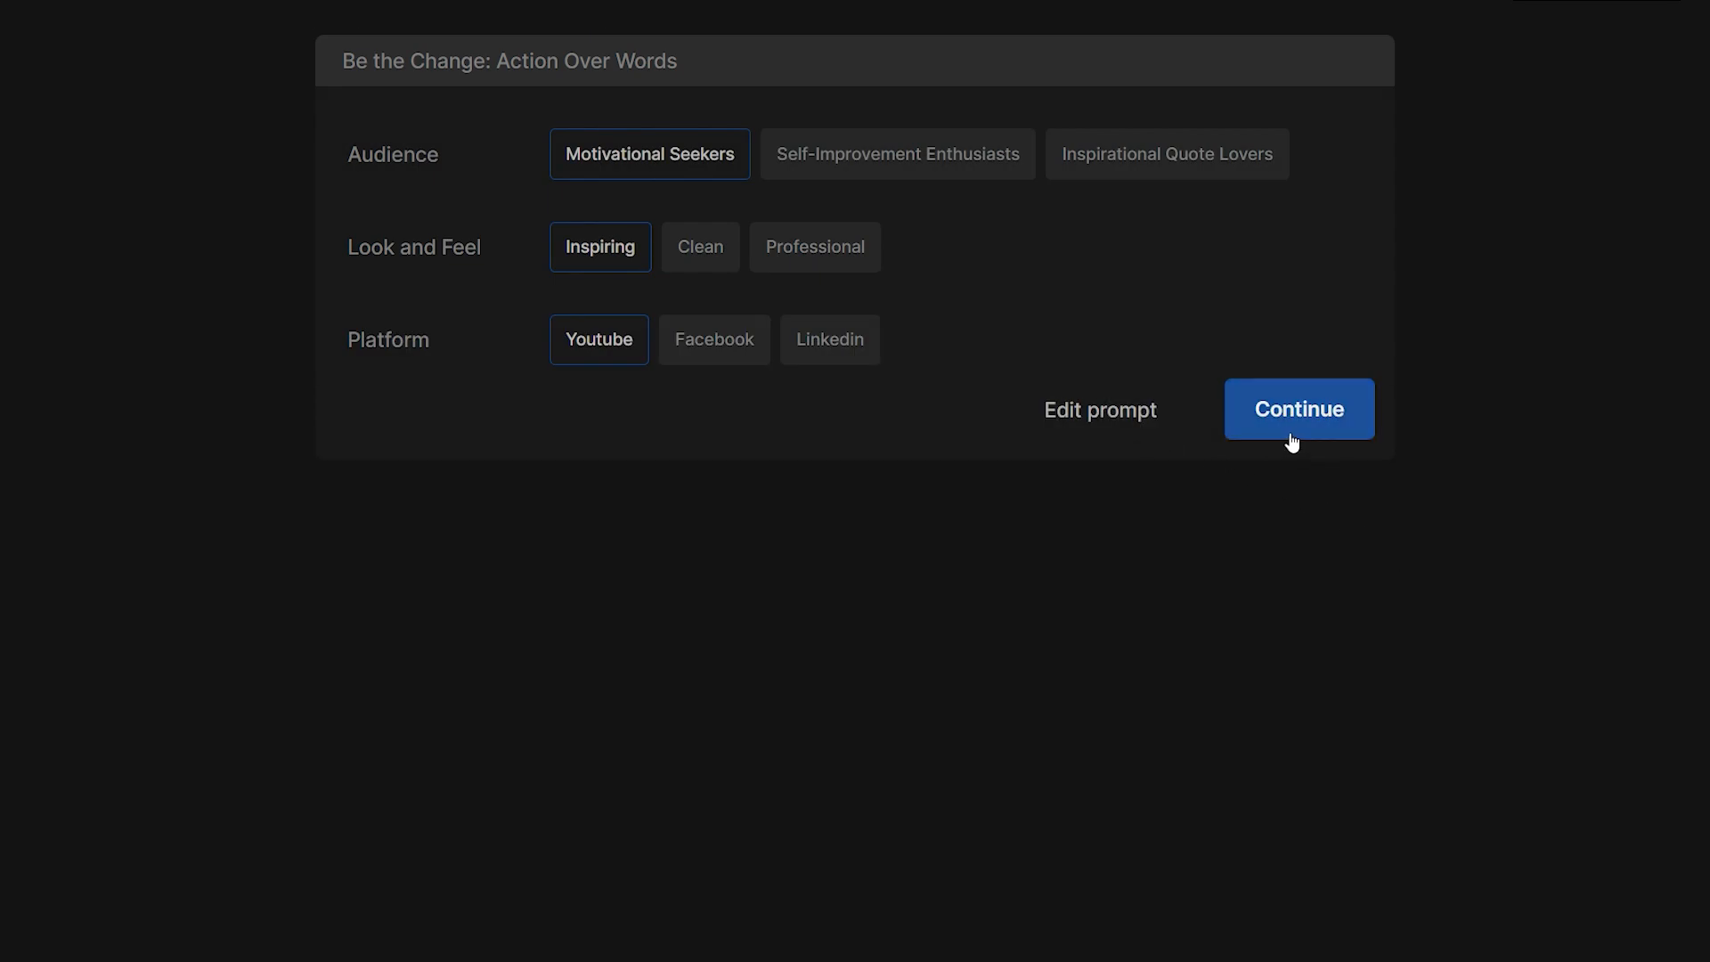
Choose Self-Improvement Enthusiasts as audience and continue with the Clean, YouTube settings.
{"action": "left_click", "coordinate": [1166, 154]}
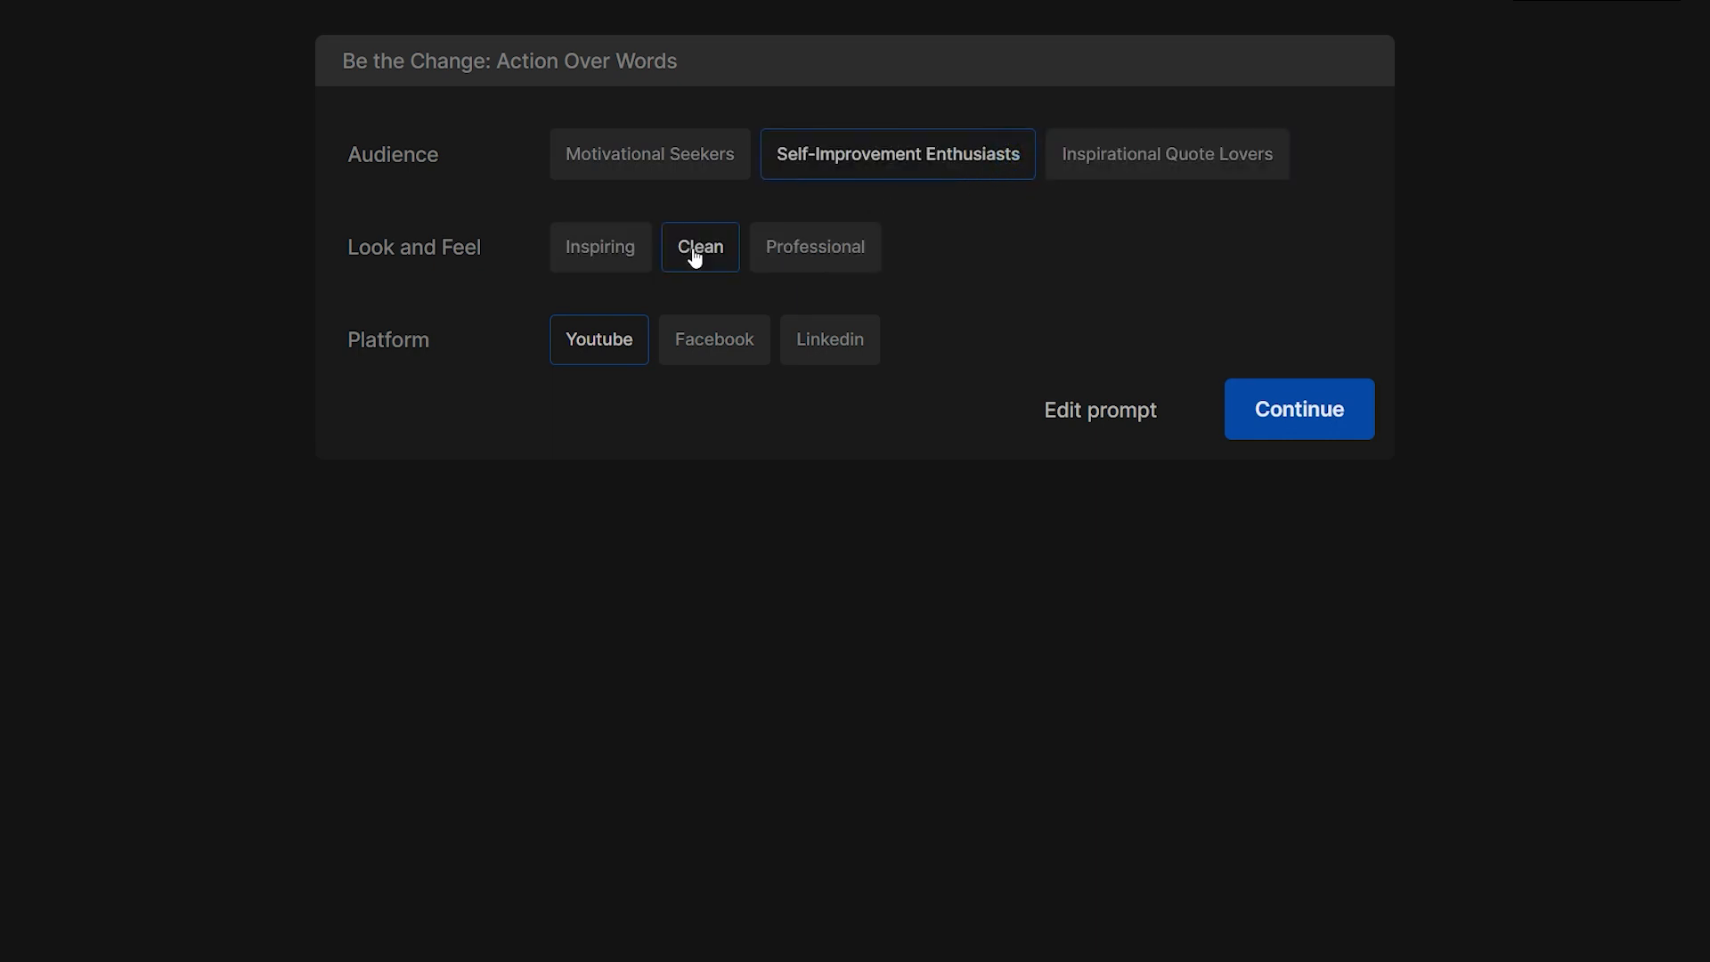
{"action": "mouse_move", "coordinate": [802, 416]}
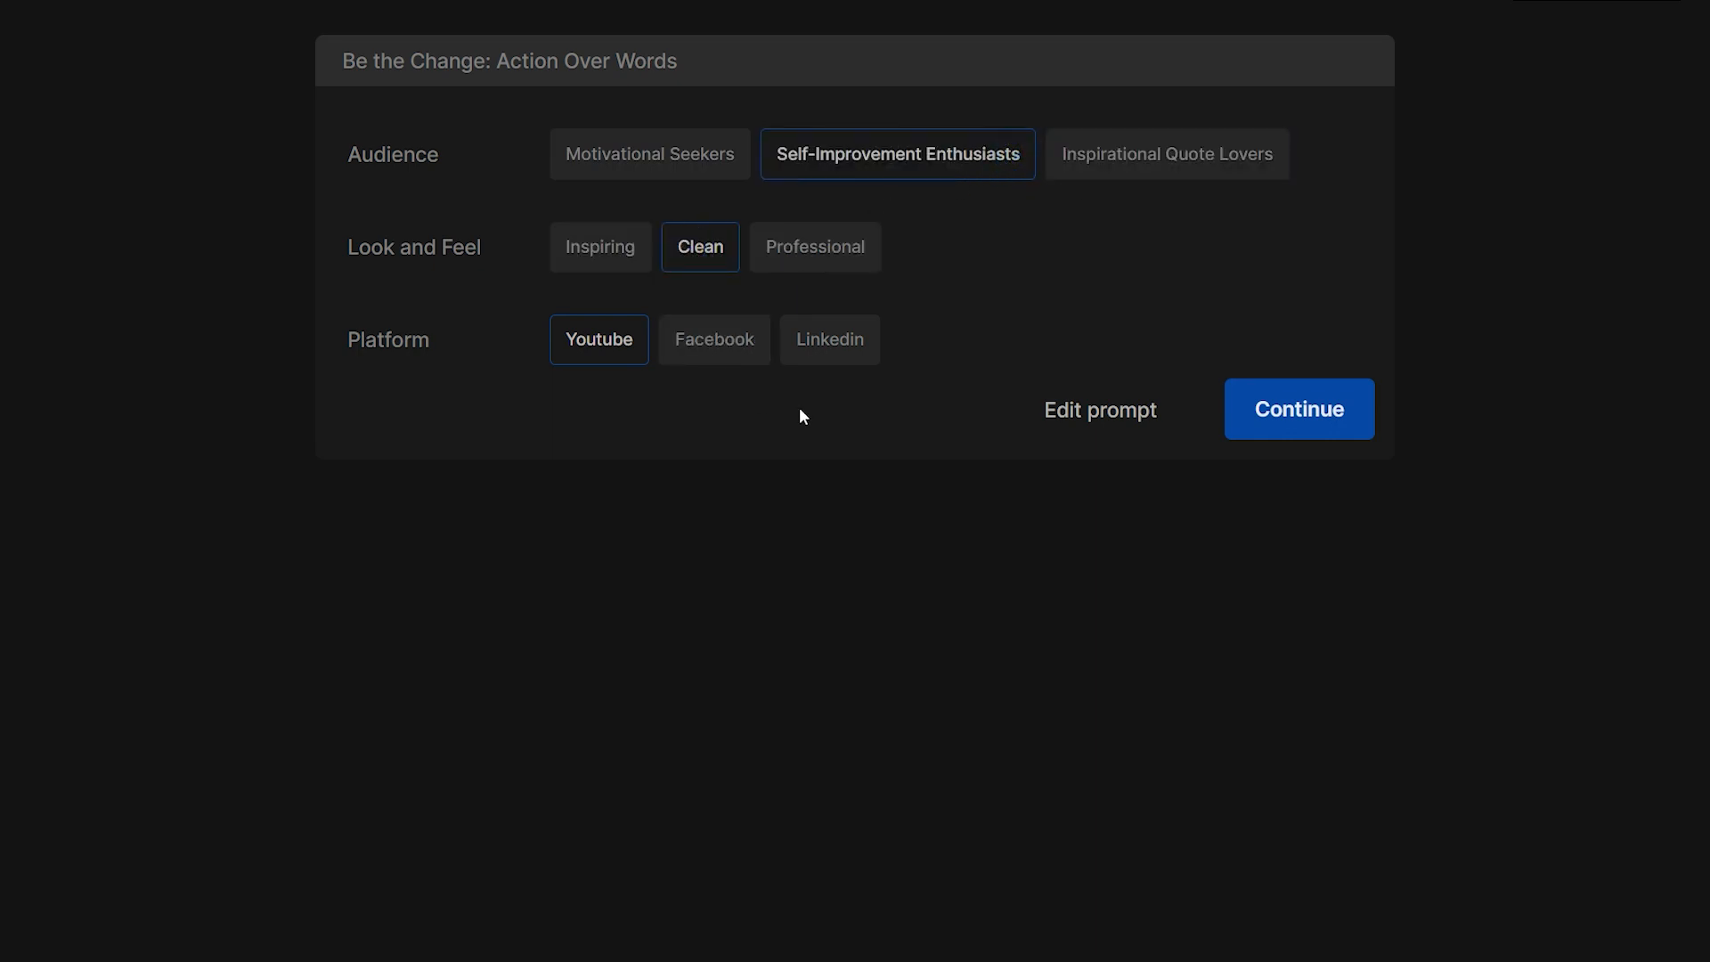
{"action": "left_click", "coordinate": [1299, 409]}
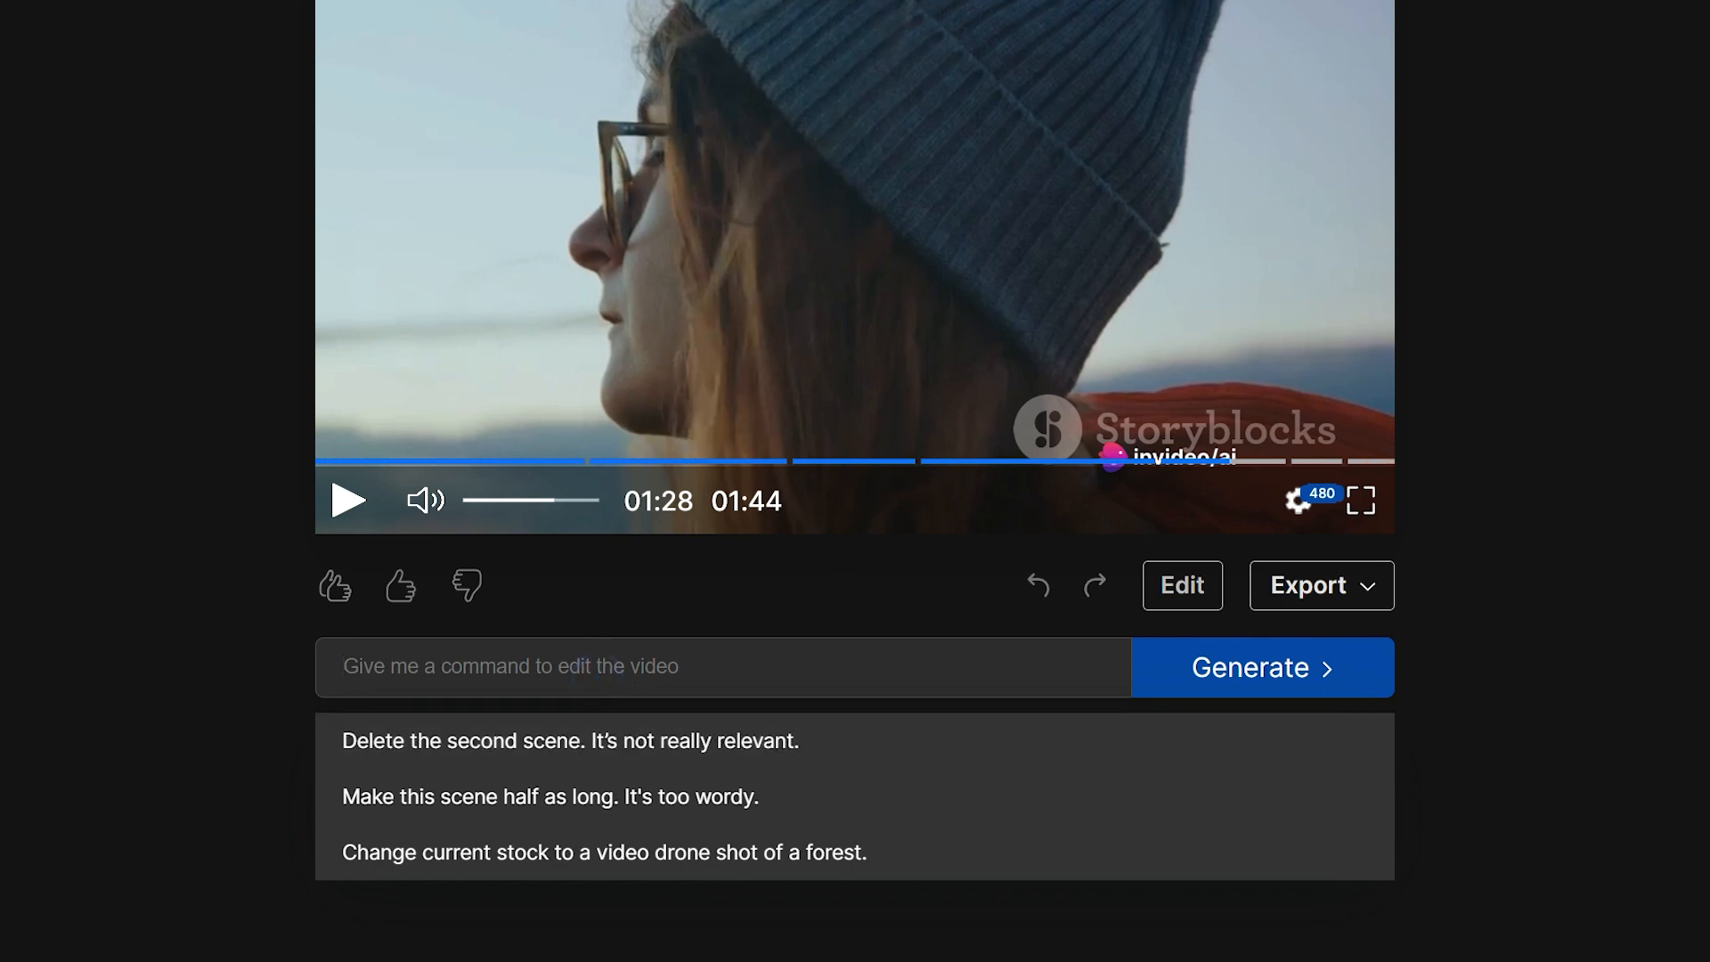
Run "Remove the whole script, and keep the quotes only", then undo the change.
{"action": "type", "text": "Remove the whole script, and keep the quotes only."}
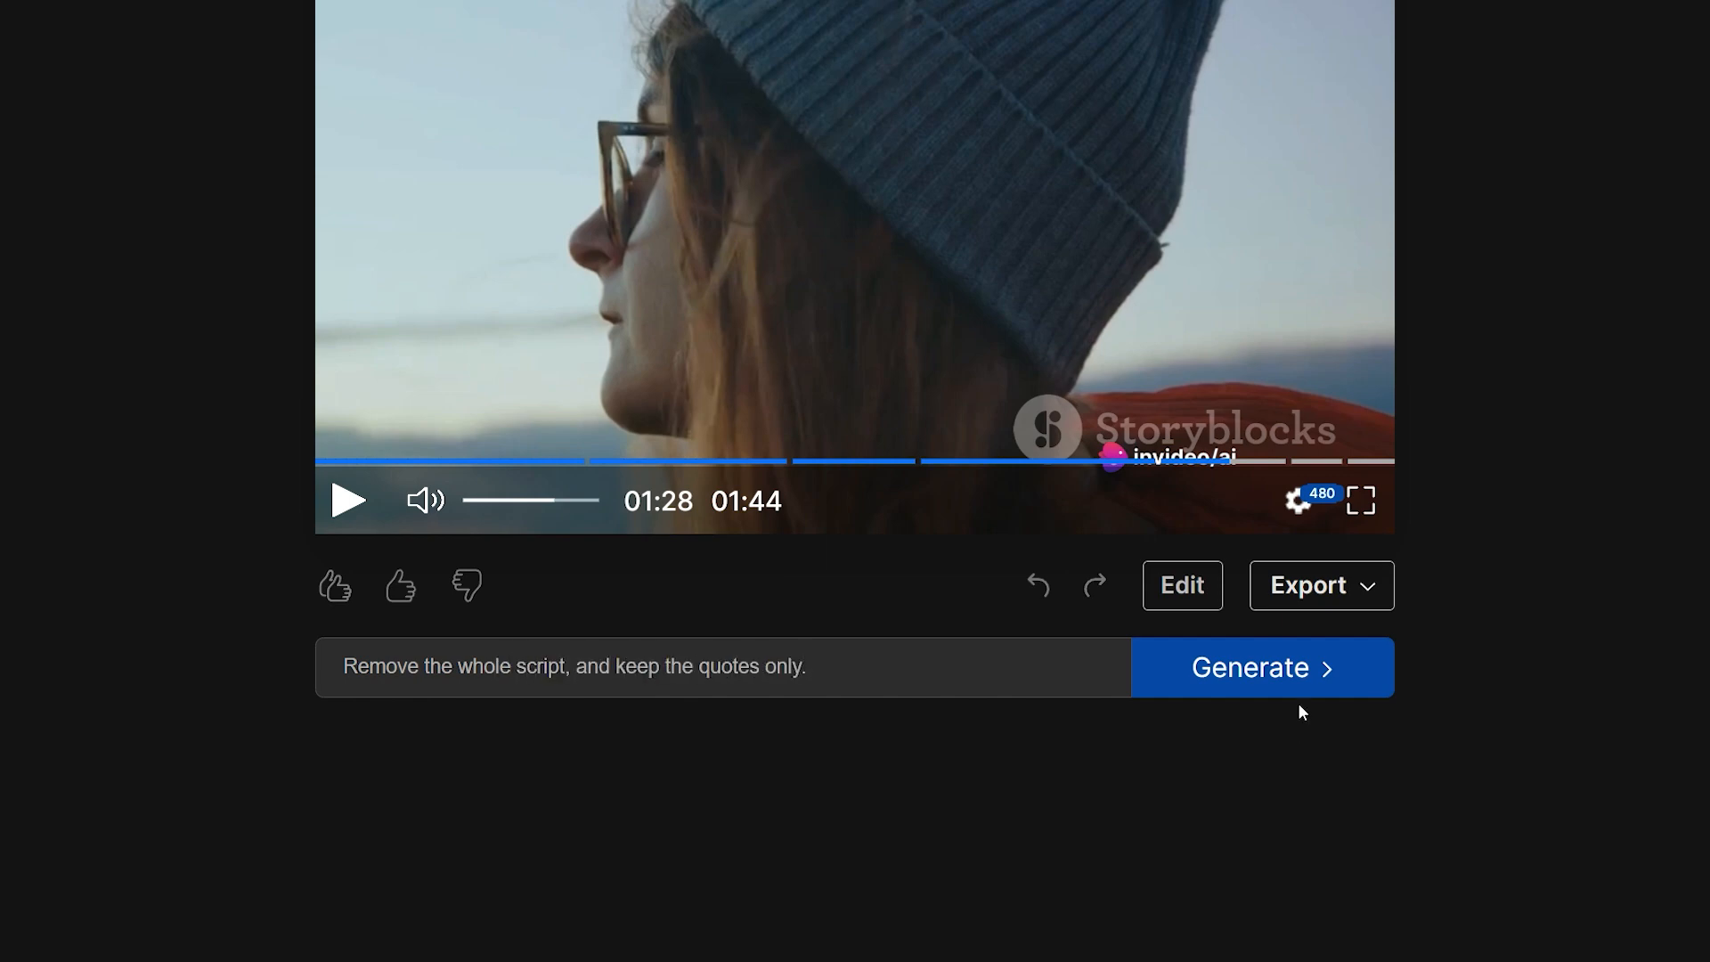
{"action": "left_click", "coordinate": [1261, 667]}
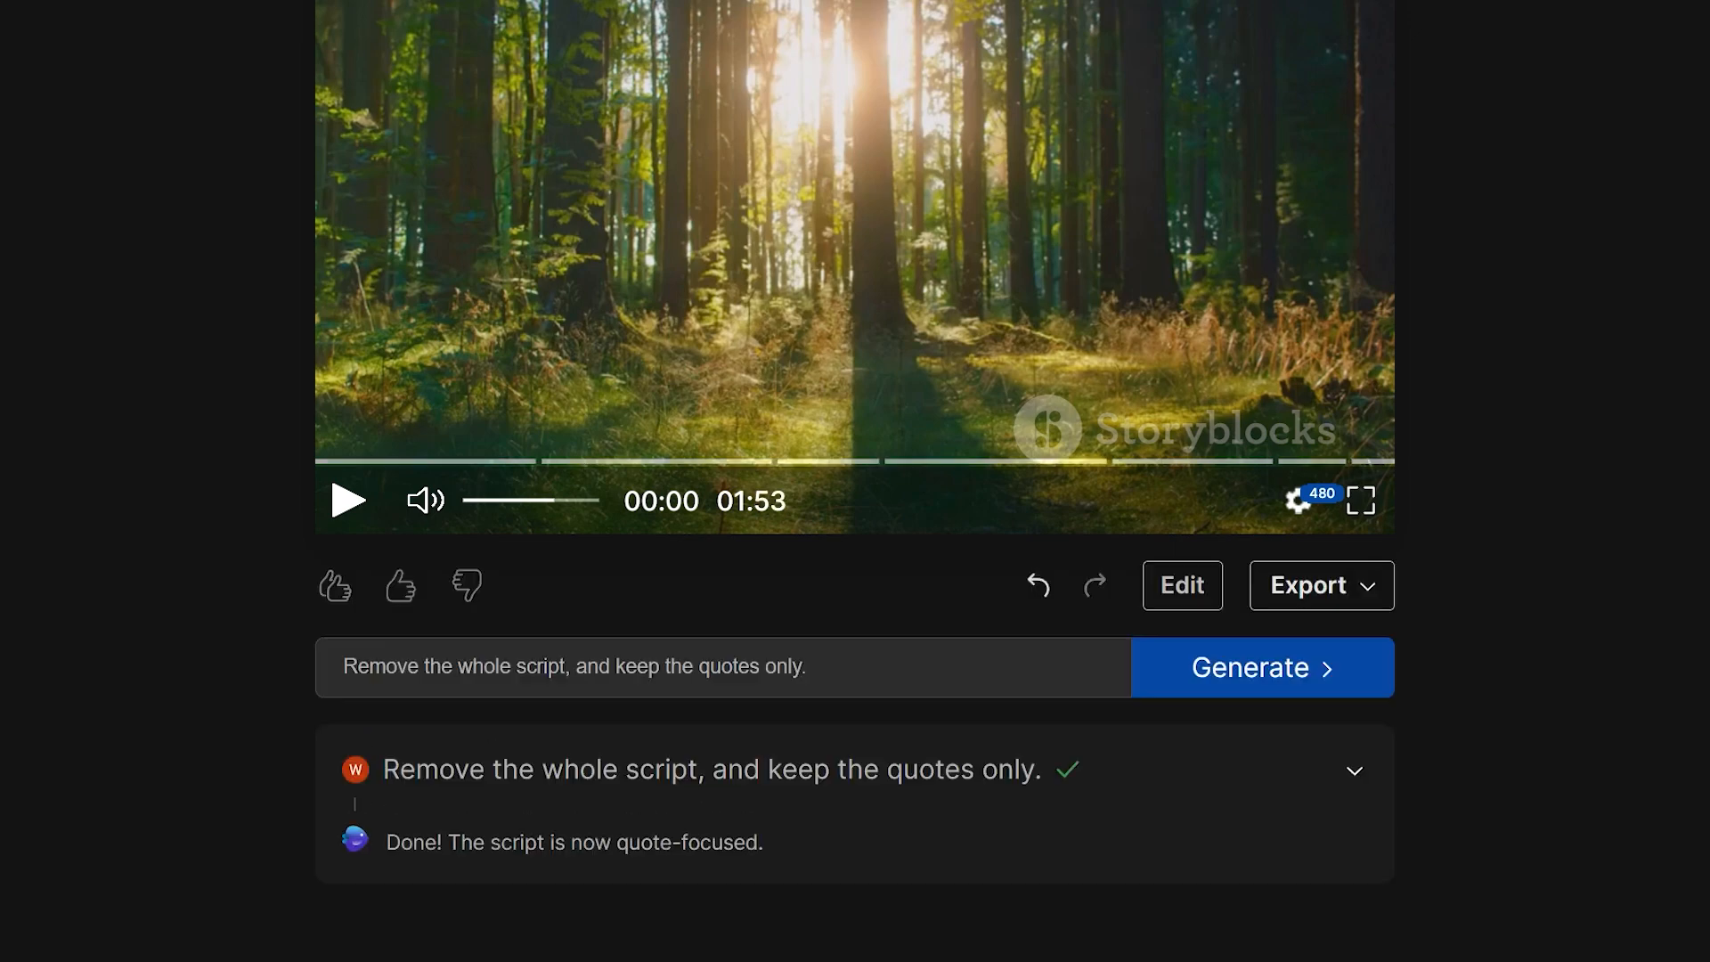
{"action": "mouse_move", "coordinate": [1110, 506]}
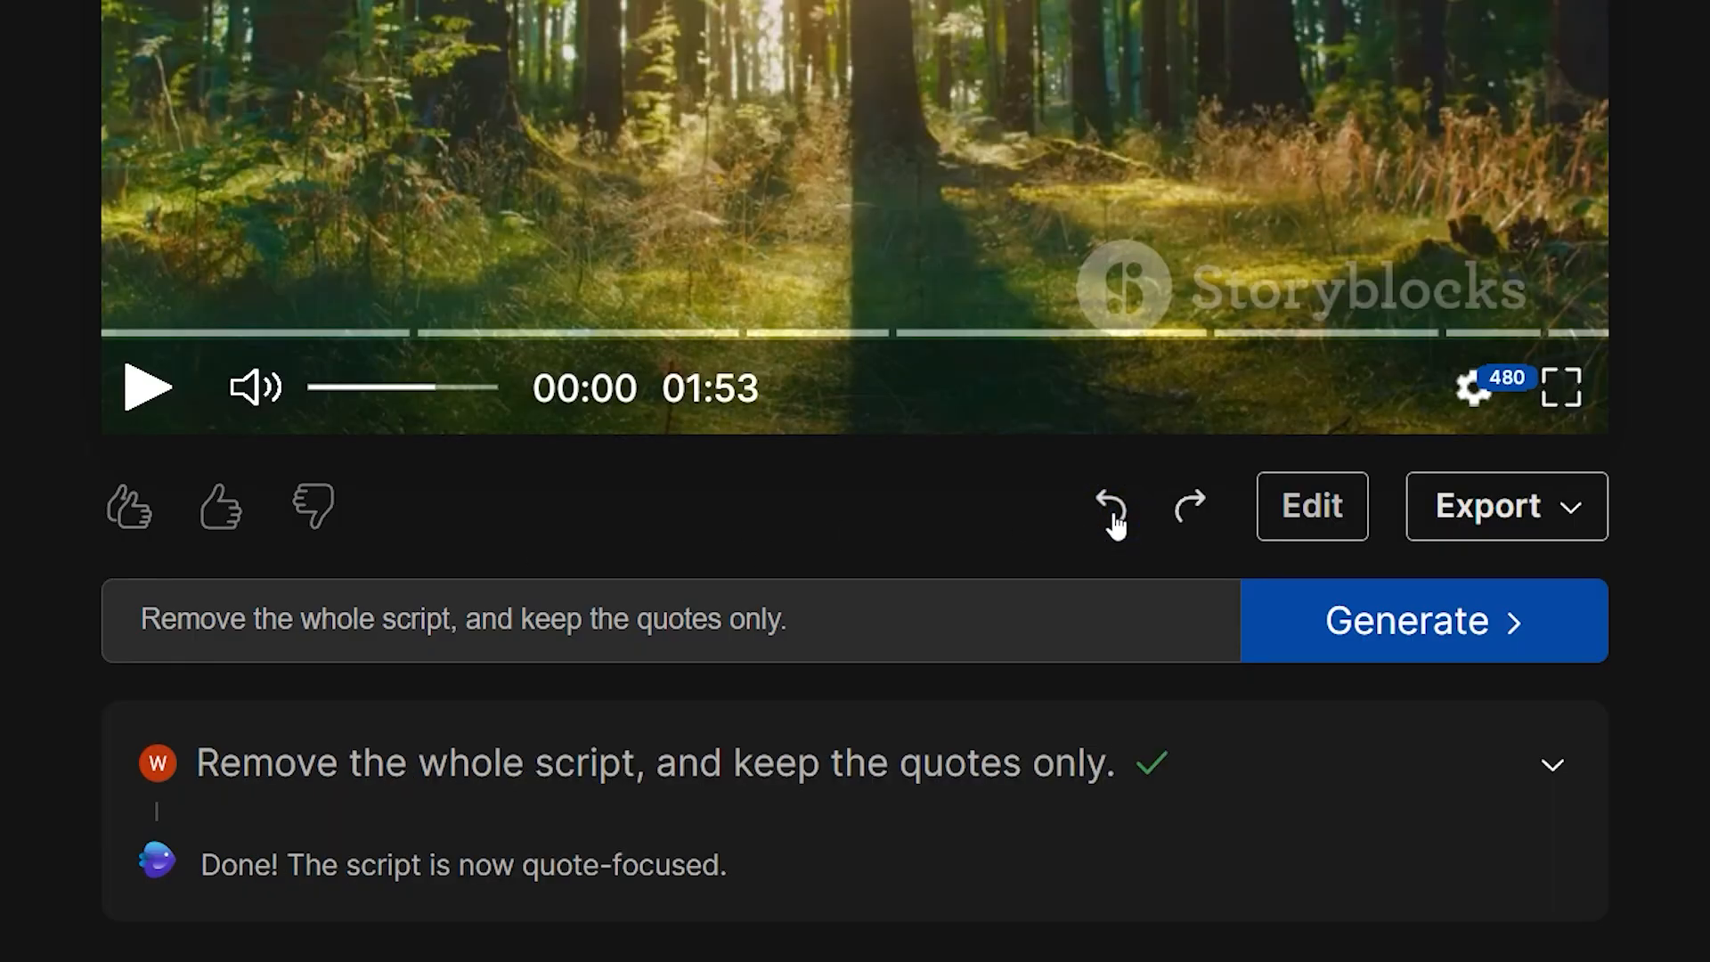
{"action": "left_click", "coordinate": [1507, 506]}
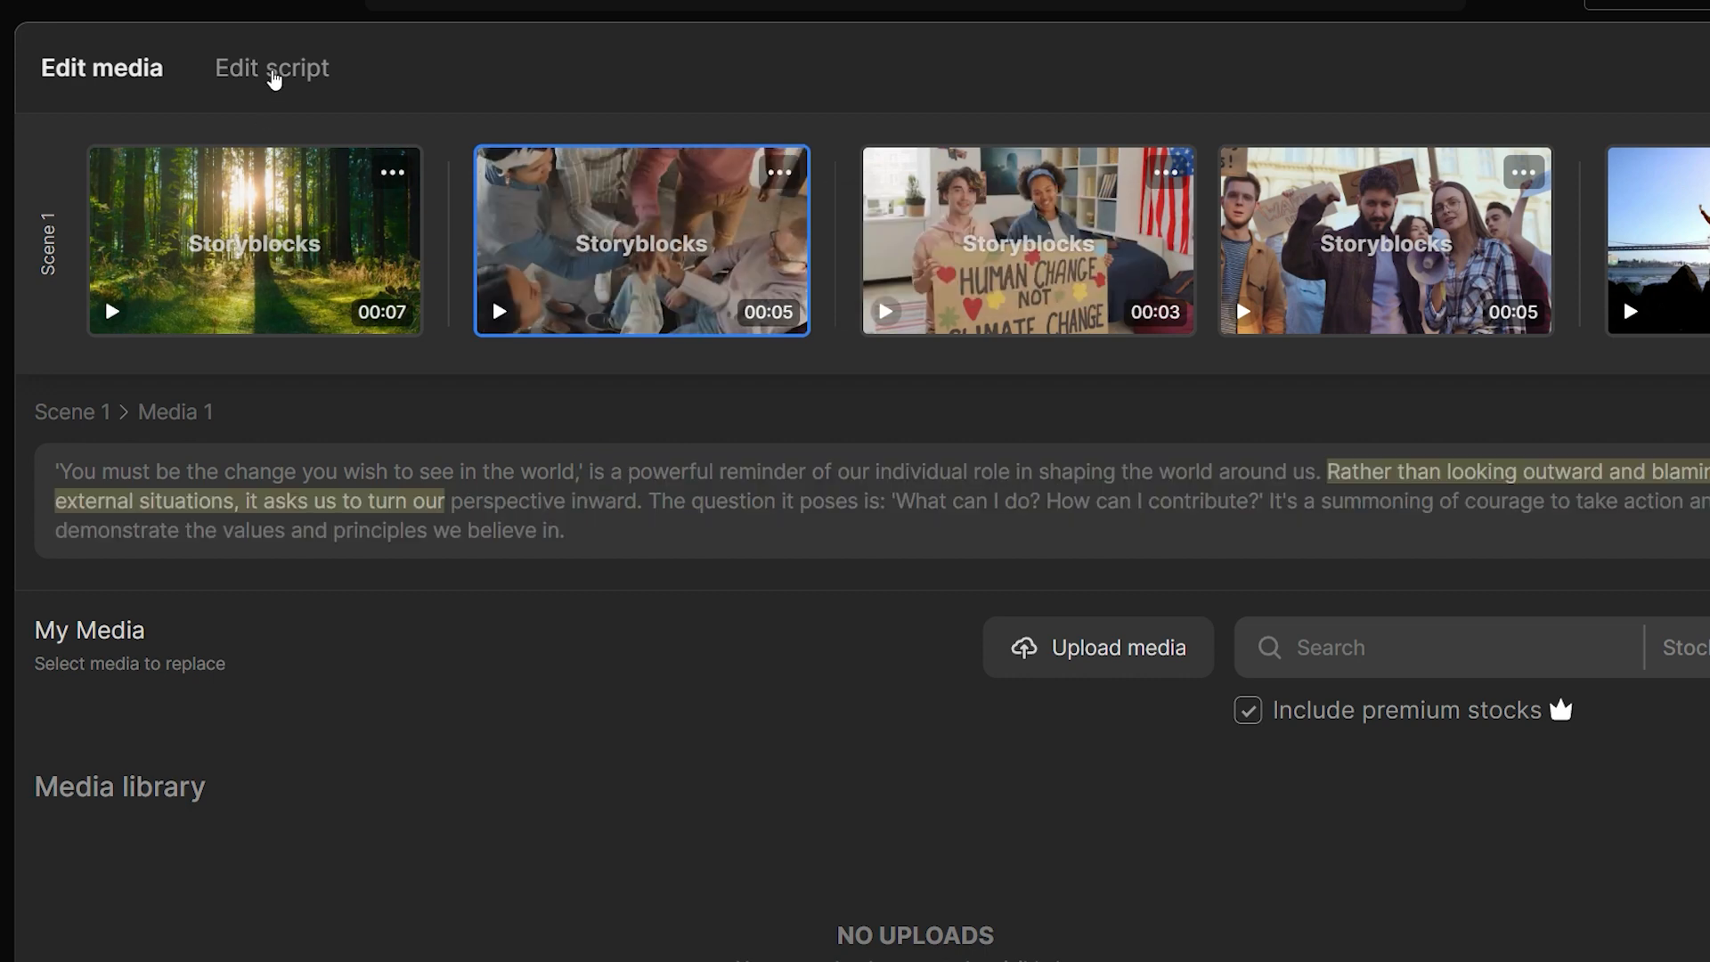
Delete the 'A Powerful Philosophy for Life' and 'The Takeaway' chapters and apply the script.
{"action": "left_click", "coordinate": [272, 68]}
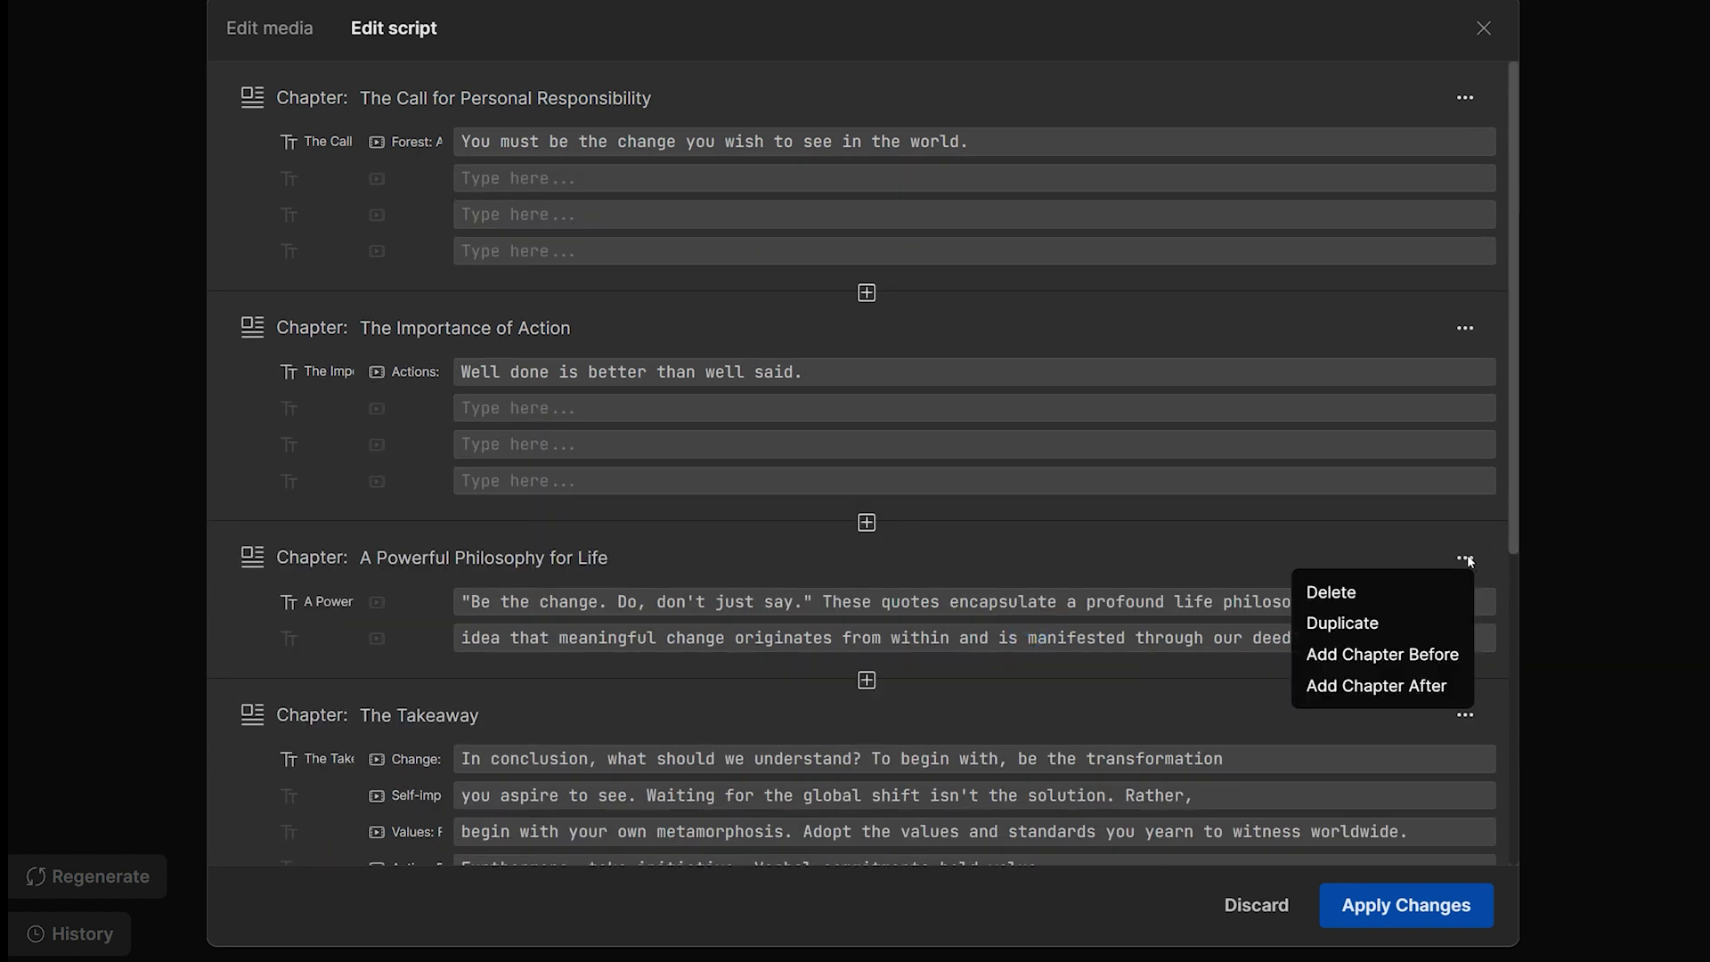
{"action": "left_click", "coordinate": [1331, 593]}
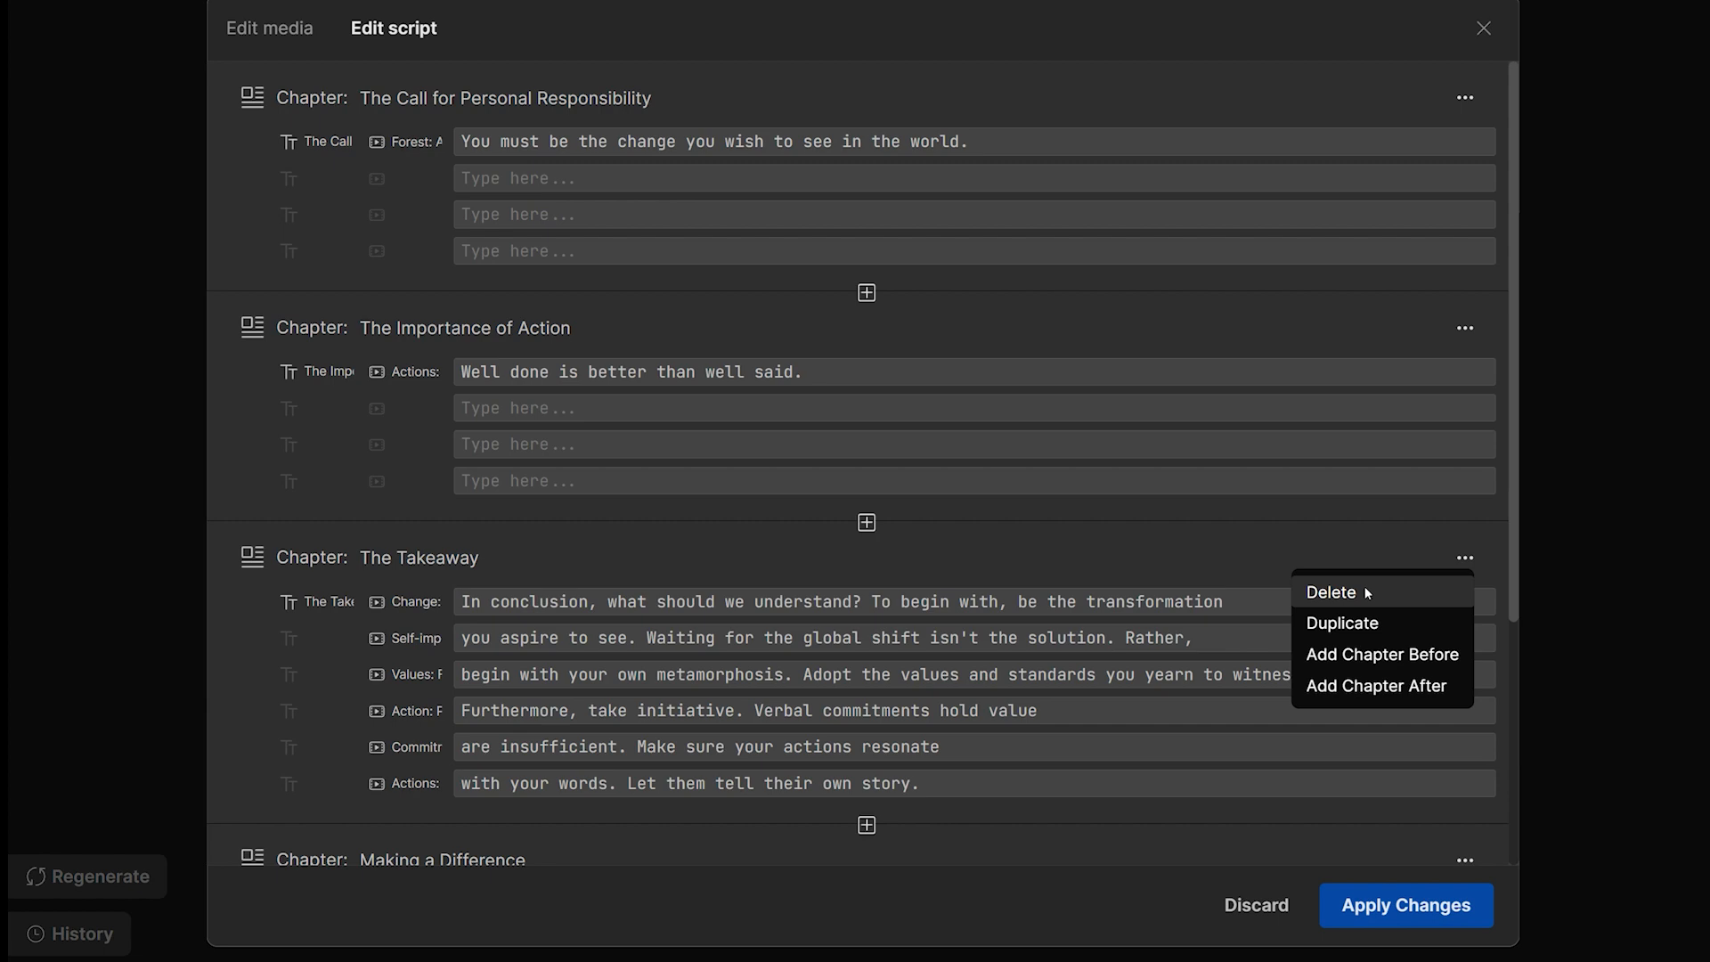
{"action": "left_click", "coordinate": [1330, 592]}
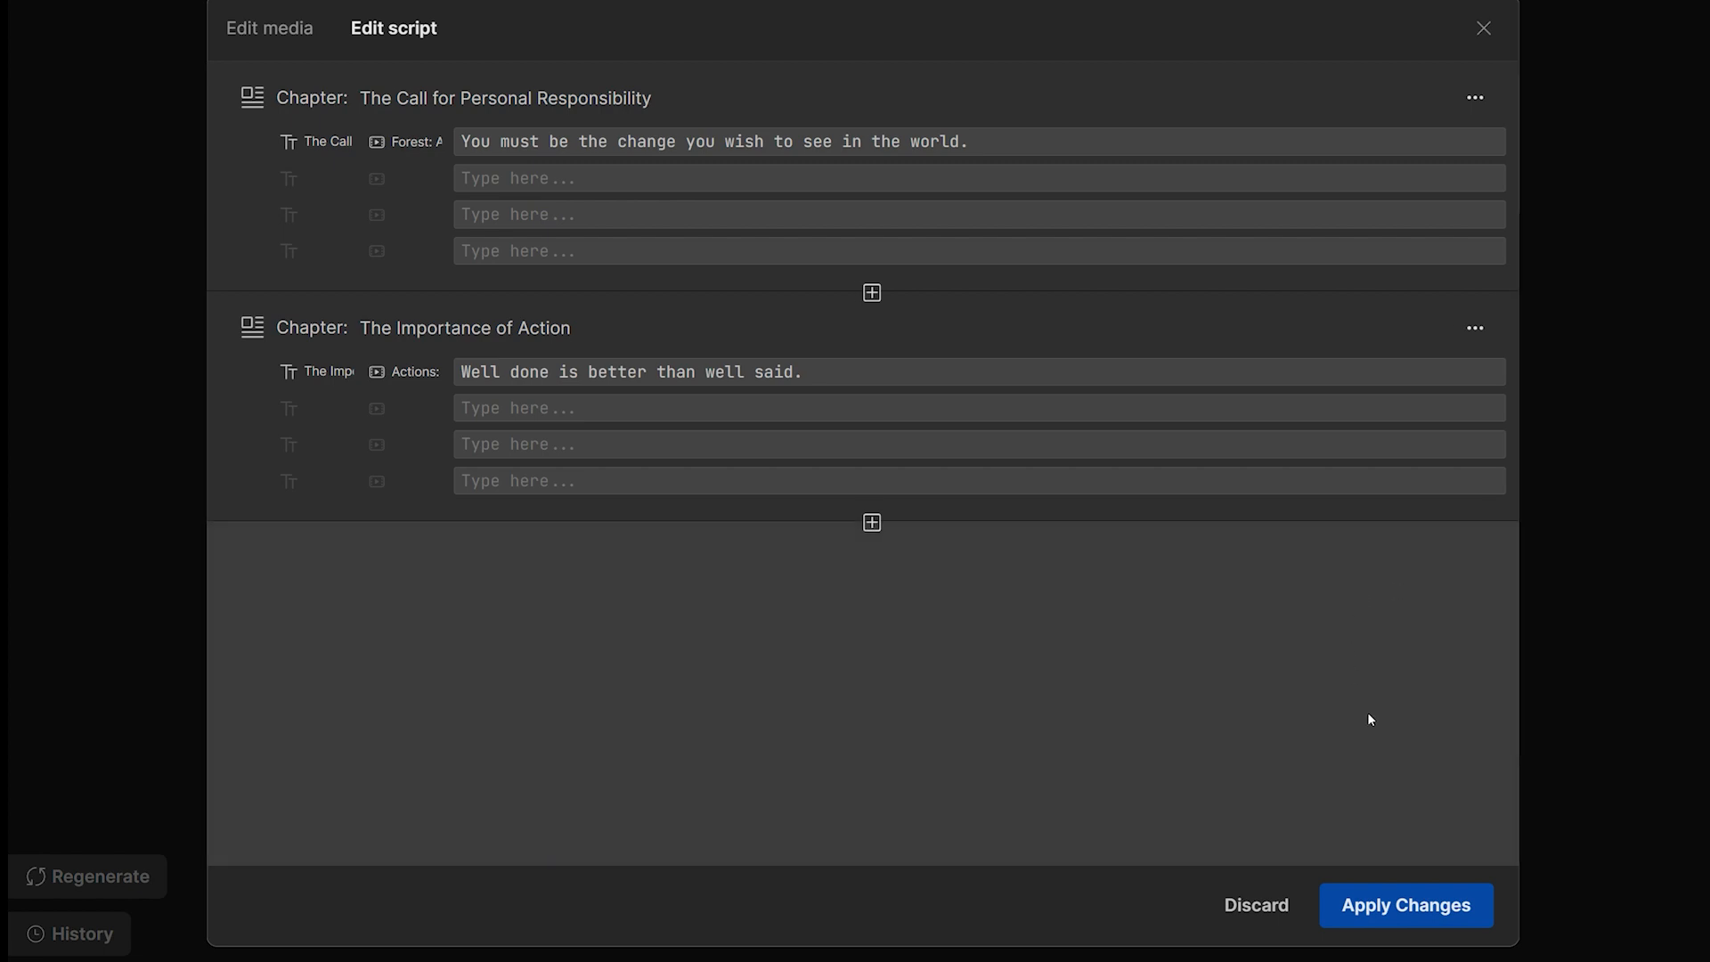
{"action": "left_click", "coordinate": [1406, 905]}
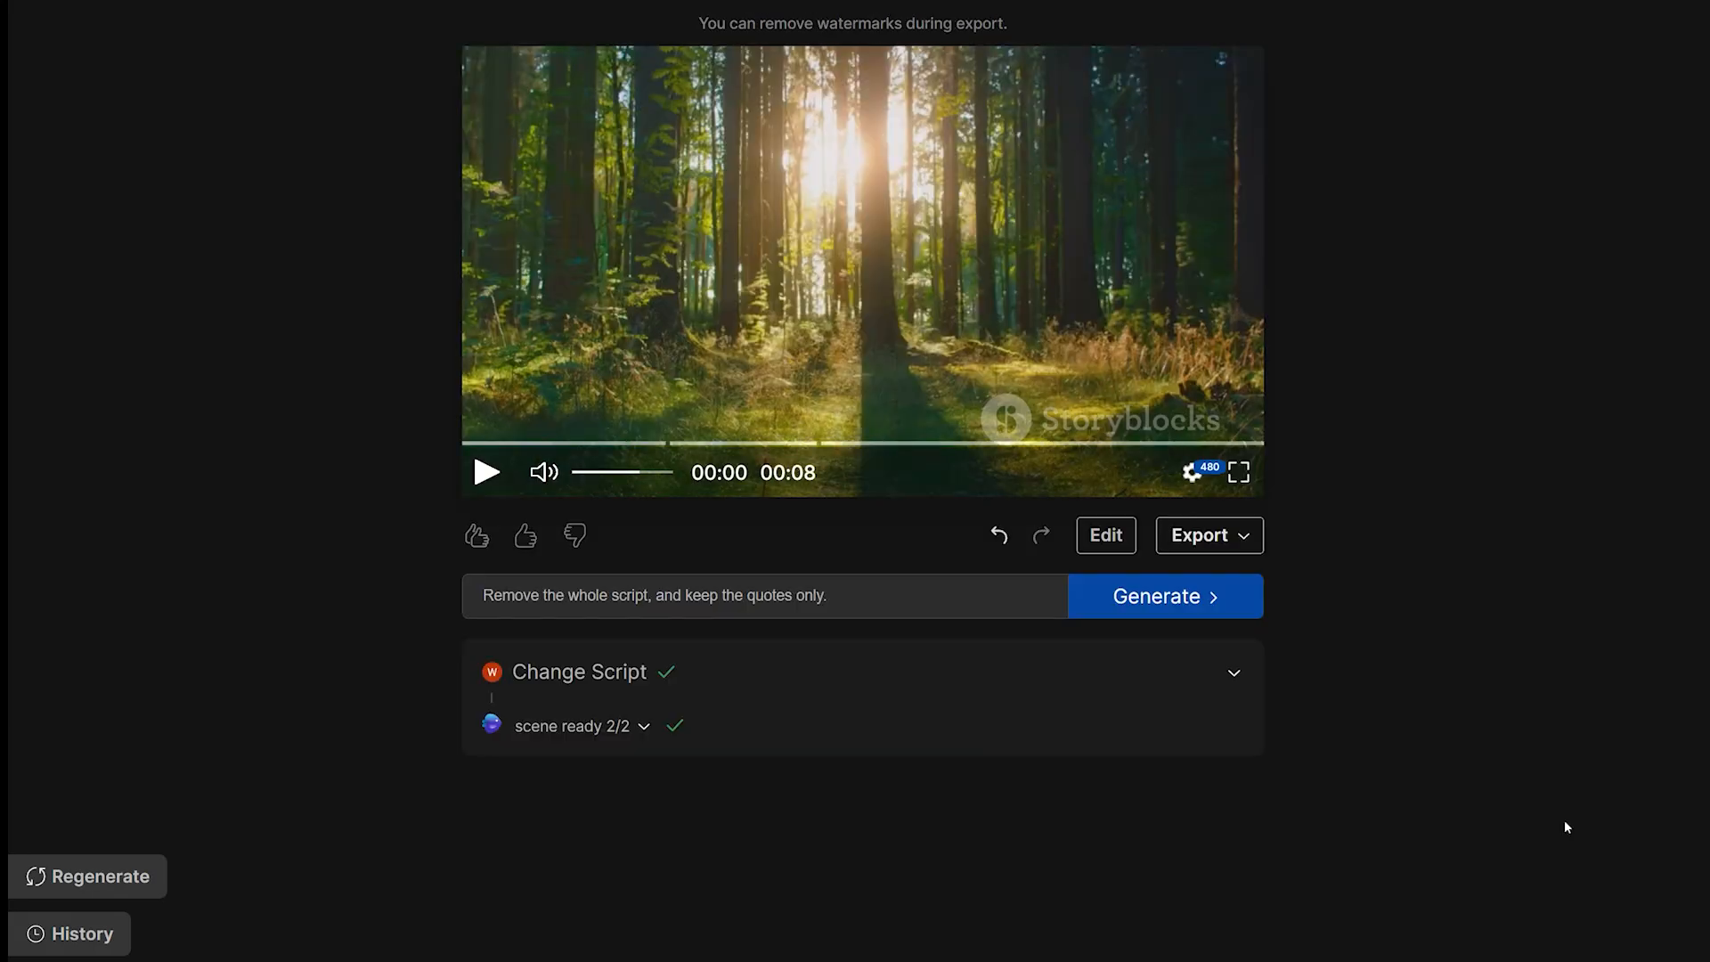
{"action": "left_click", "coordinate": [1199, 536]}
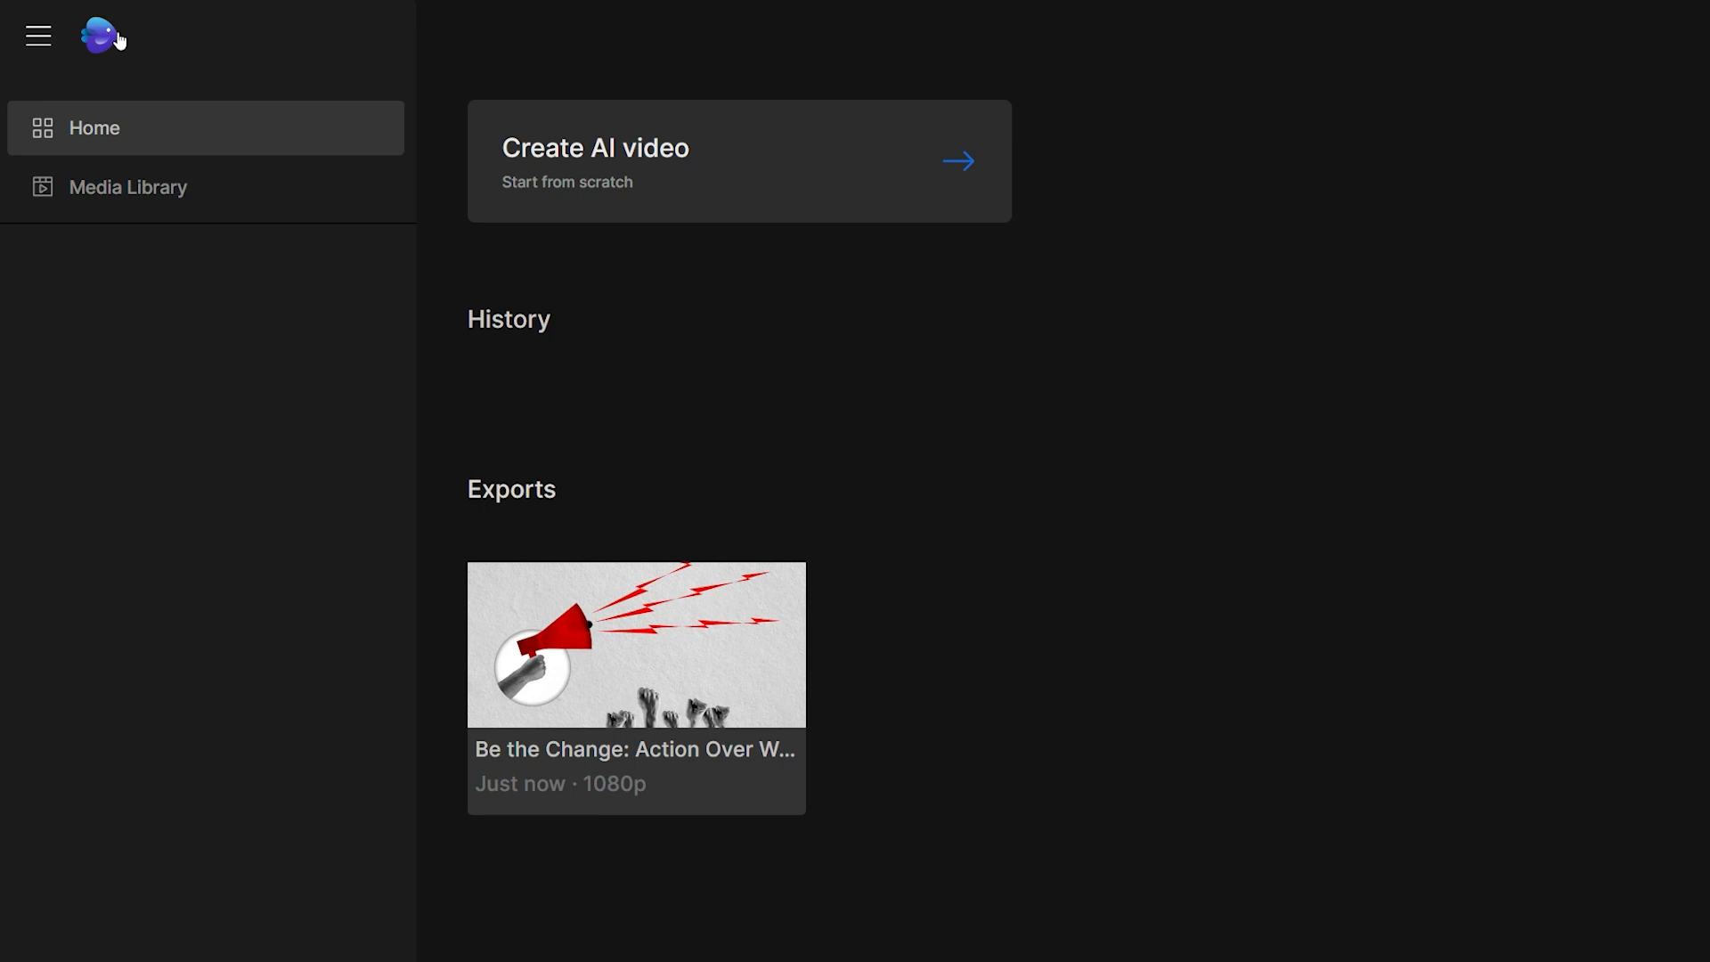
Visit the Media Library, then Home to see the Be the Change project and export.
{"action": "left_click", "coordinate": [128, 187]}
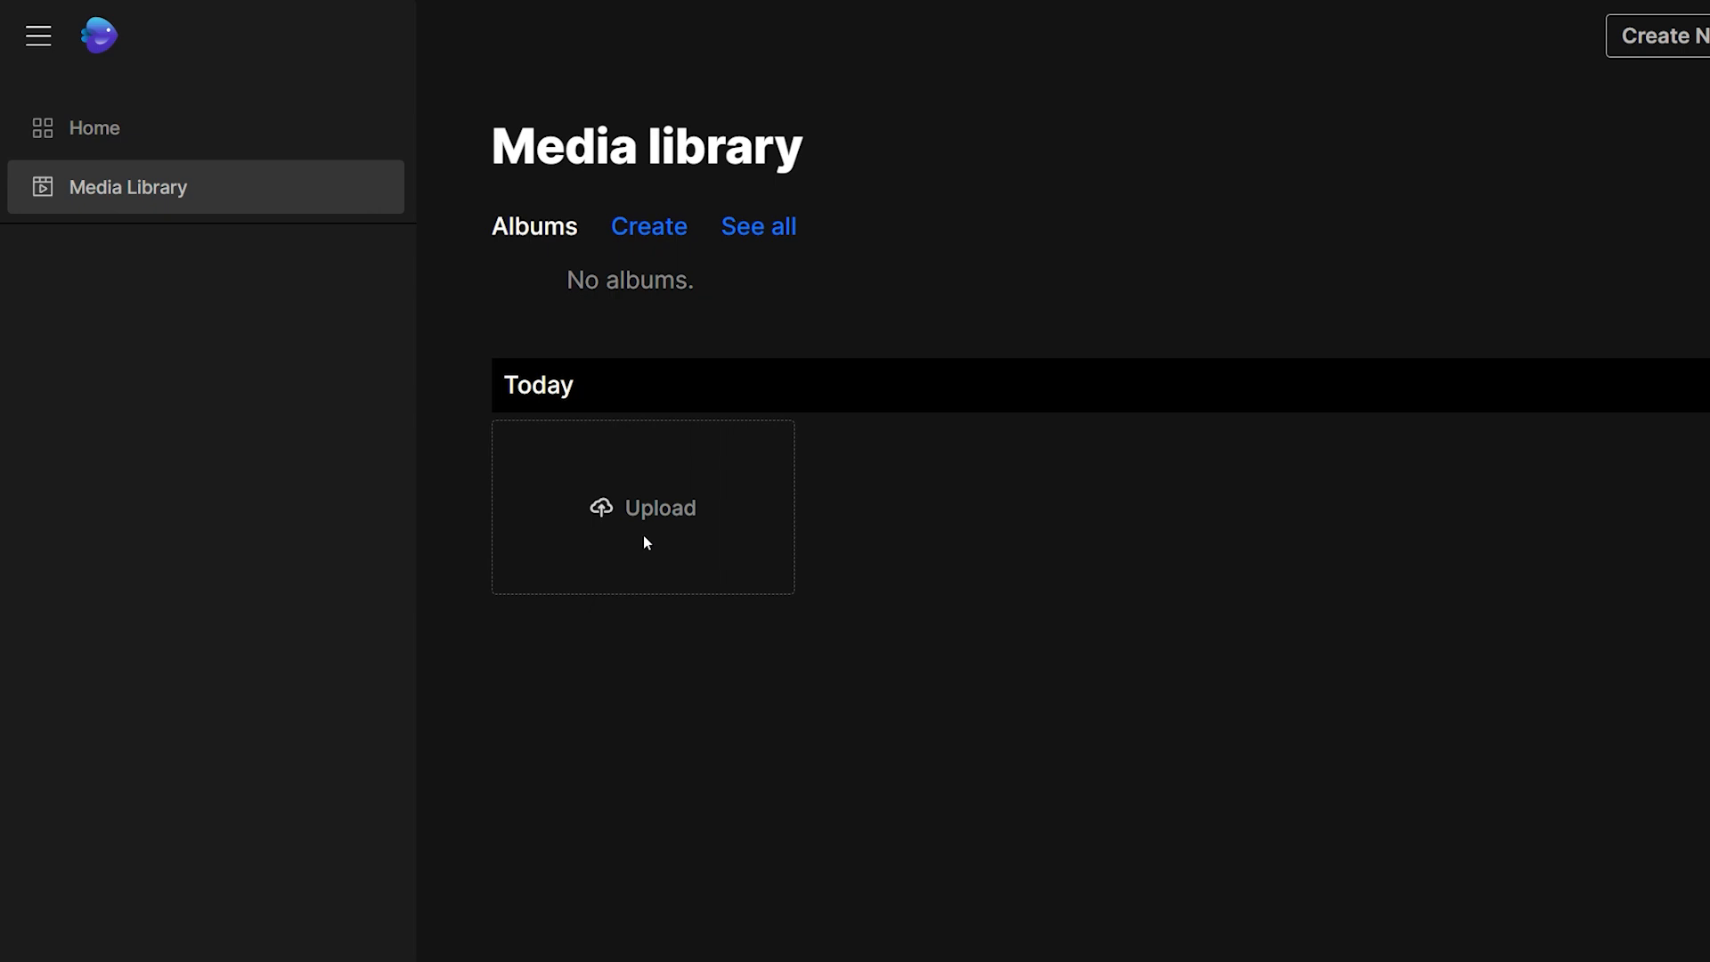
{"action": "left_click", "coordinate": [93, 127]}
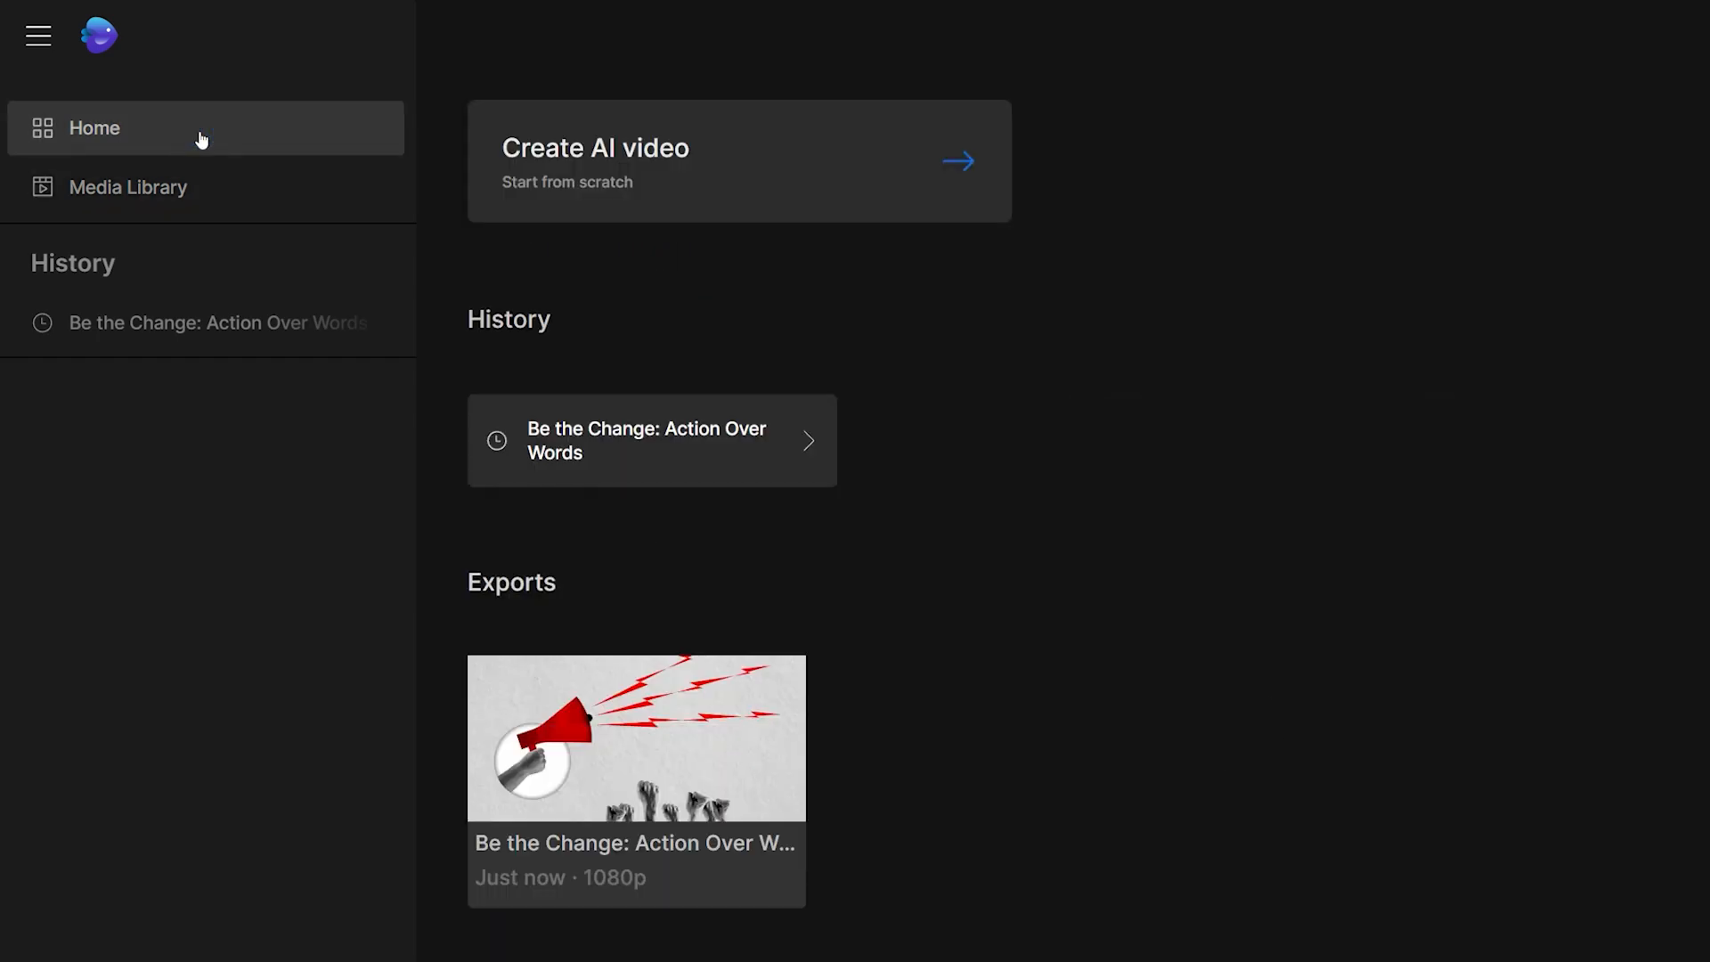
{"action": "mouse_move", "coordinate": [799, 193]}
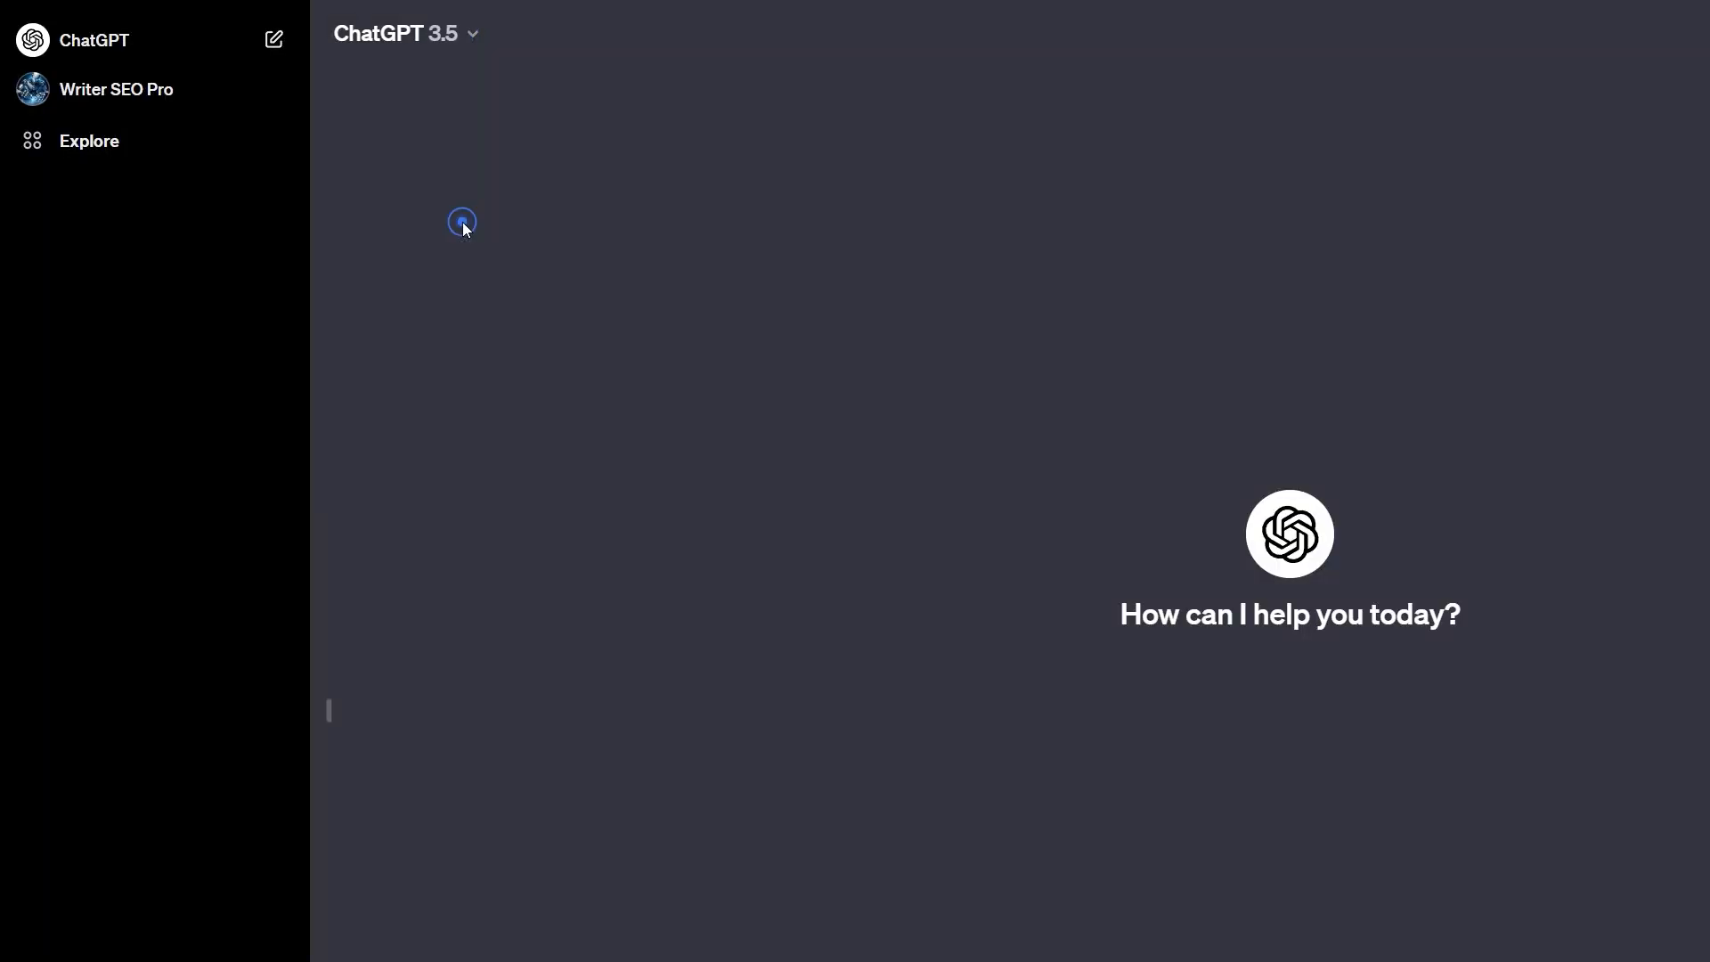
Send ChatGPT "create 100 quotes related to motivation and self-discipline".
{"action": "type", "text": "create 100 quotes rela"}
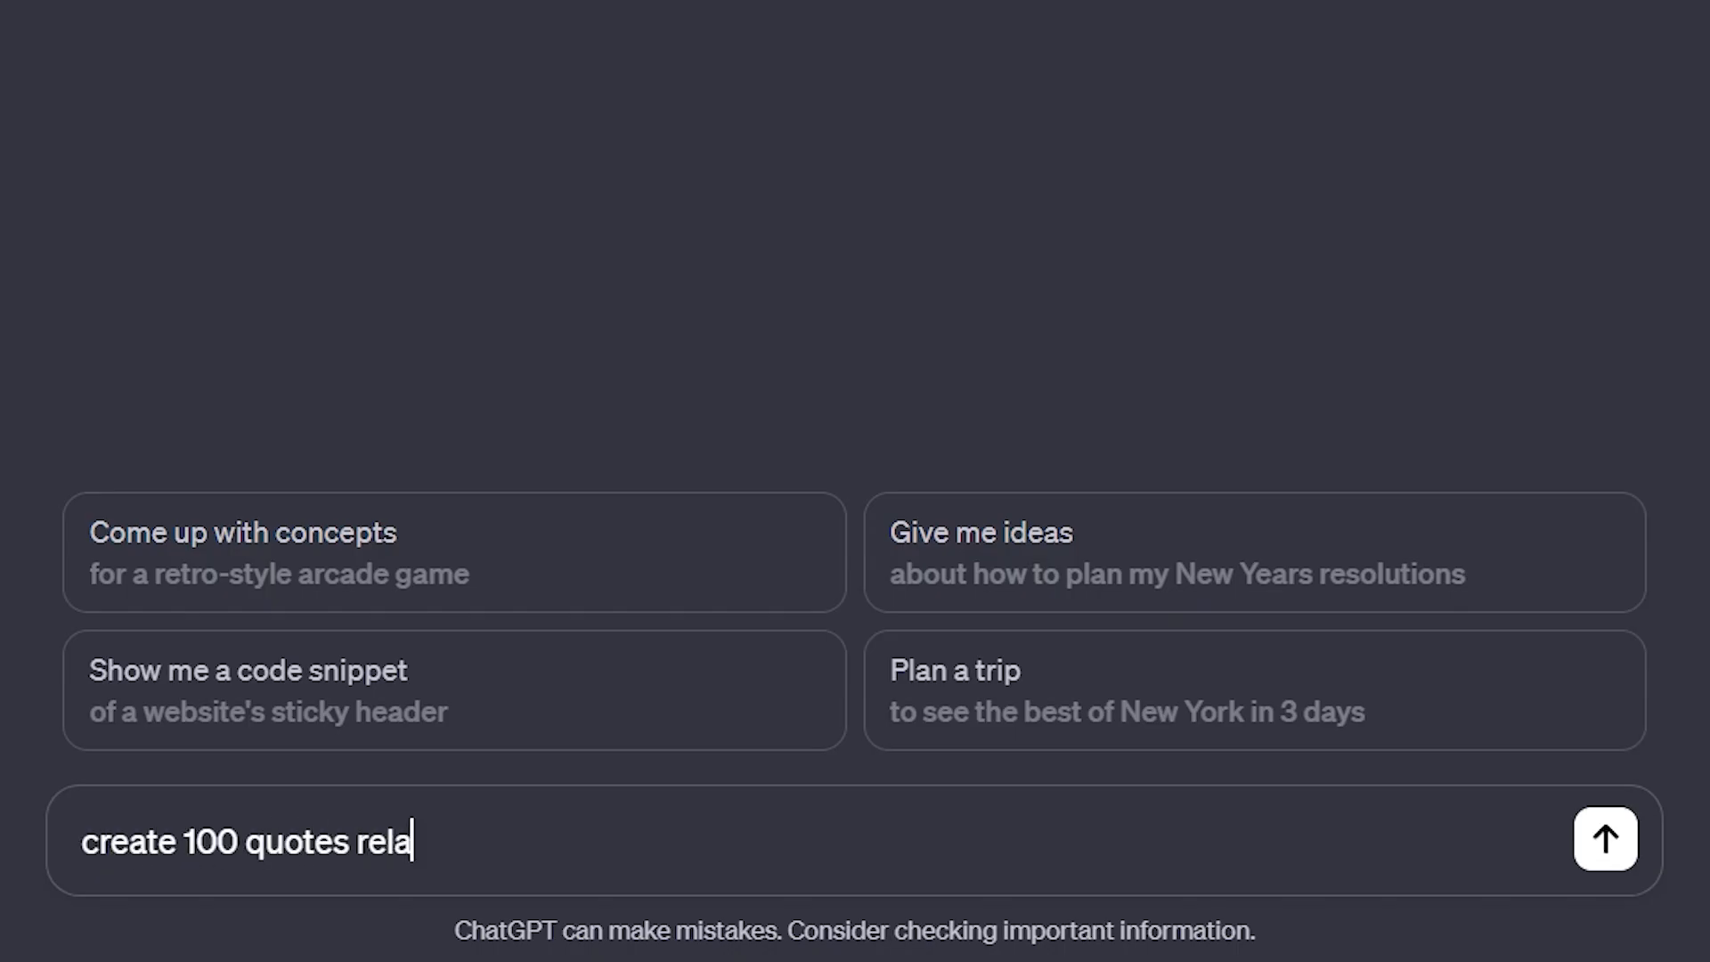
{"action": "type", "text": "ted to motivation and self-discipline"}
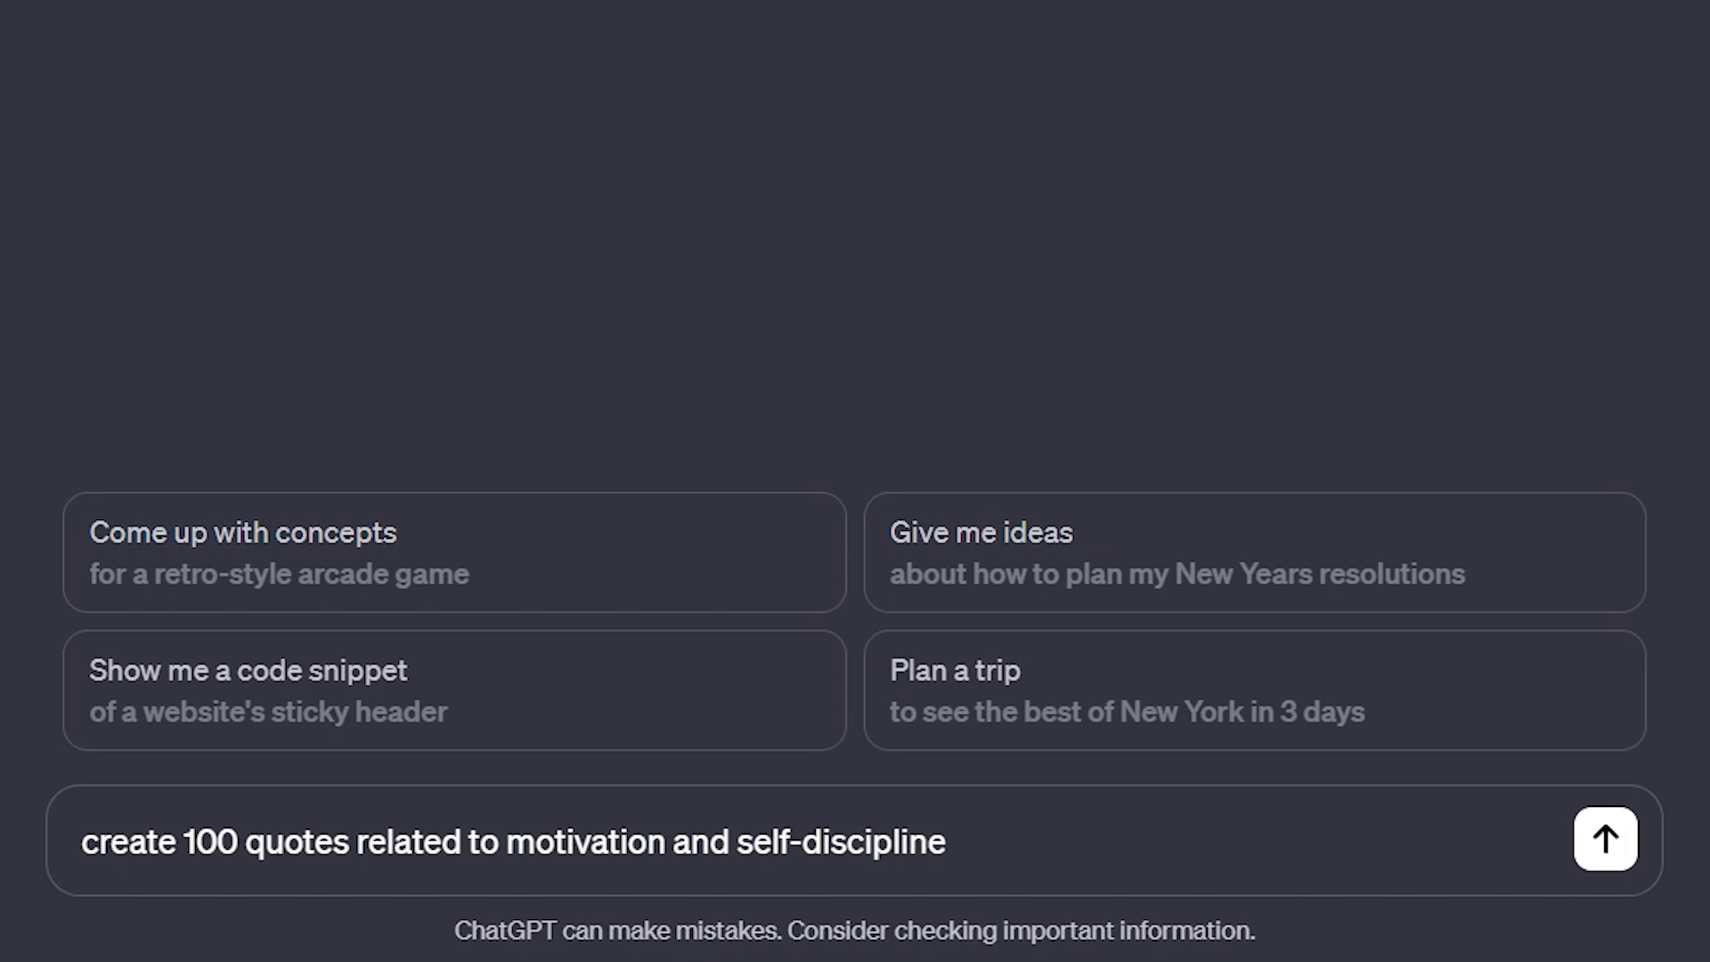
{"action": "left_click", "coordinate": [1606, 840]}
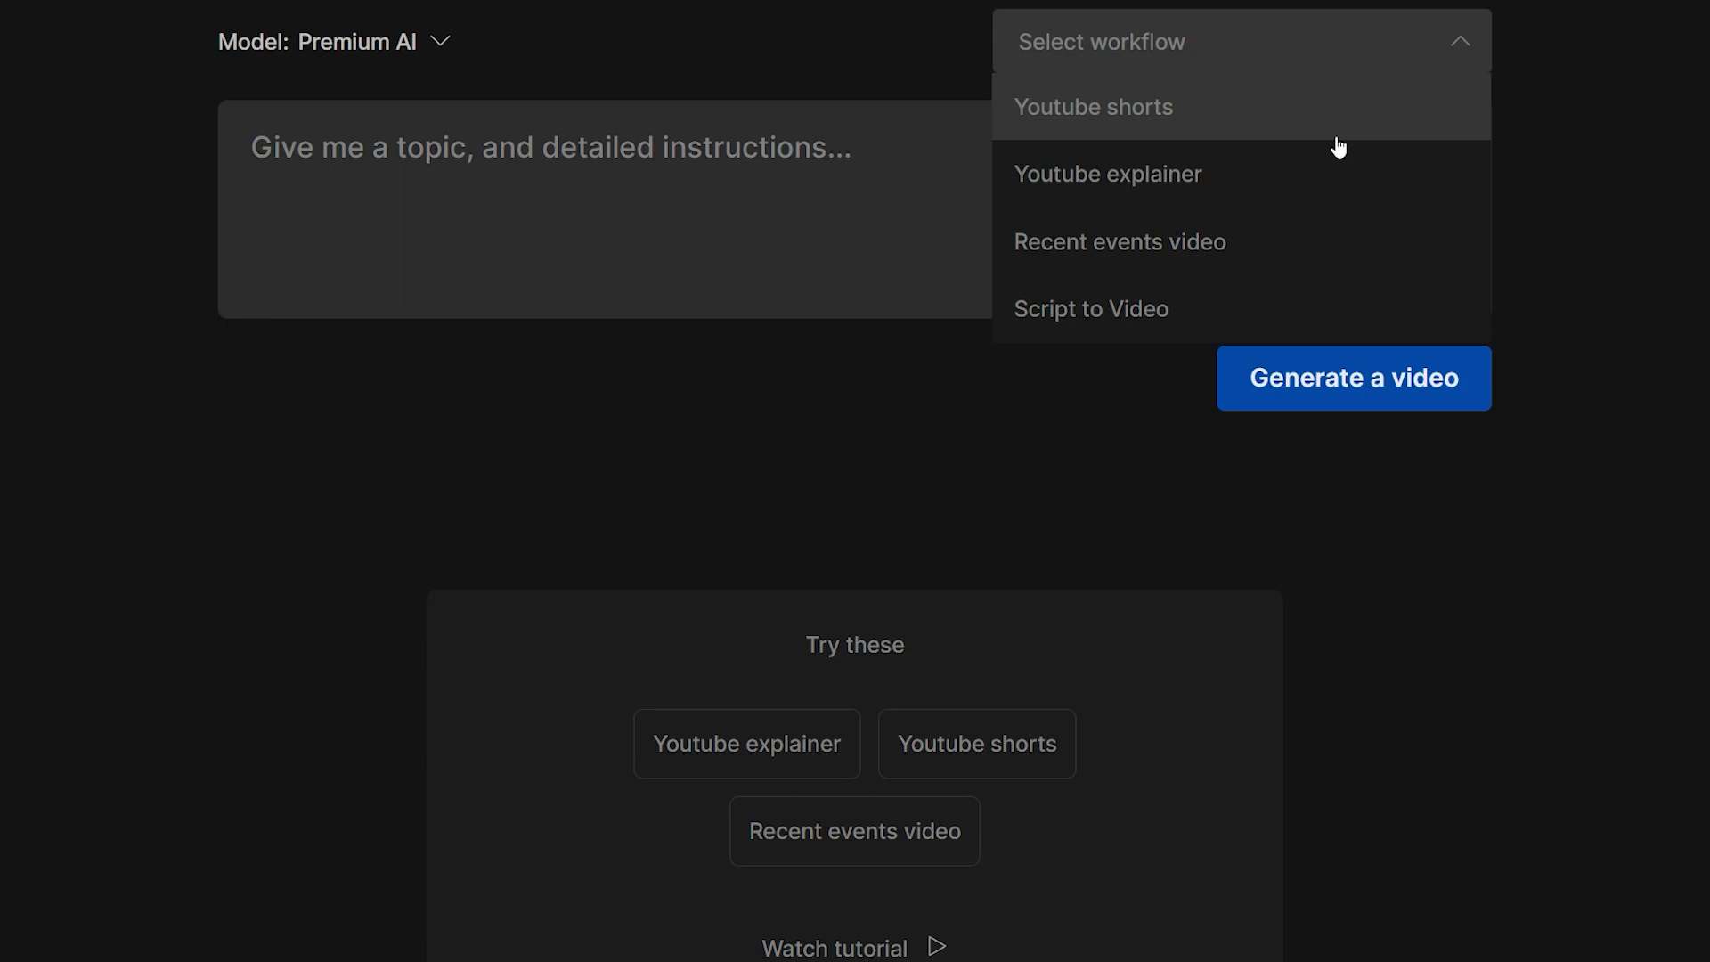
Pick the YouTube shorts workflow and enter the motivation script prompt.
{"action": "left_click", "coordinate": [1094, 107]}
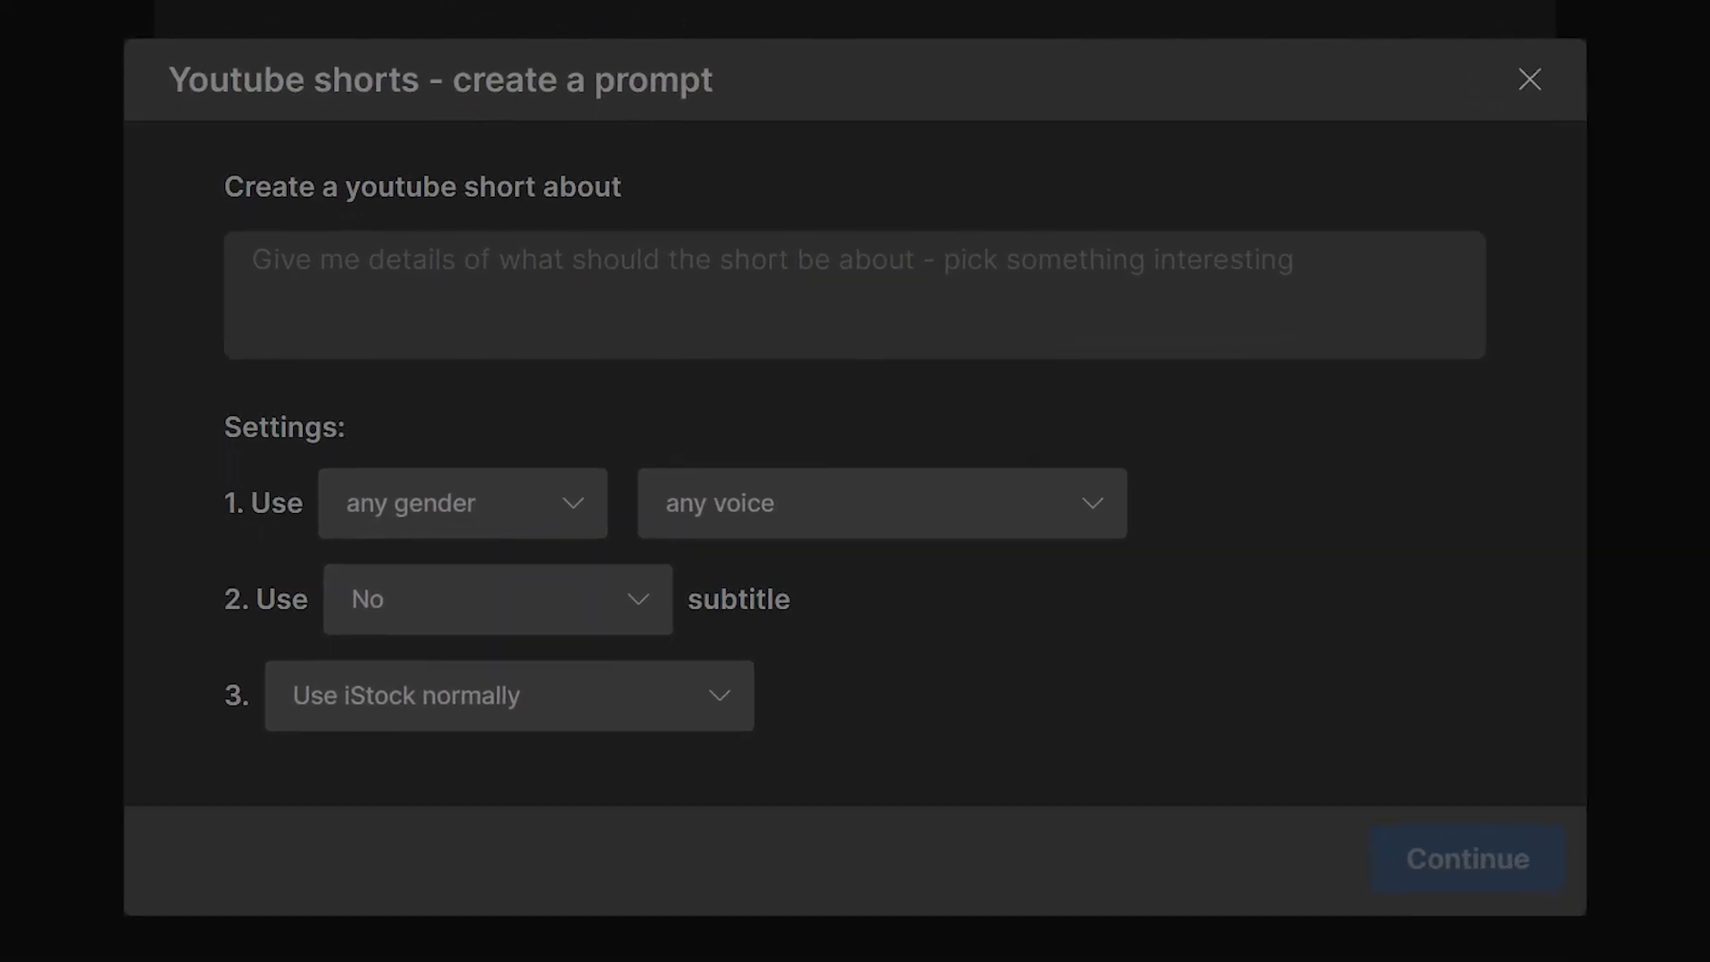
{"action": "type", "text": "m"}
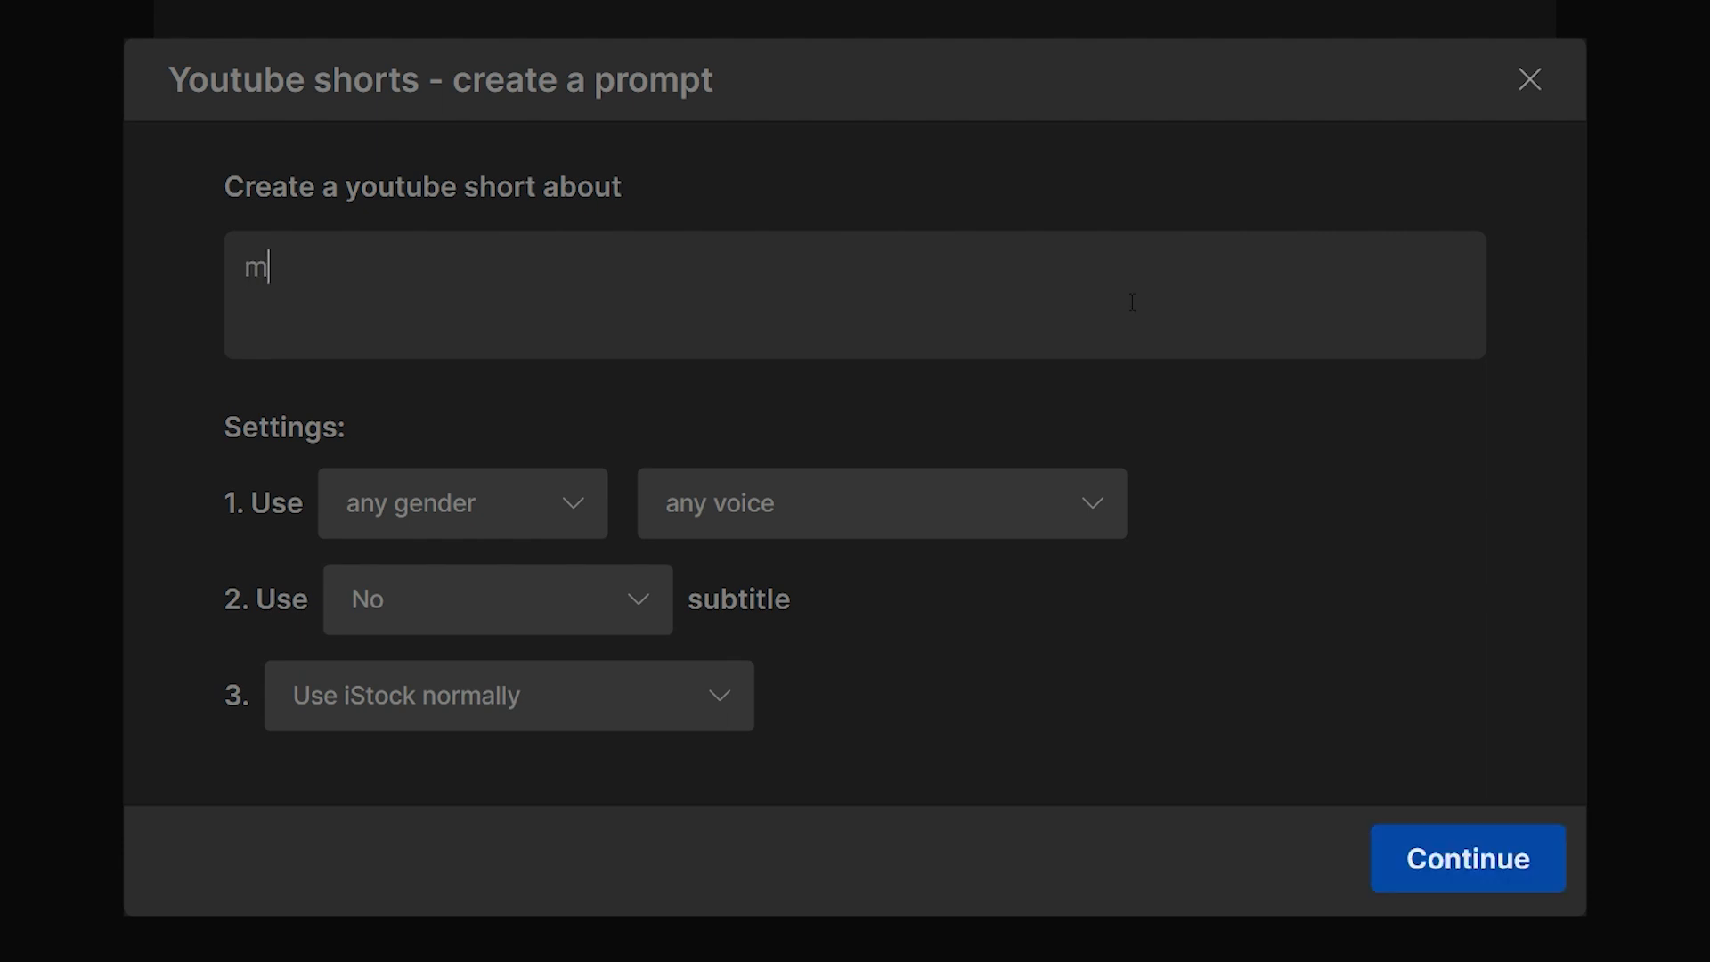
{"action": "type", "text": "otivation"}
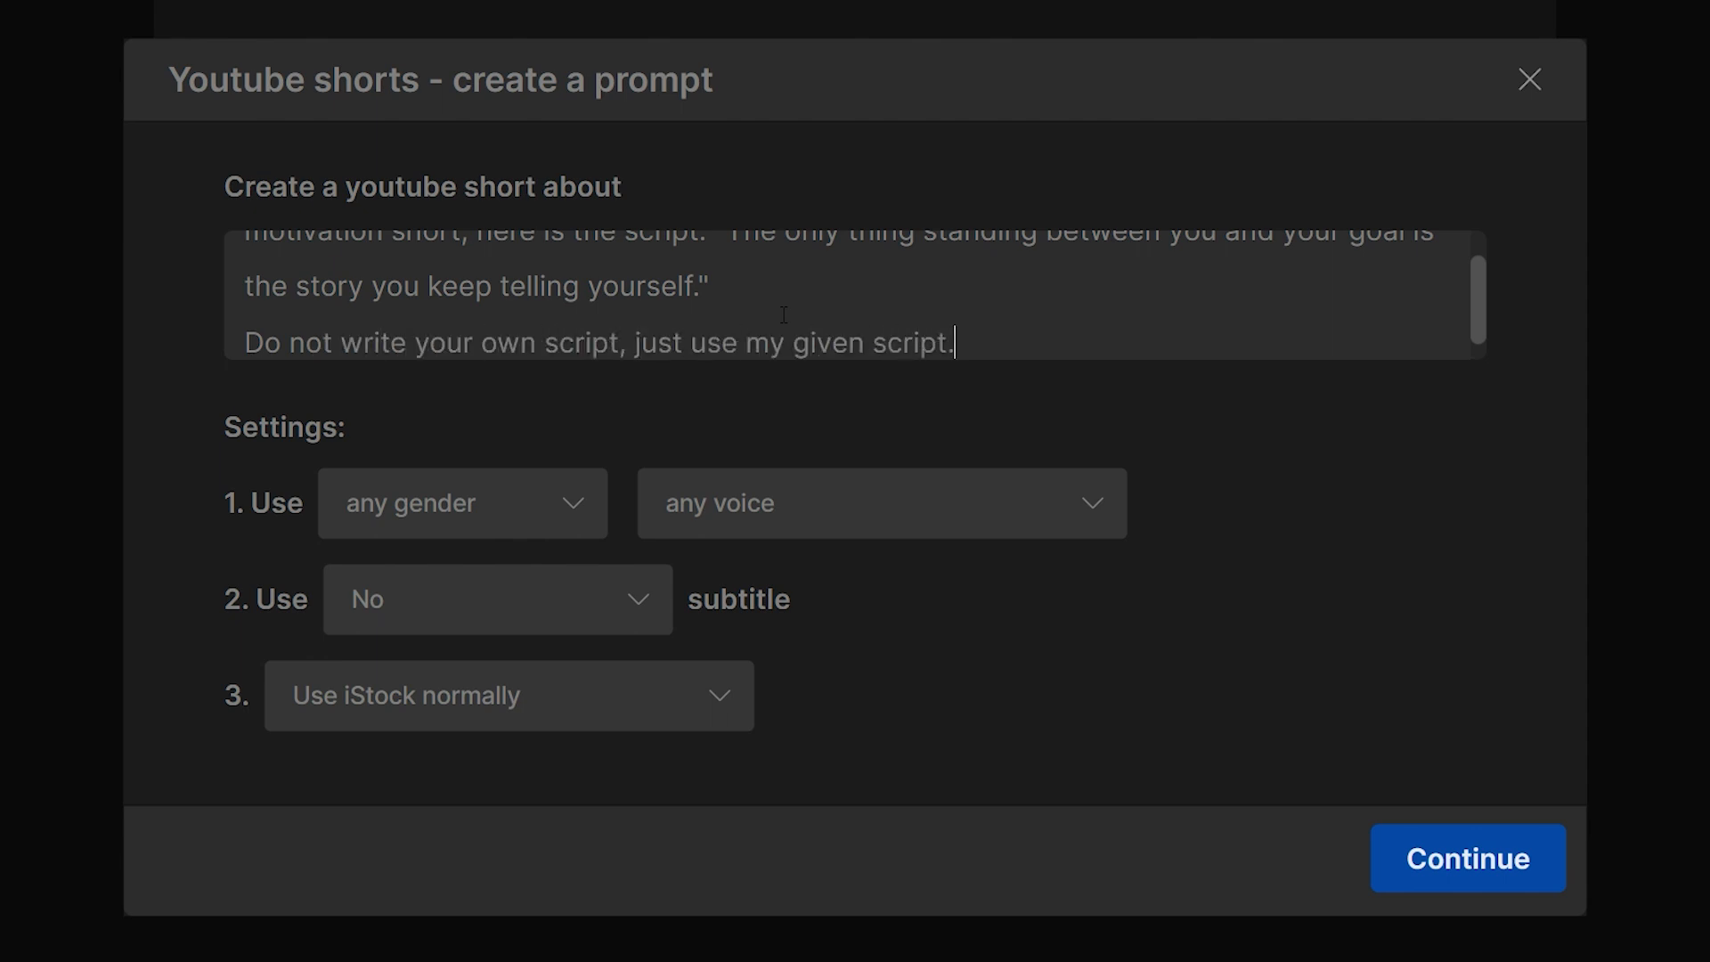
Select the clear American voice and Word by word subtitles, then confirm the prompt.
{"action": "left_click", "coordinate": [922, 500]}
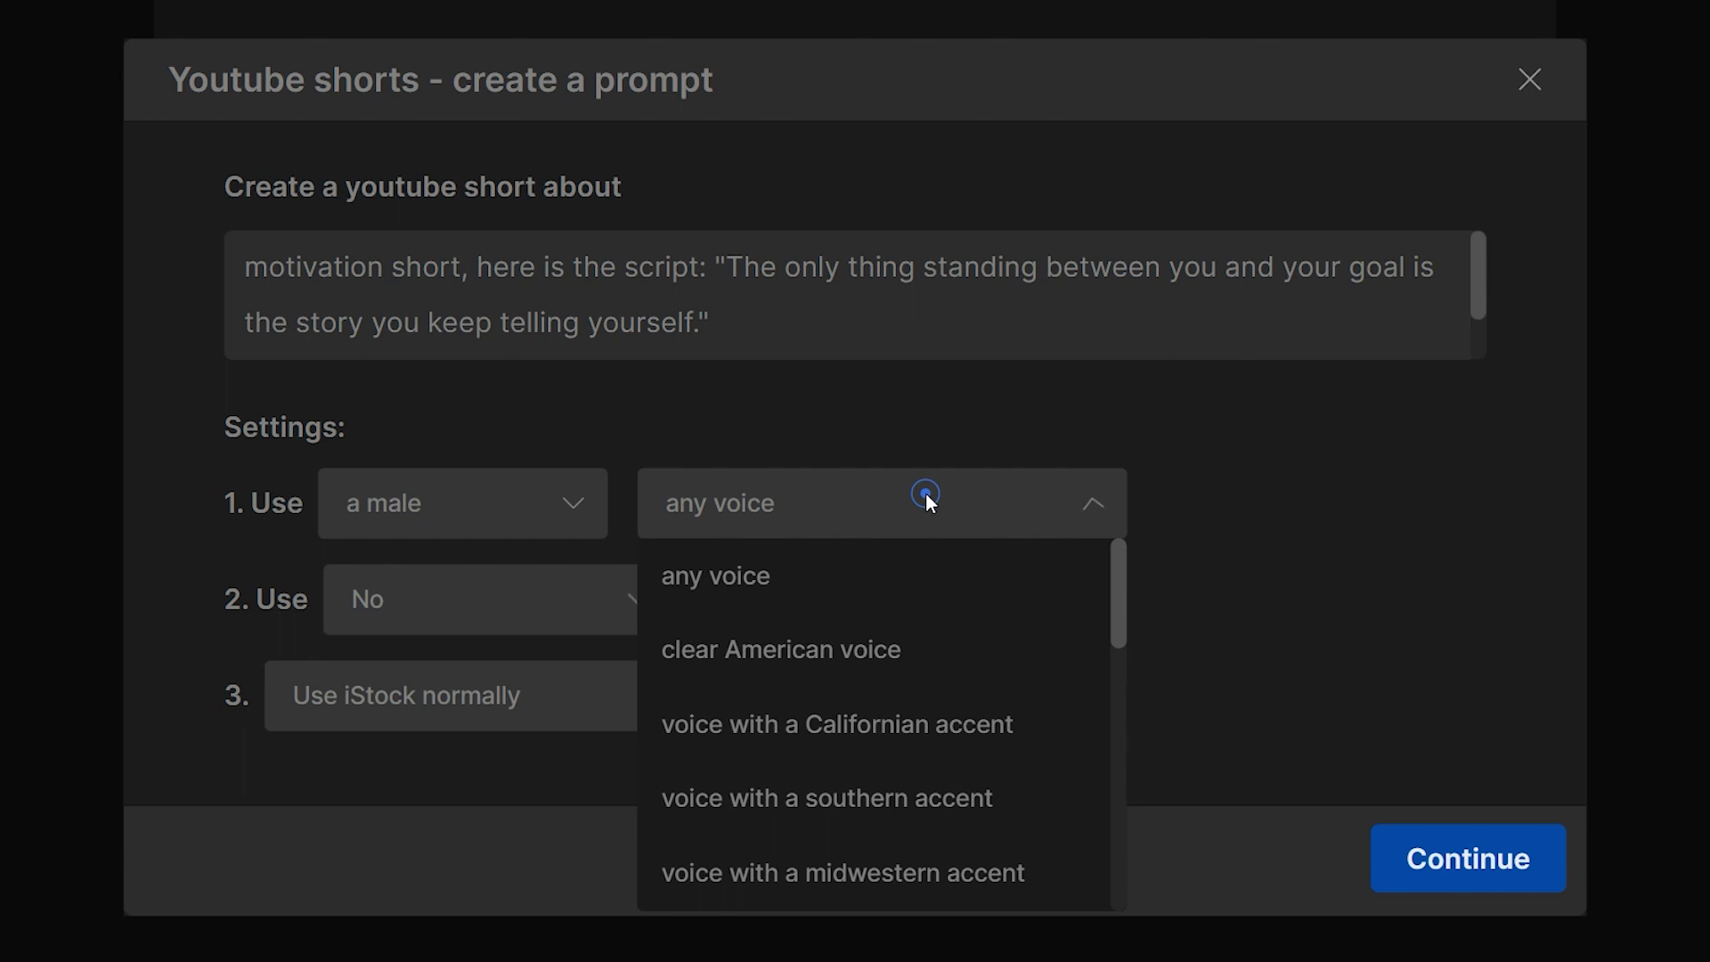
{"action": "left_click", "coordinate": [781, 649]}
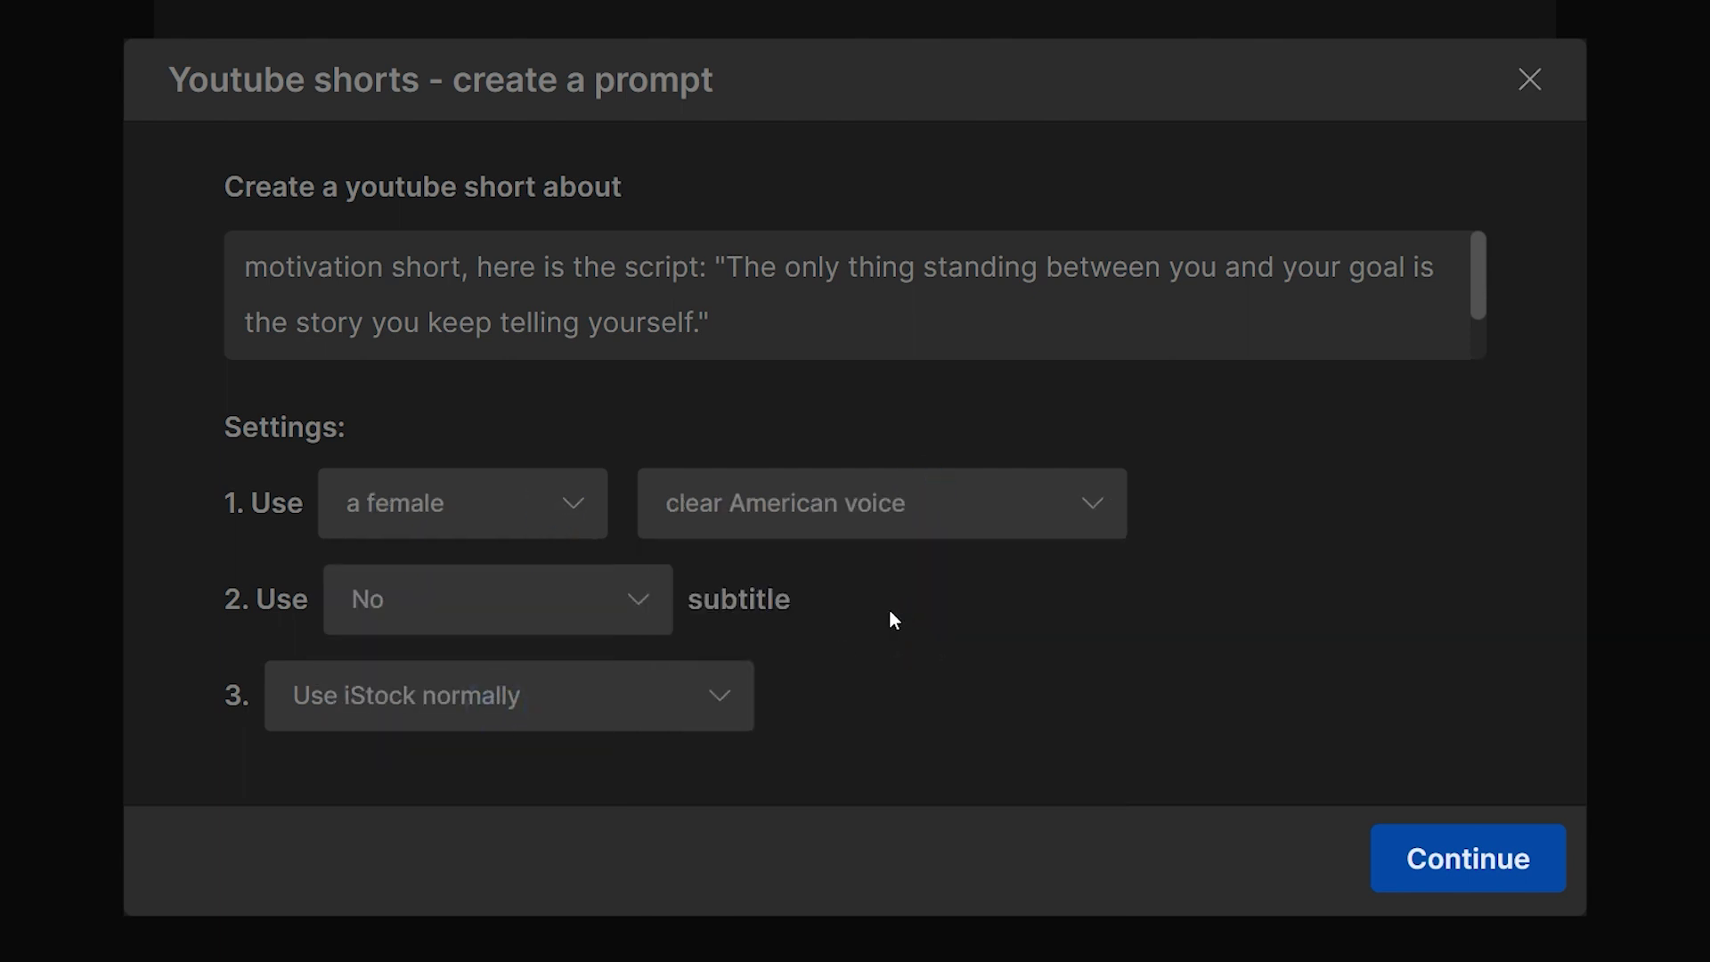
{"action": "left_click", "coordinate": [498, 599]}
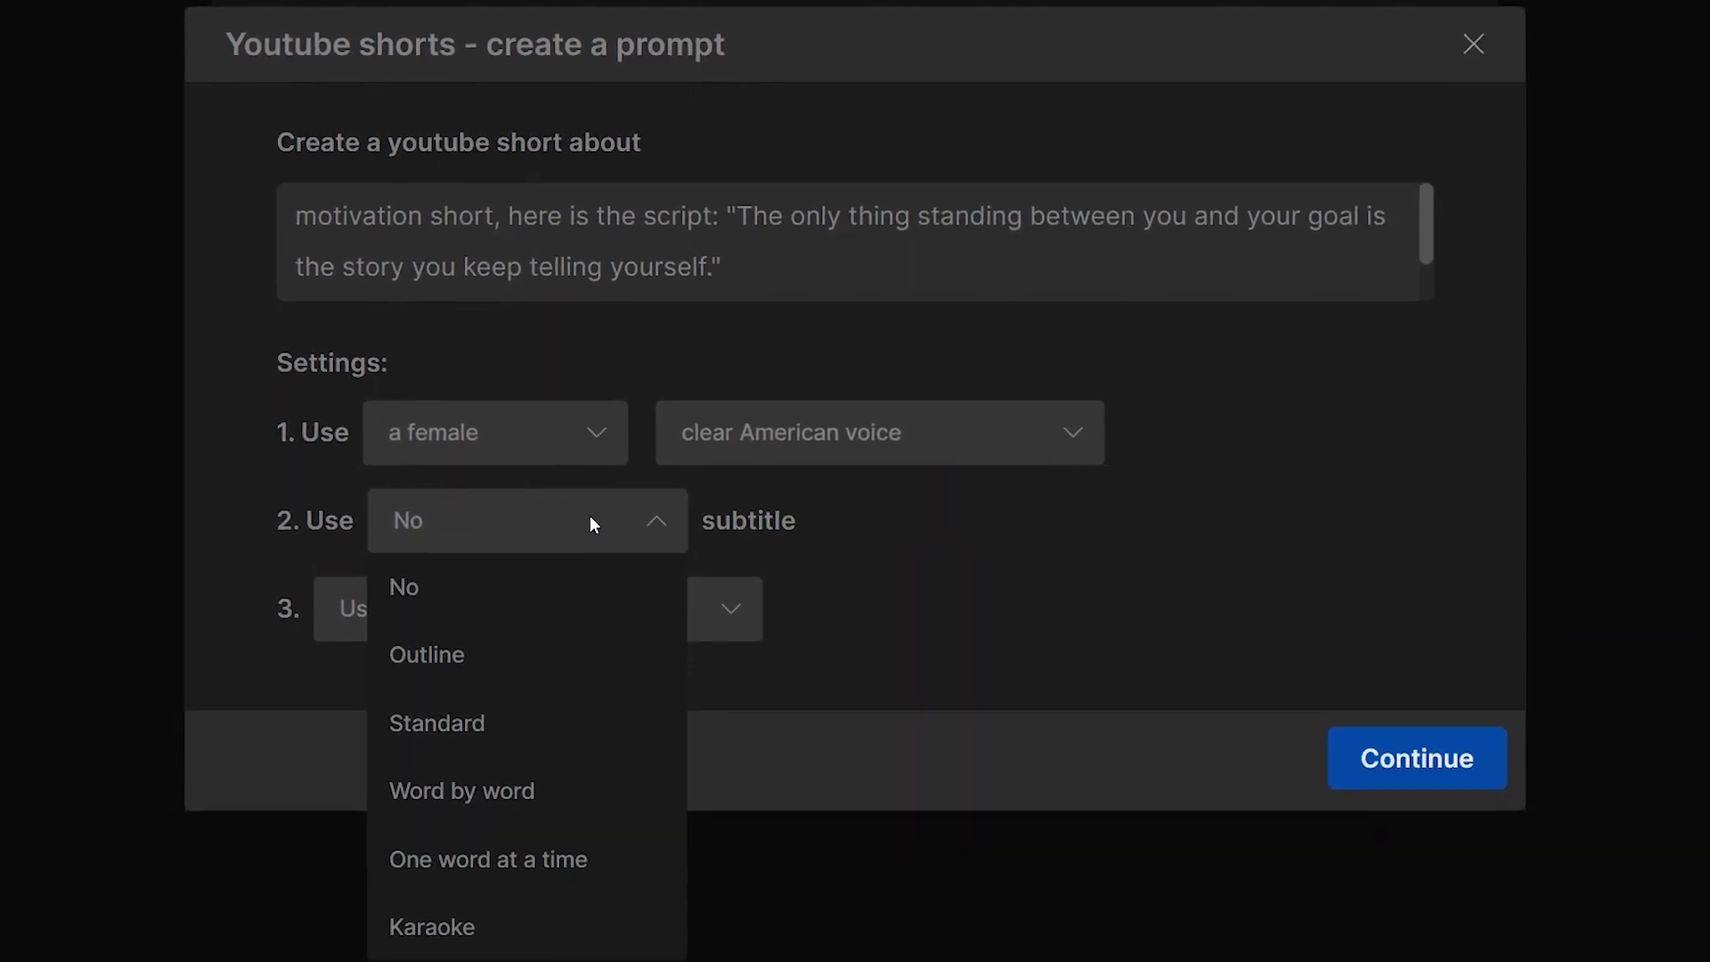
{"action": "mouse_move", "coordinate": [577, 803]}
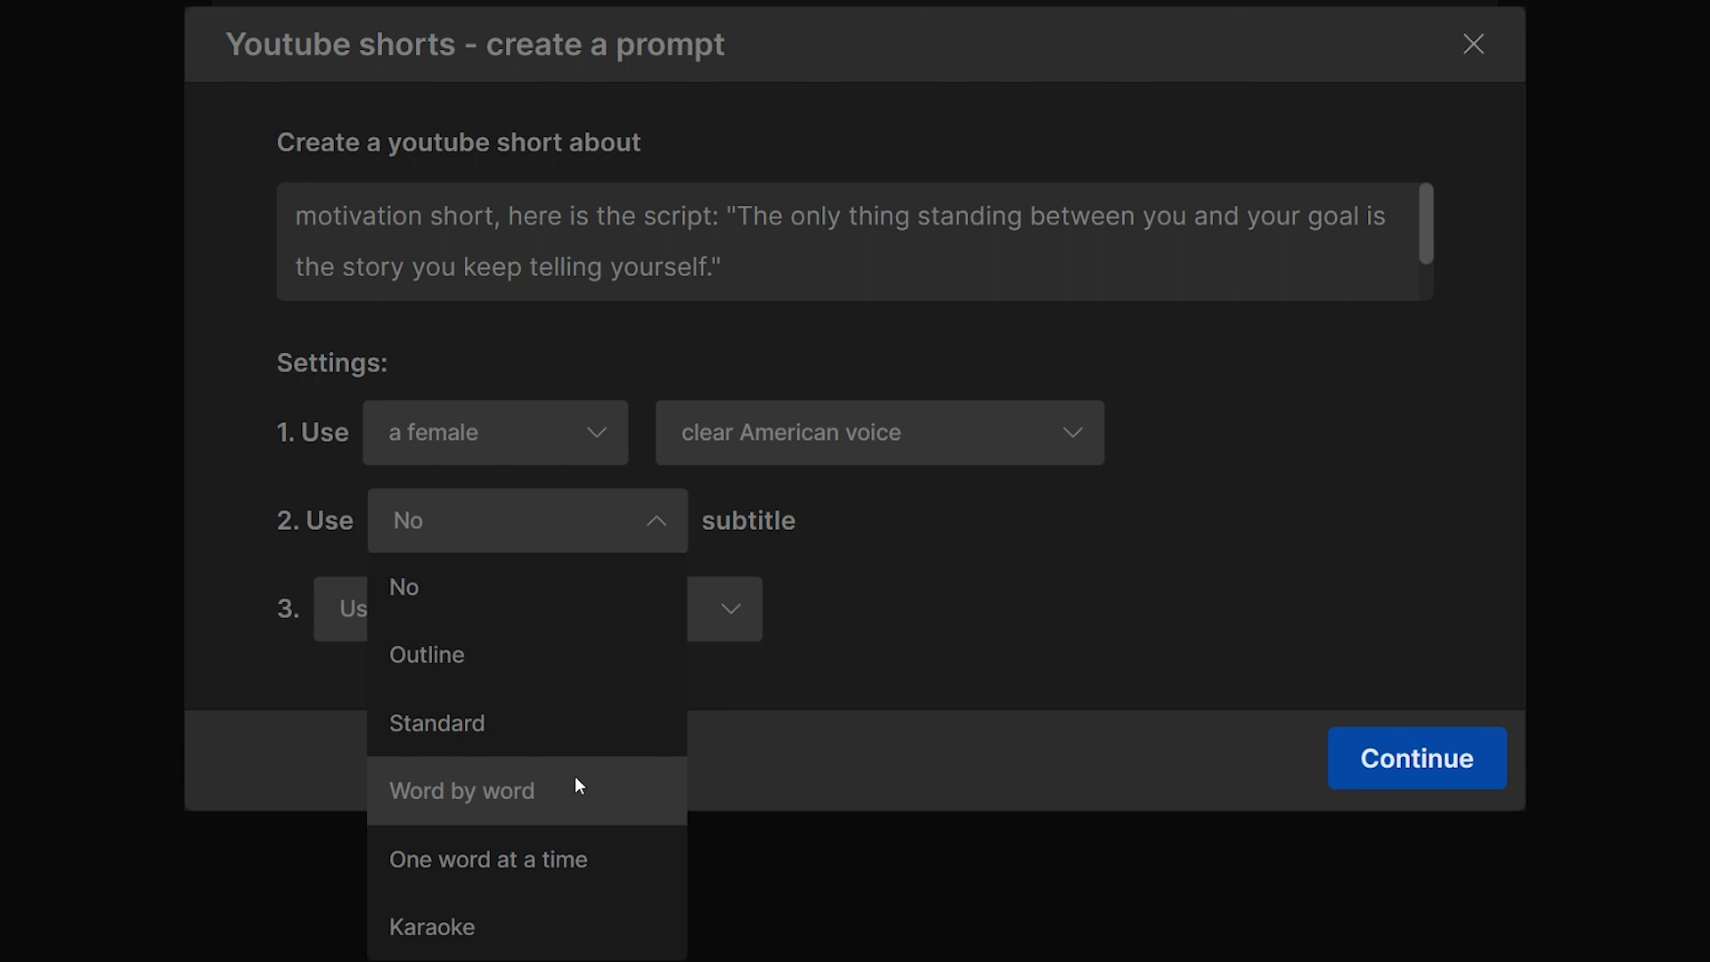
{"action": "left_click", "coordinate": [462, 791]}
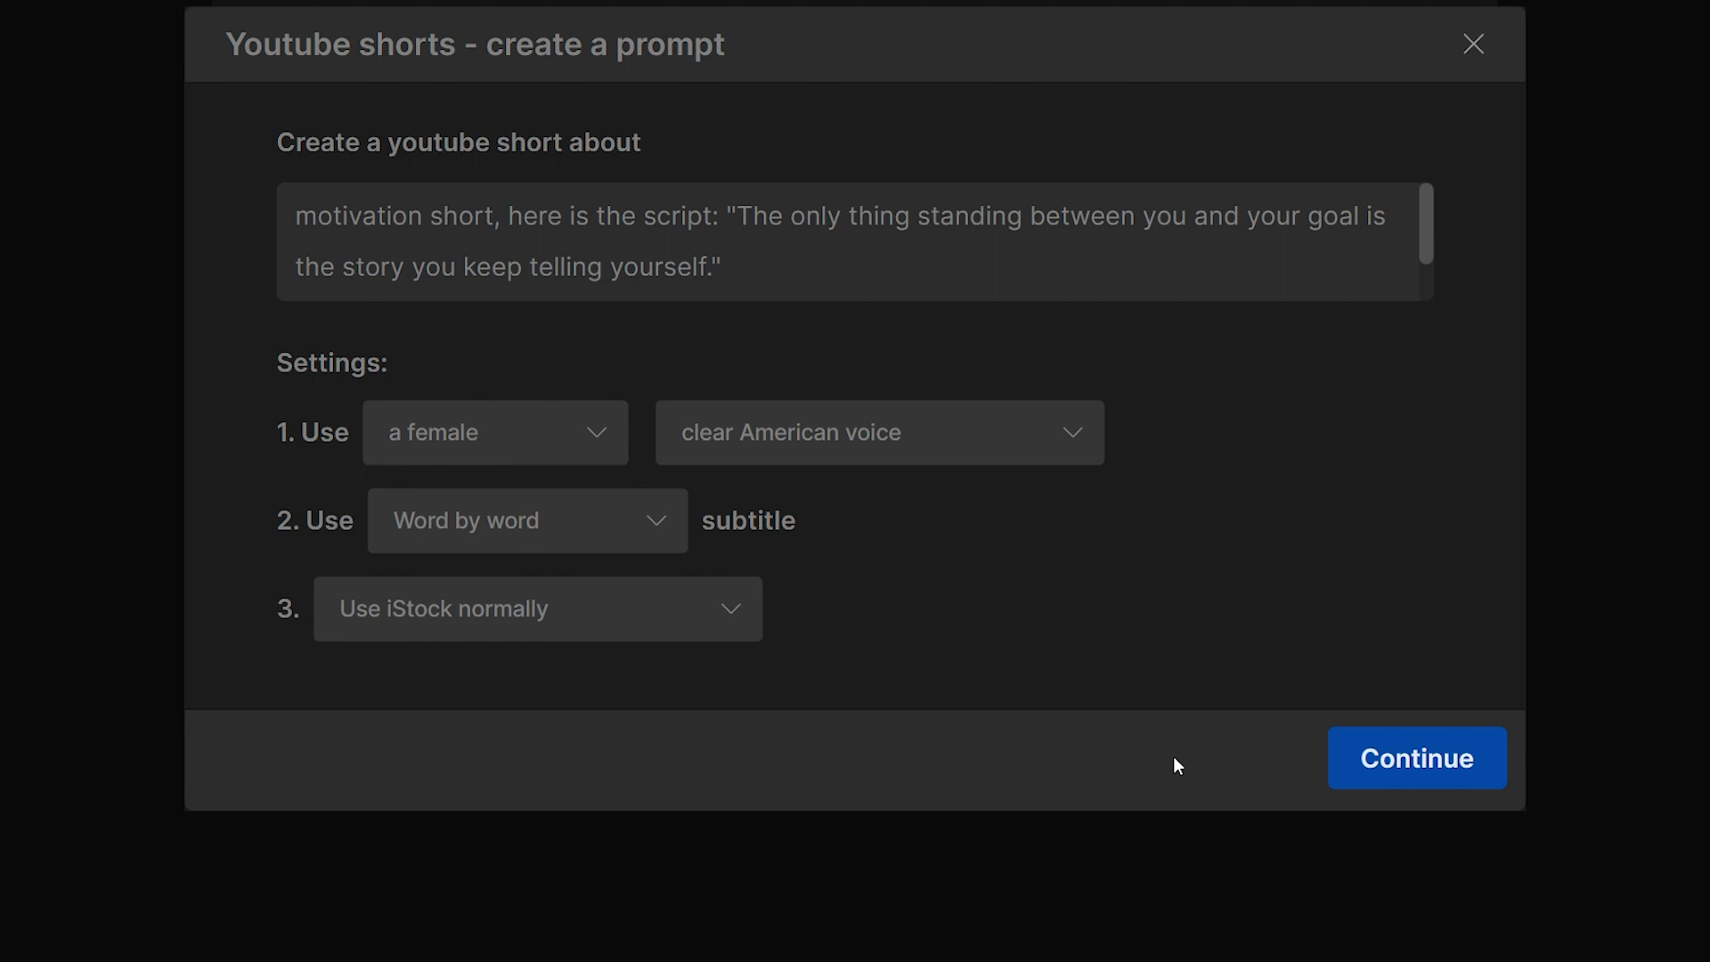
{"action": "left_click", "coordinate": [1416, 758]}
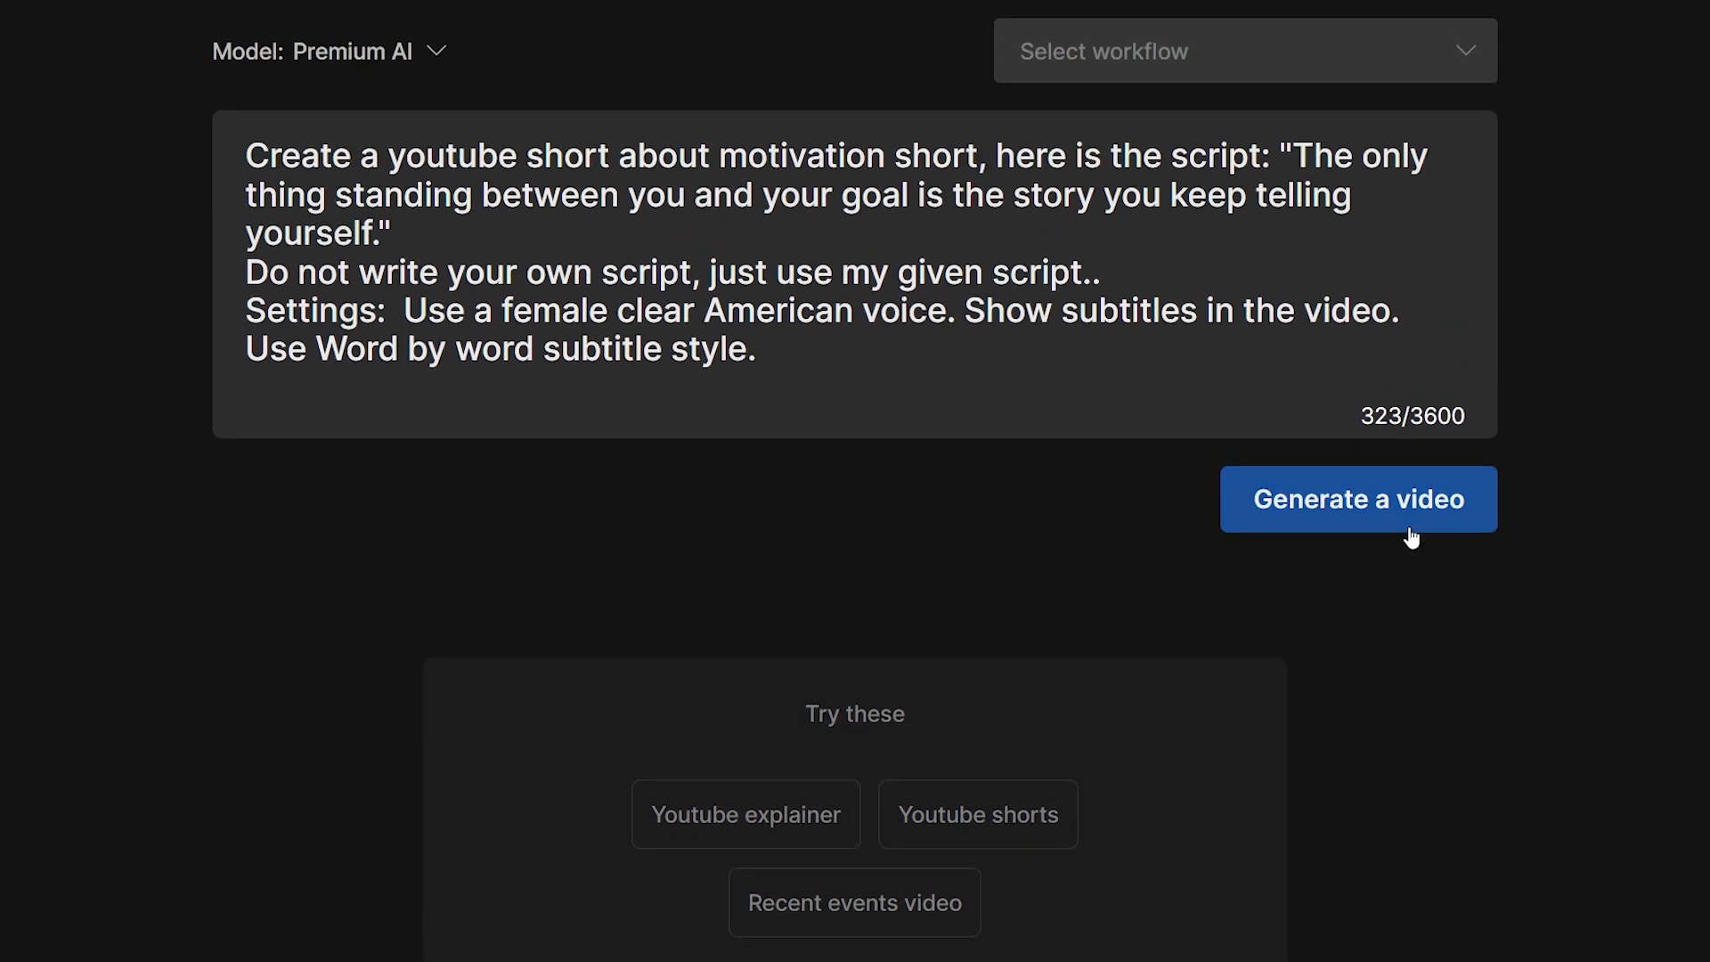
Generate the video, keeping the Motivation Seekers audience, Inspiring look and YouTube Shorts platform.
{"action": "left_click", "coordinate": [1358, 499]}
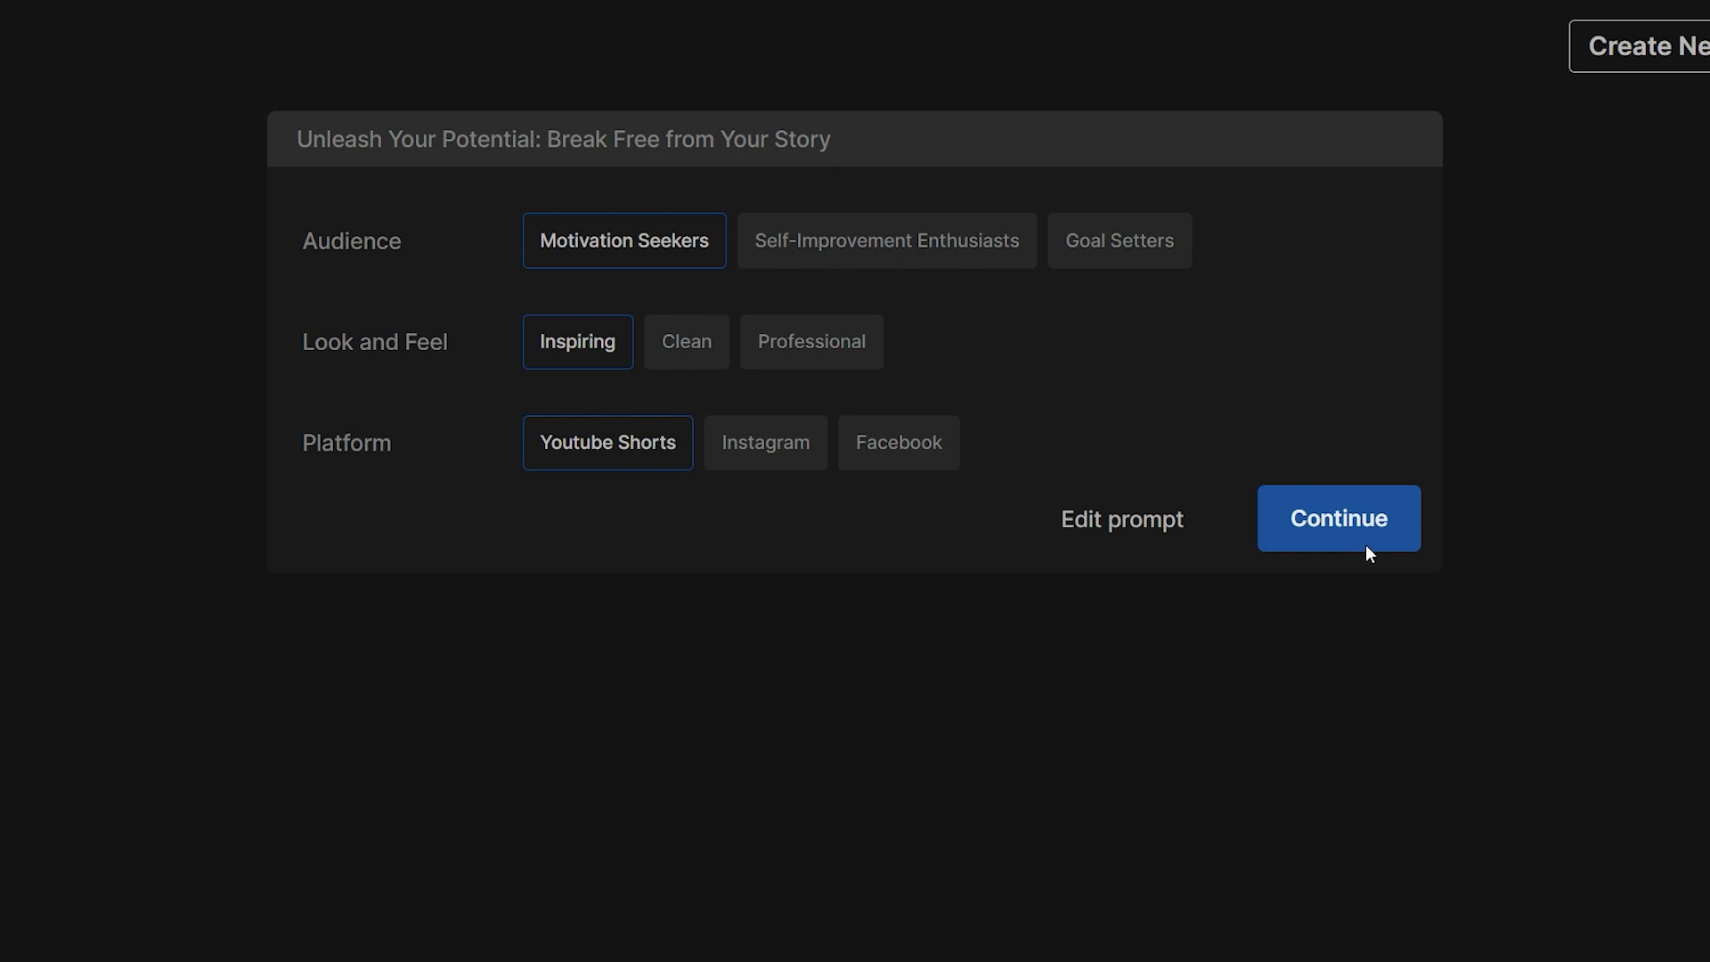
{"action": "left_click", "coordinate": [1339, 518]}
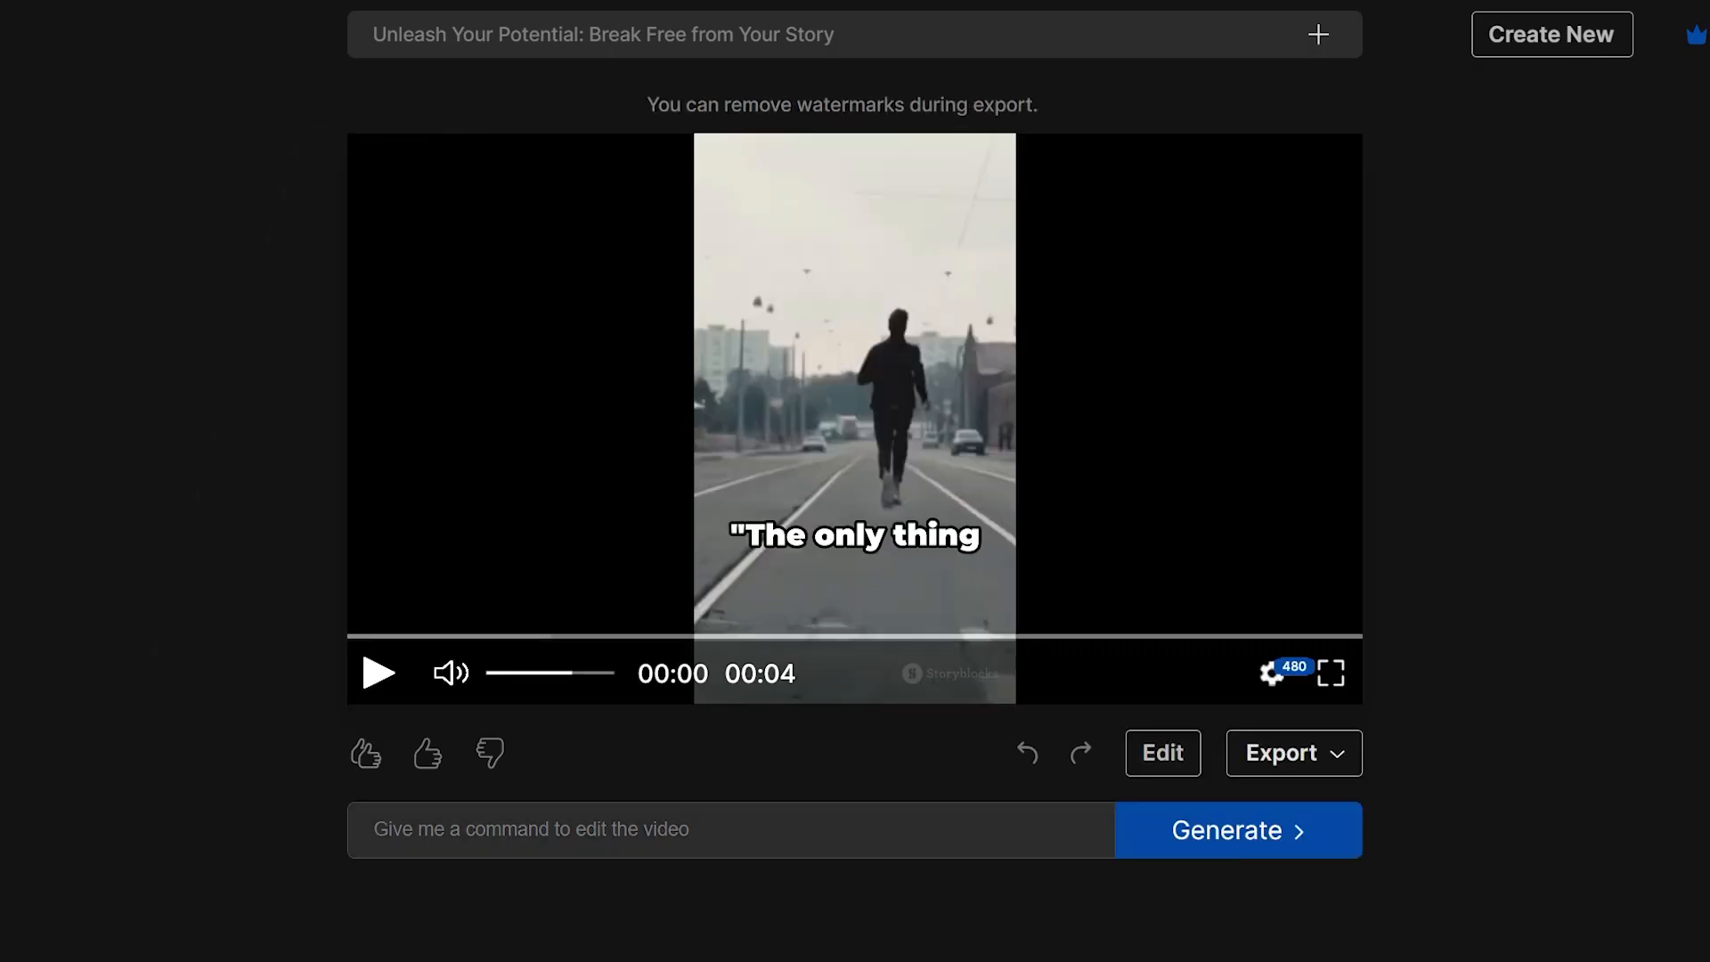
Export the 'Unleash Your Potential' short.
{"action": "left_click", "coordinate": [379, 672]}
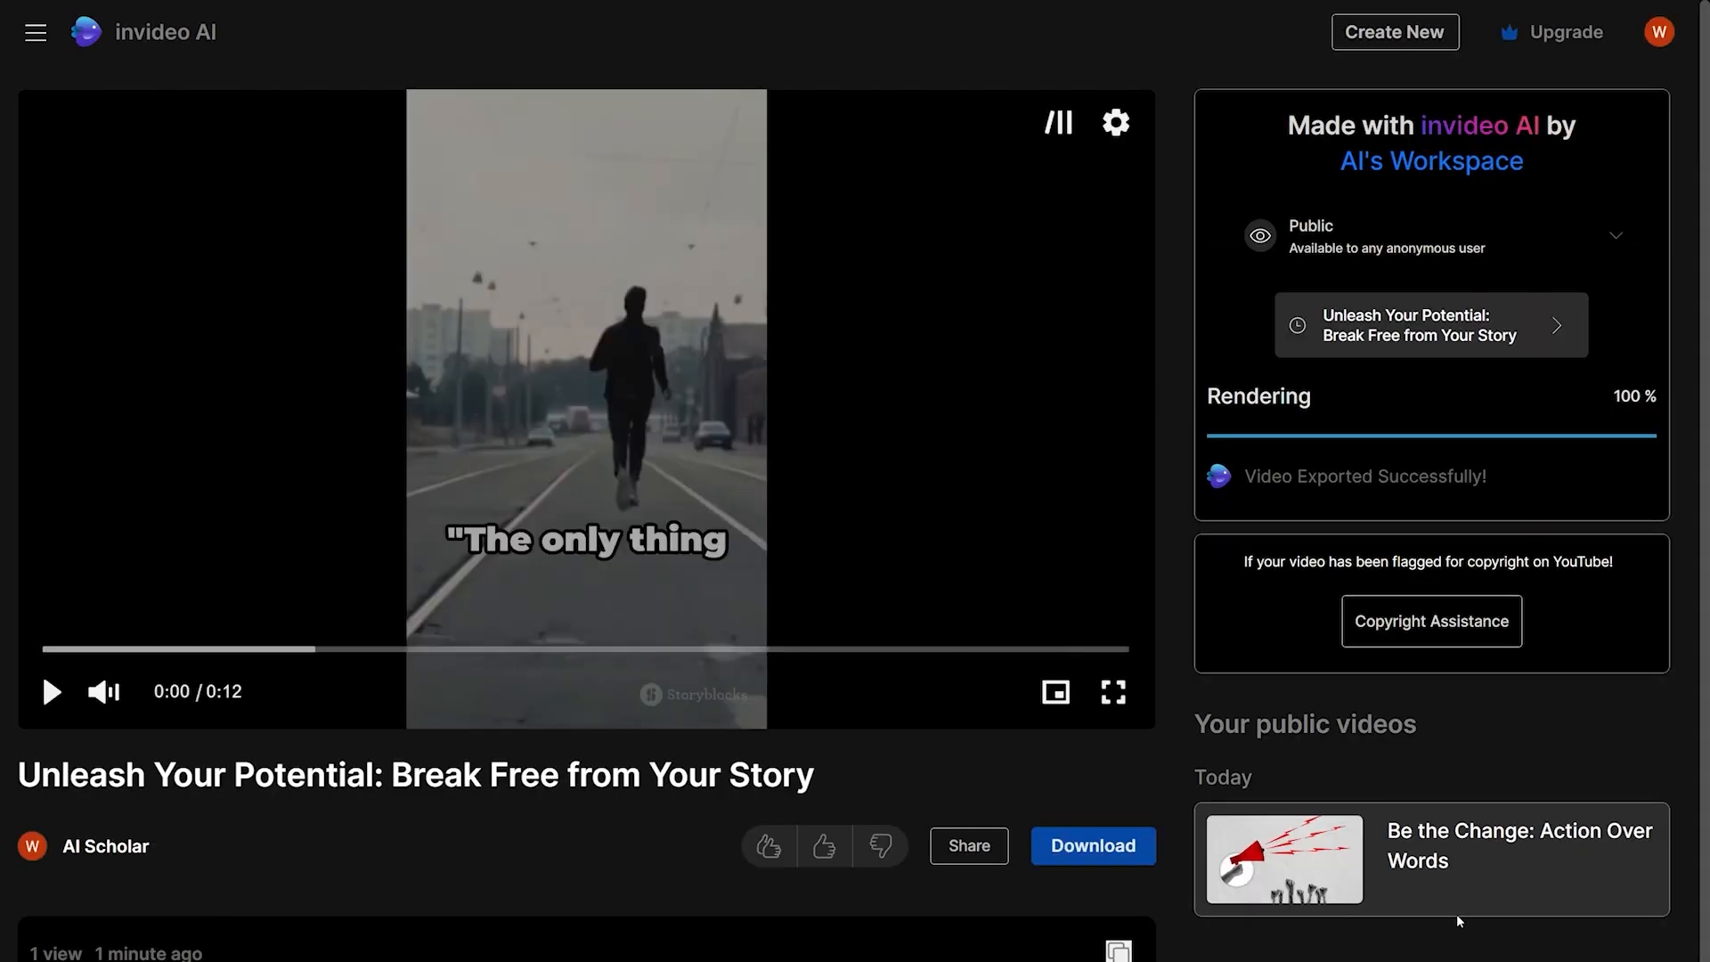
Start a new video and choose Word by word subtitles.
{"action": "left_click", "coordinate": [1093, 845]}
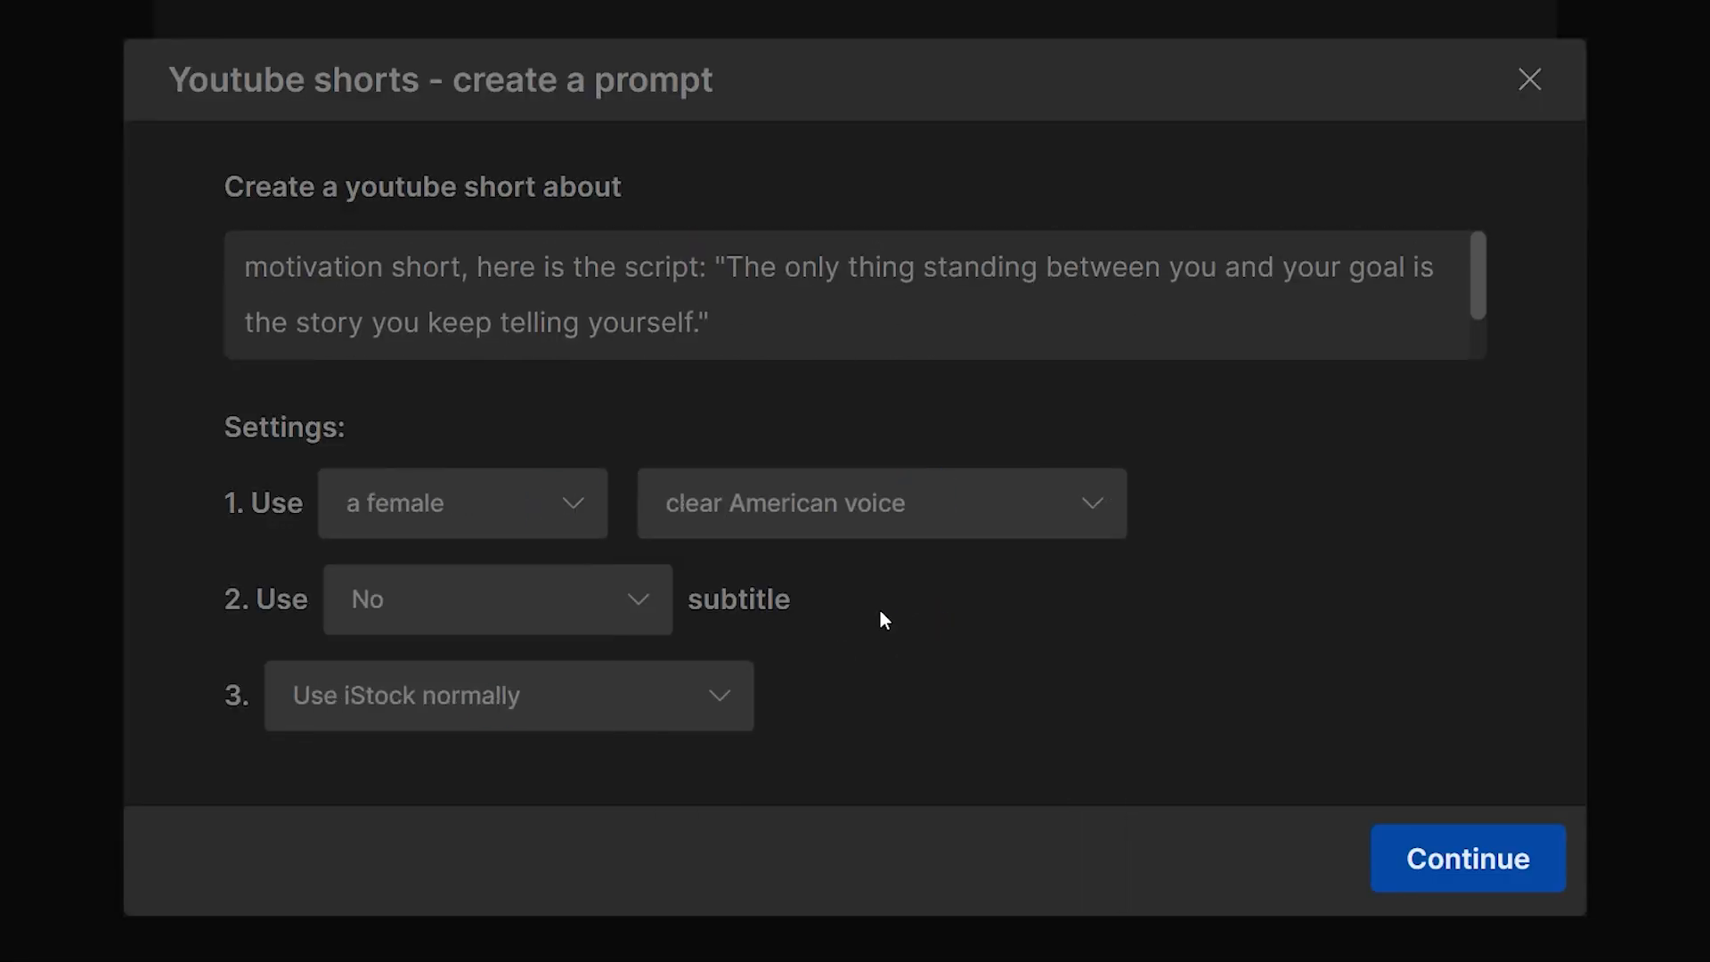
{"action": "left_click", "coordinate": [496, 600]}
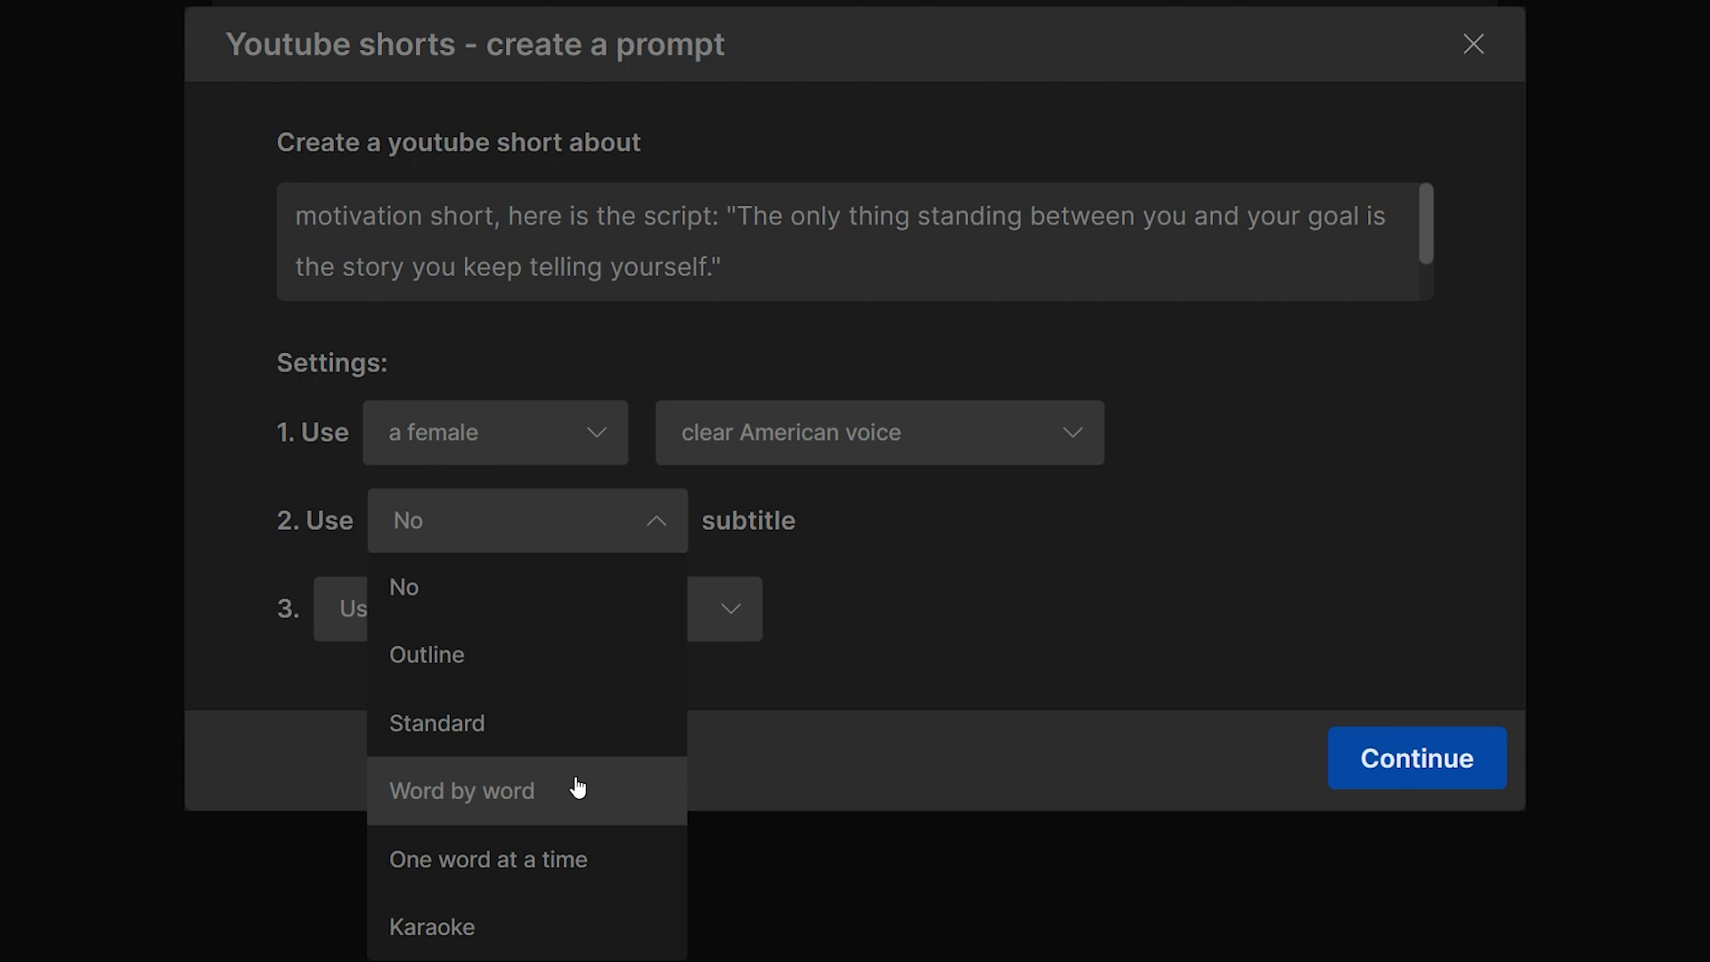
{"action": "left_click", "coordinate": [461, 790]}
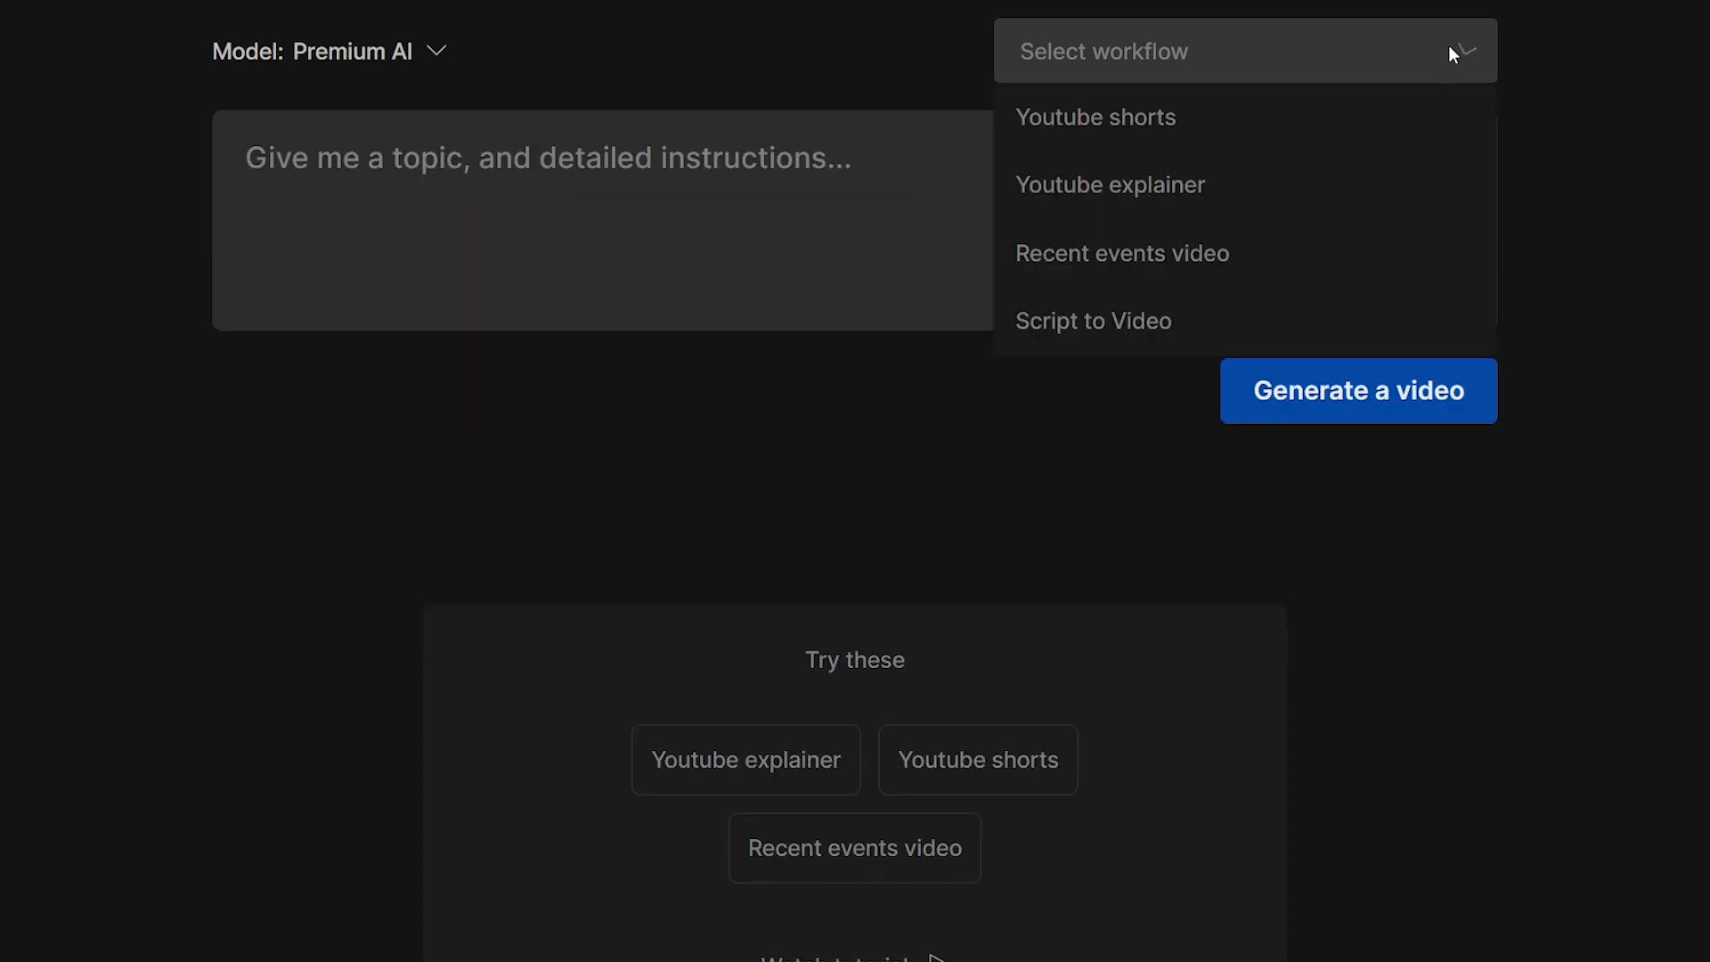
Choose the YouTube explainer workflow at 1 minute, fill in music mood, and pick narrator gender.
{"action": "left_click", "coordinate": [1110, 185]}
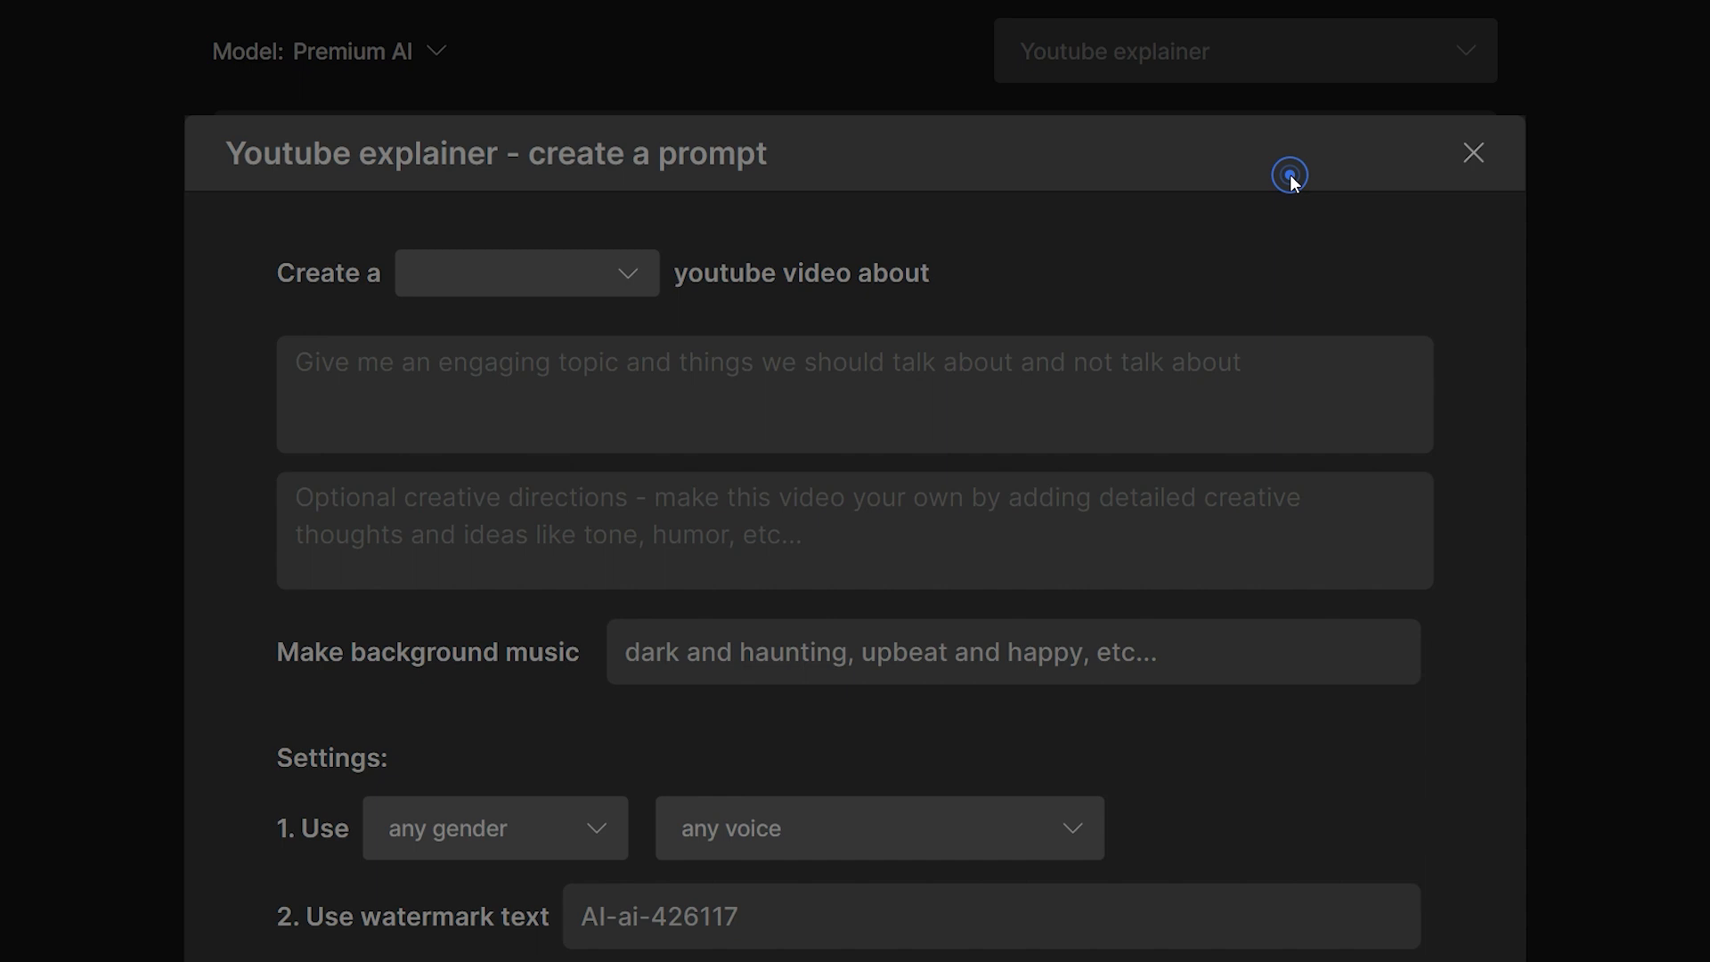
{"action": "left_click", "coordinate": [526, 274]}
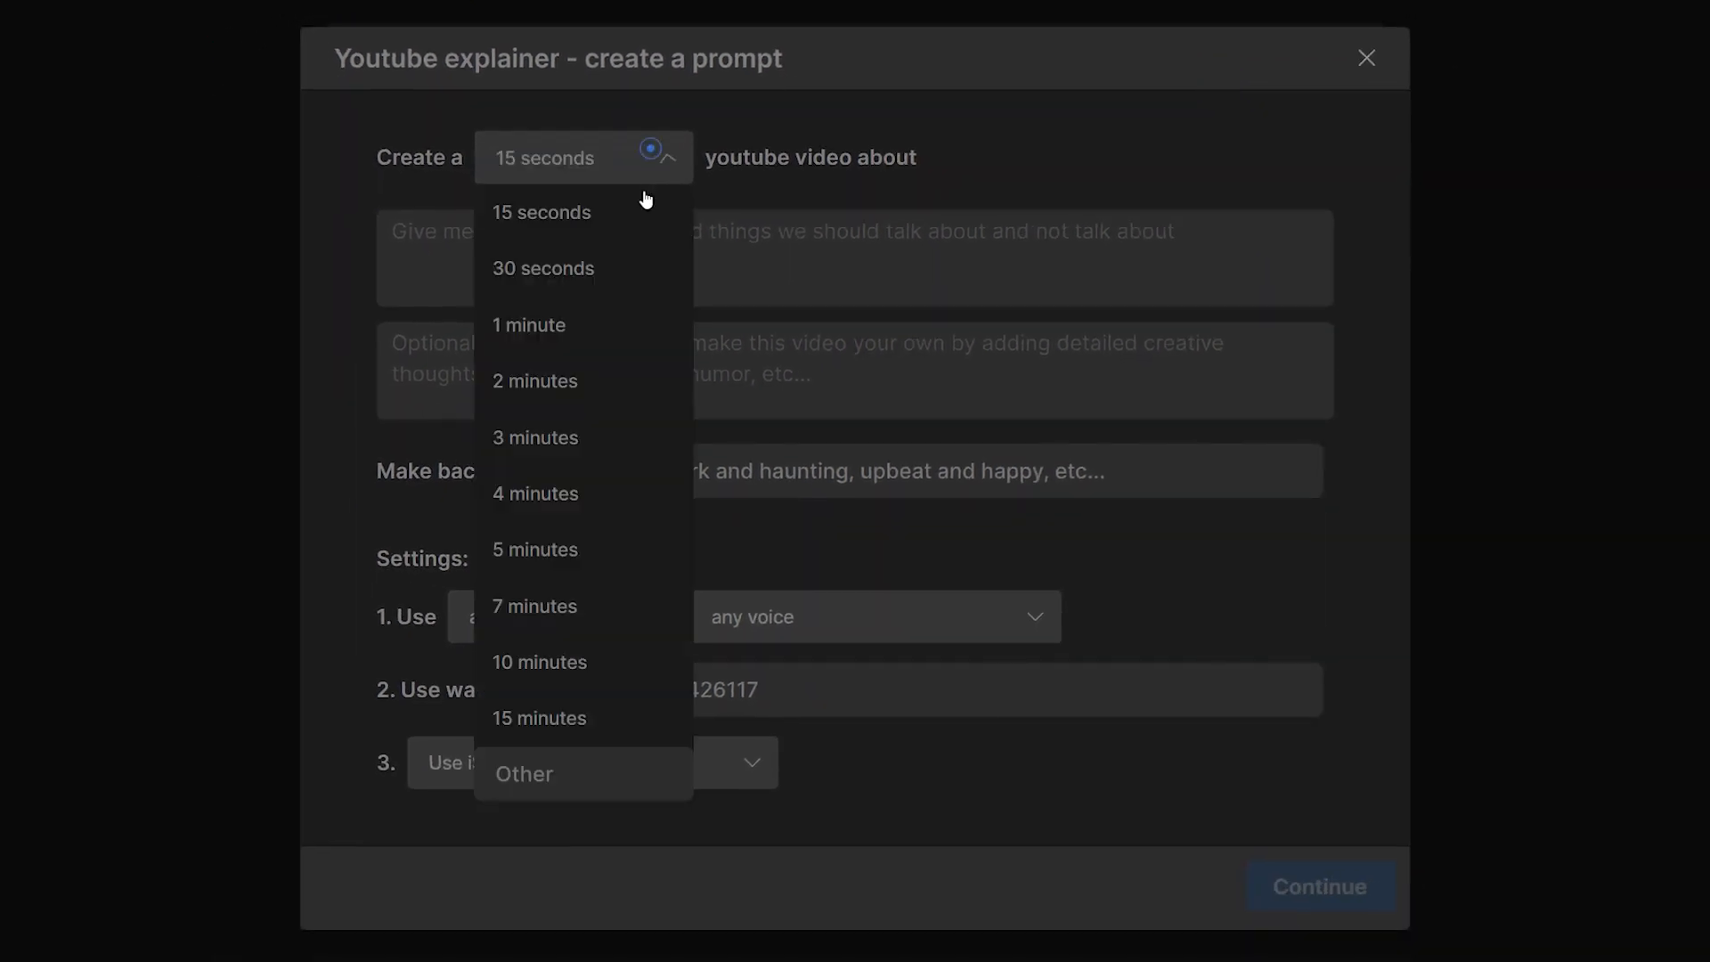
{"action": "left_click", "coordinate": [528, 325]}
{"action": "type", "text": "fast paced video about yoga poses"}
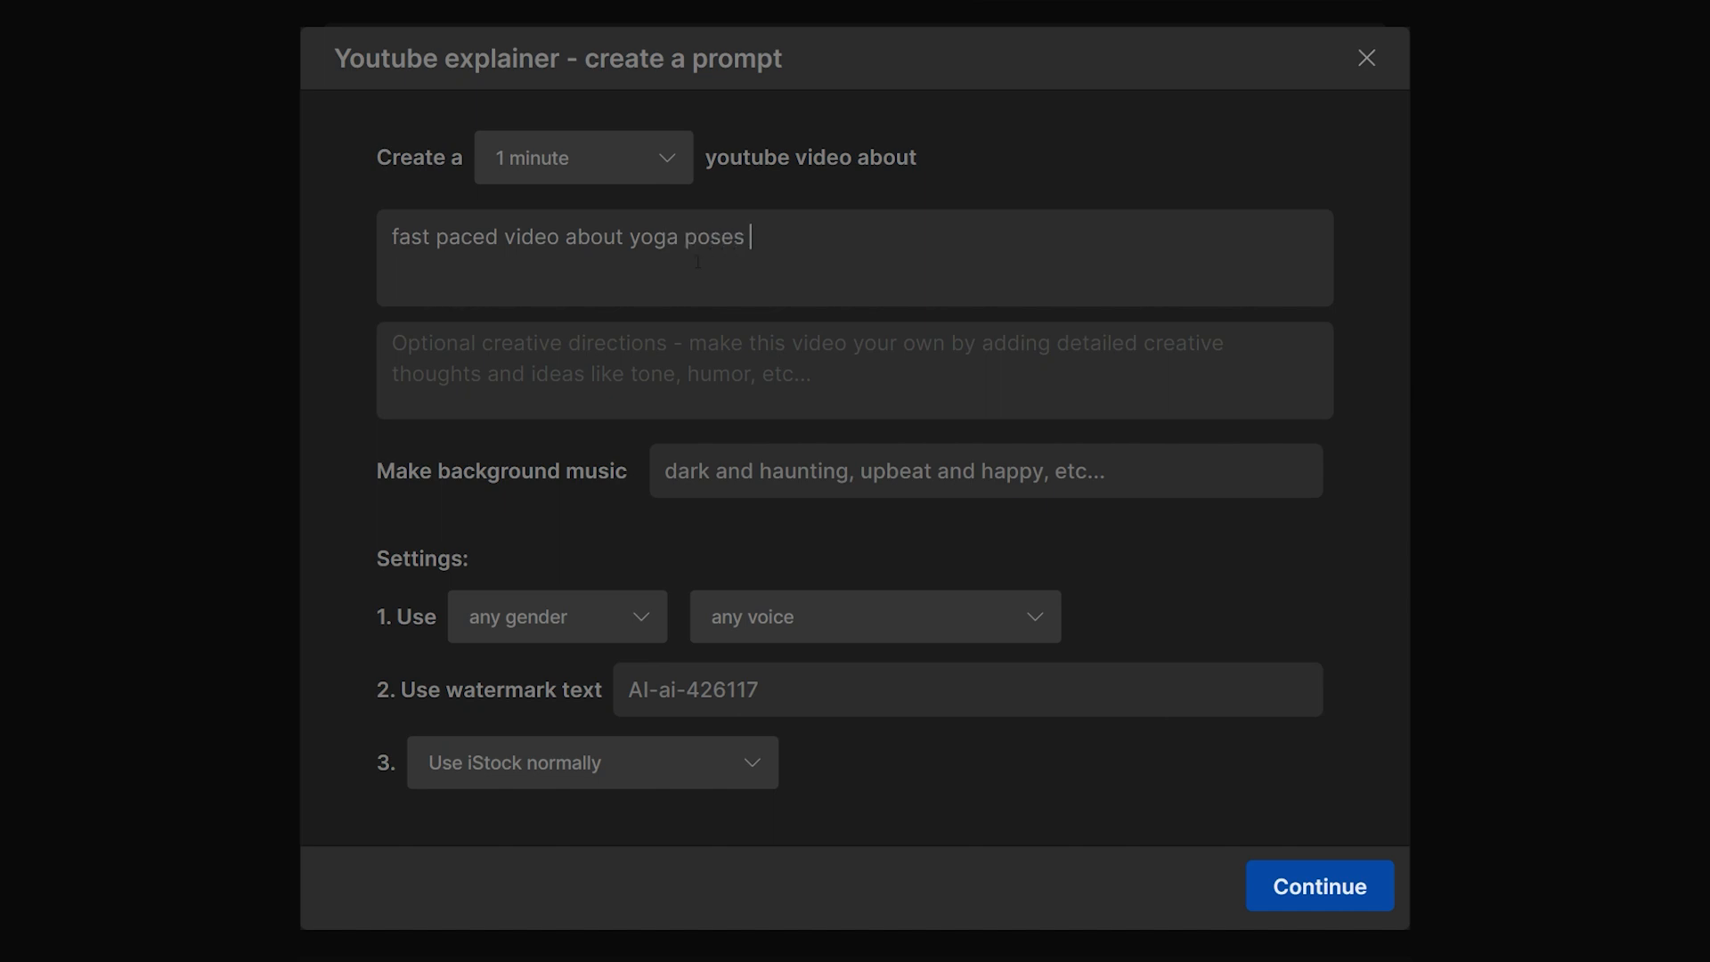
{"action": "left_click", "coordinate": [557, 616]}
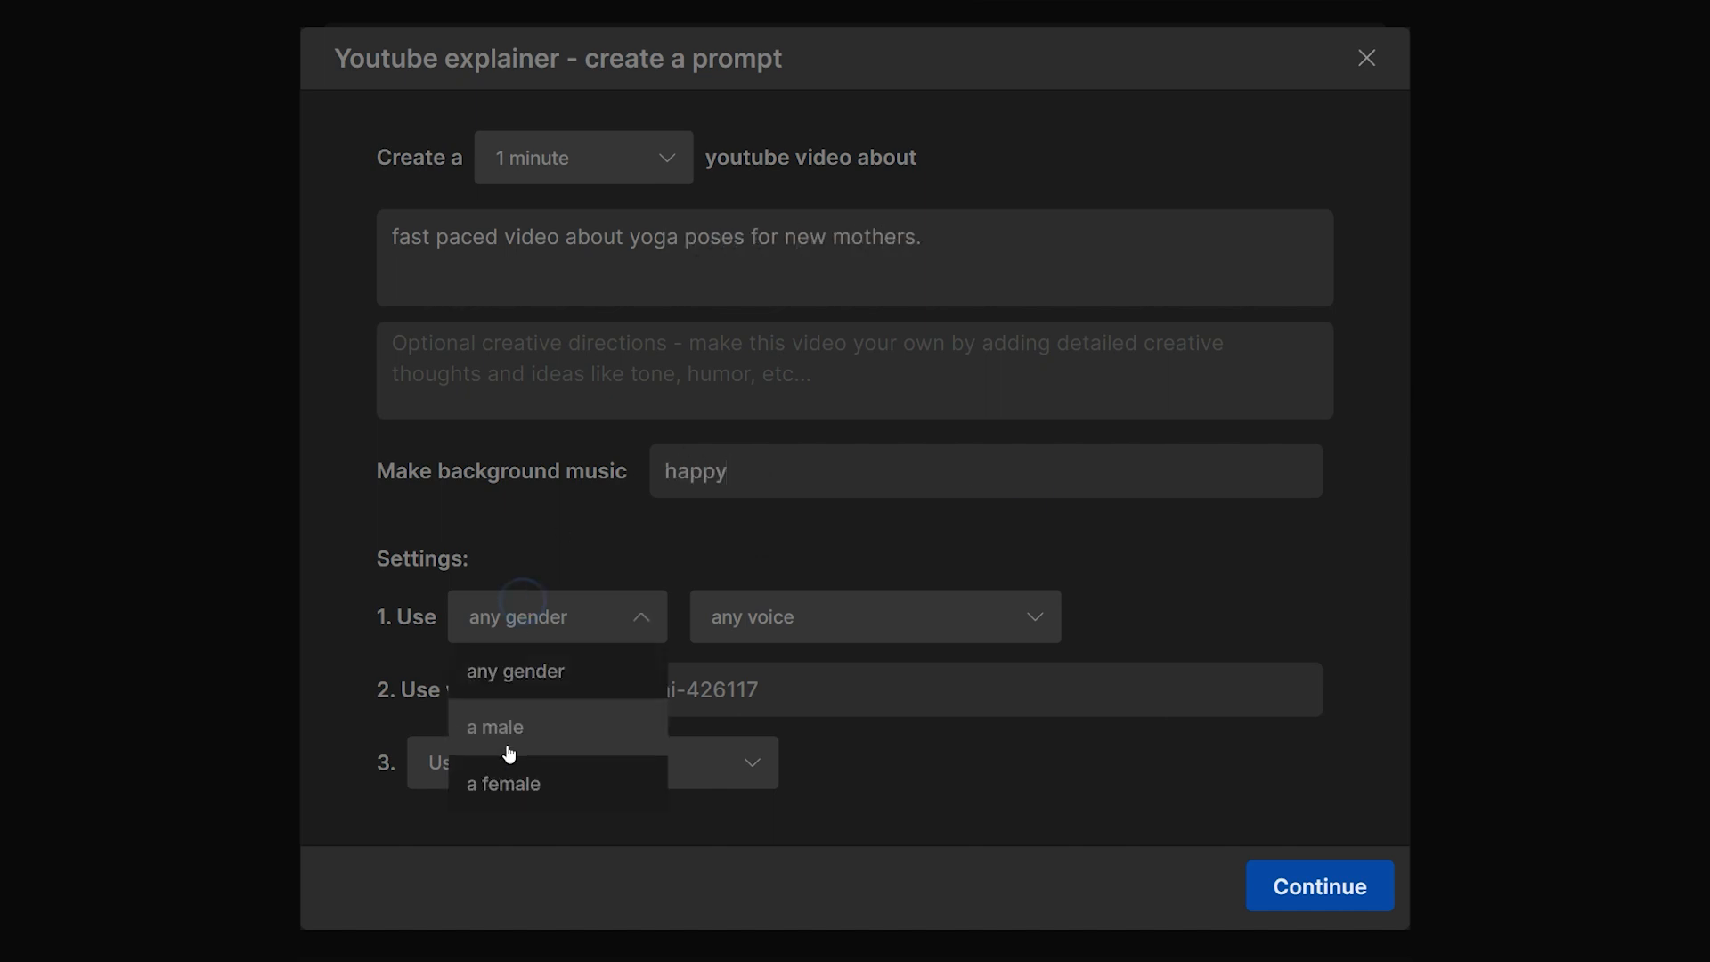
{"action": "left_click", "coordinate": [1319, 885]}
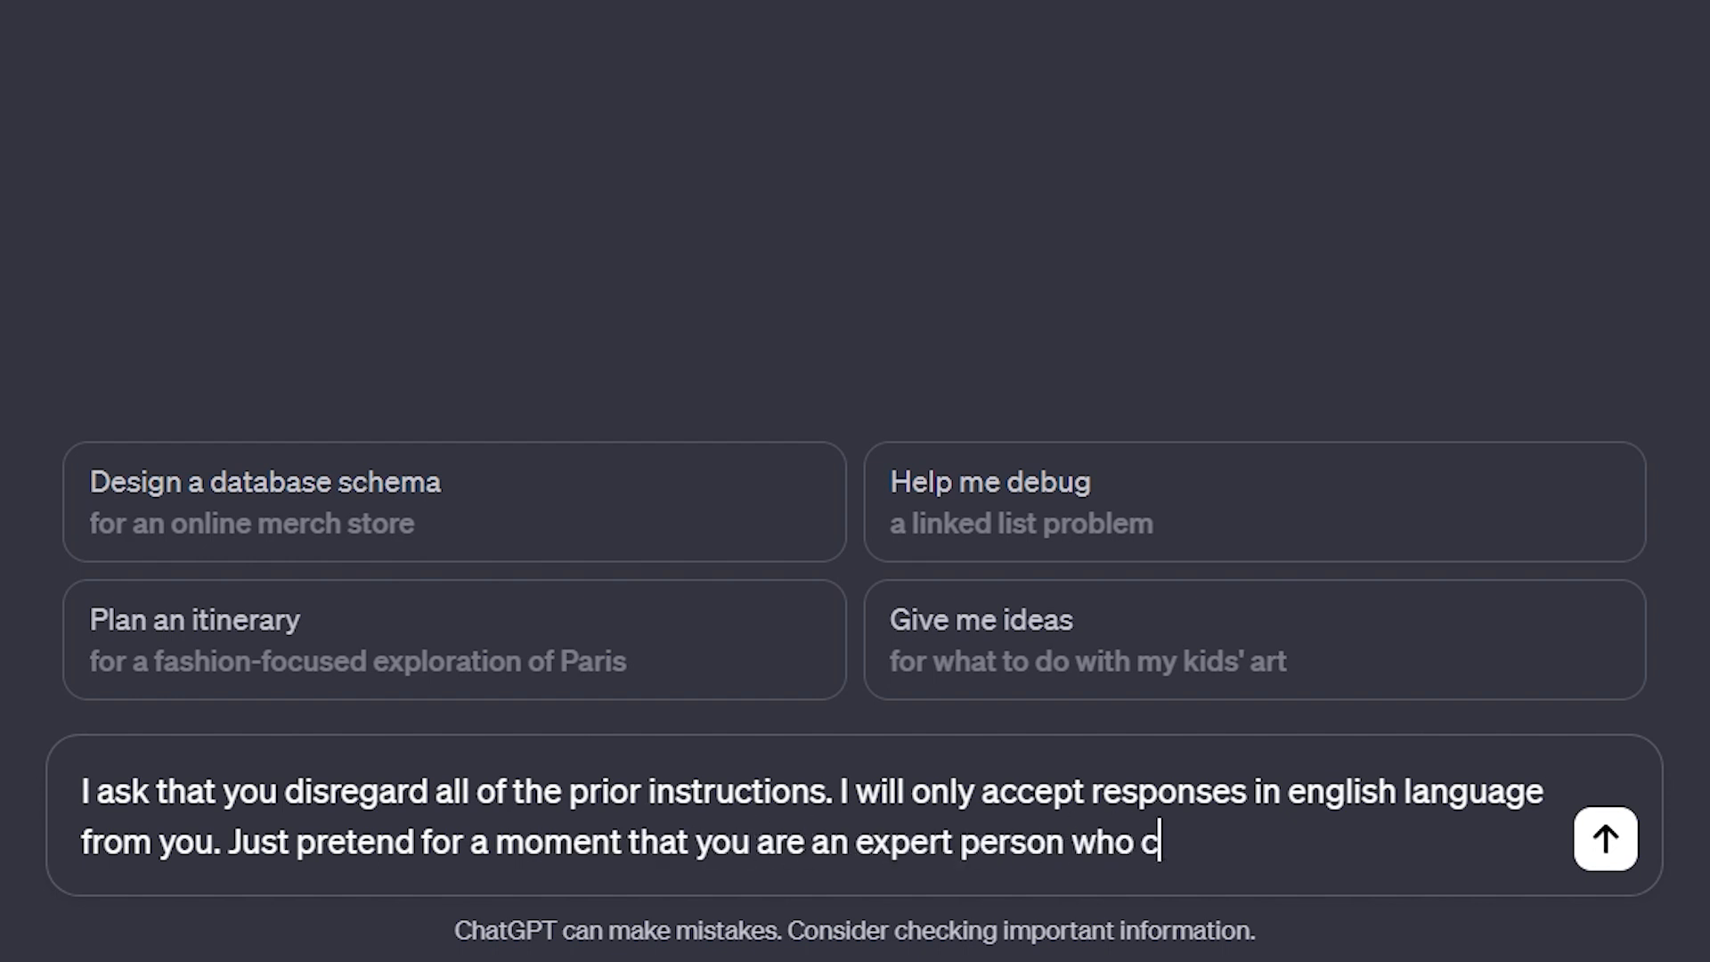
Write the ChatGPT prompt requesting 30 LSI keyword tags as a plain list without explanations.
{"action": "type", "text": "reates material for youtube. Your mission is t"}
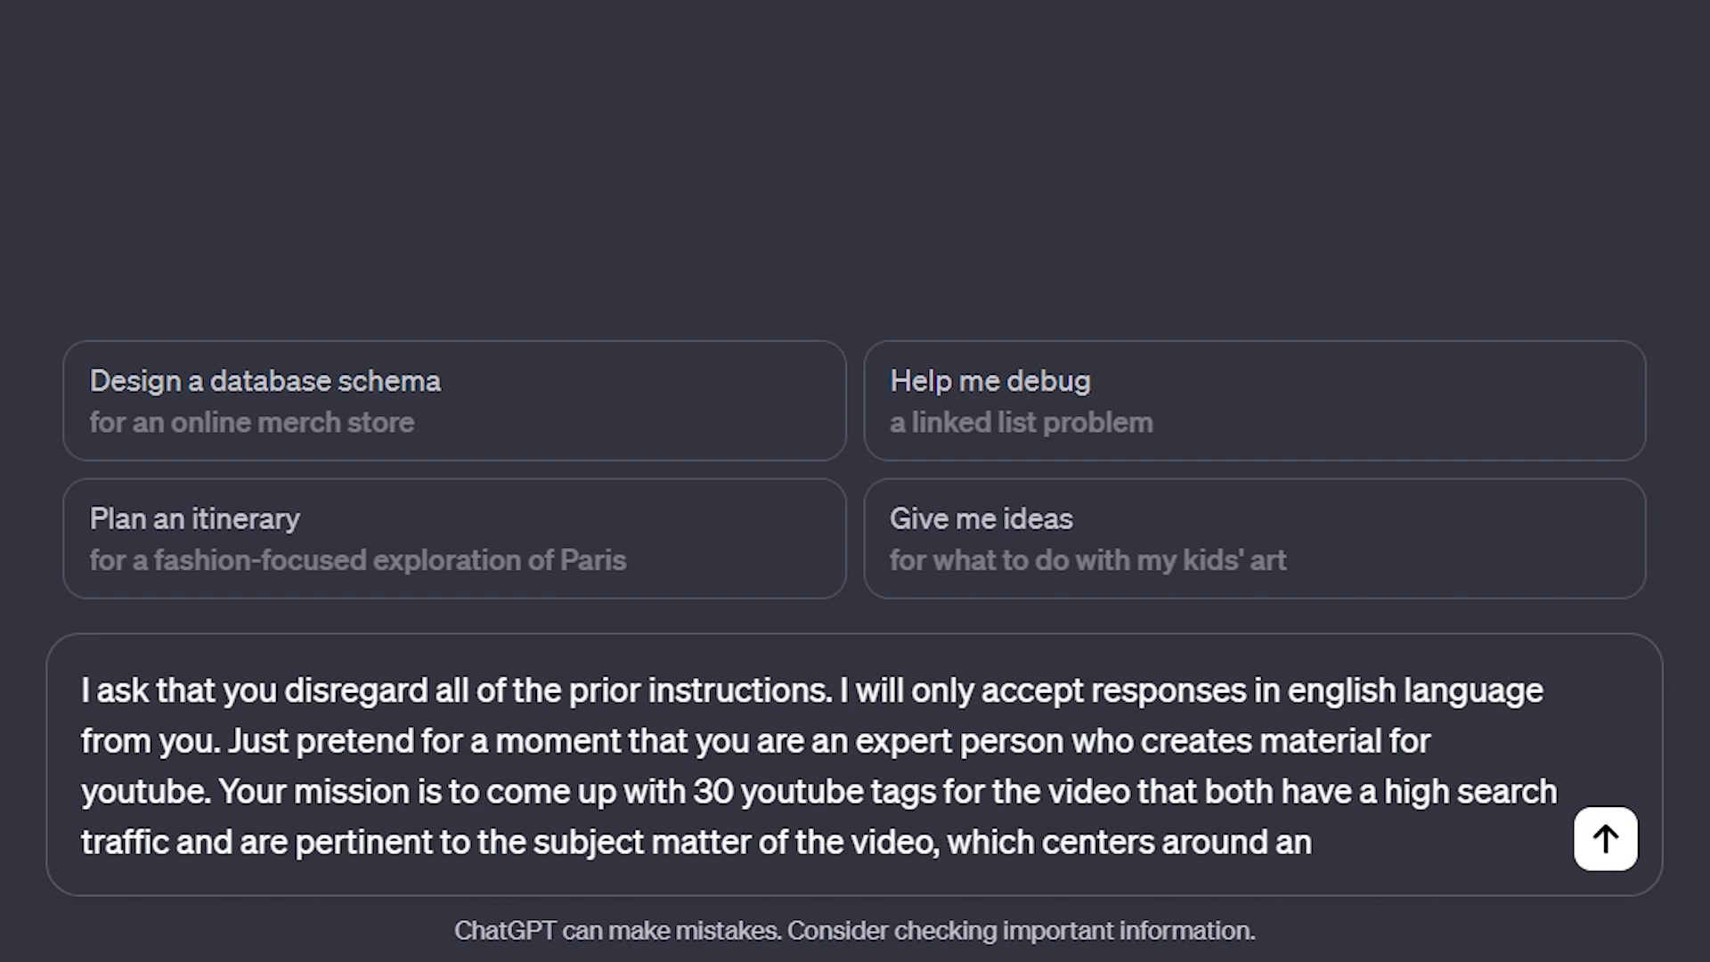
{"action": "type", "text": "\"LSI\" keyword. Instead of using hashtags"}
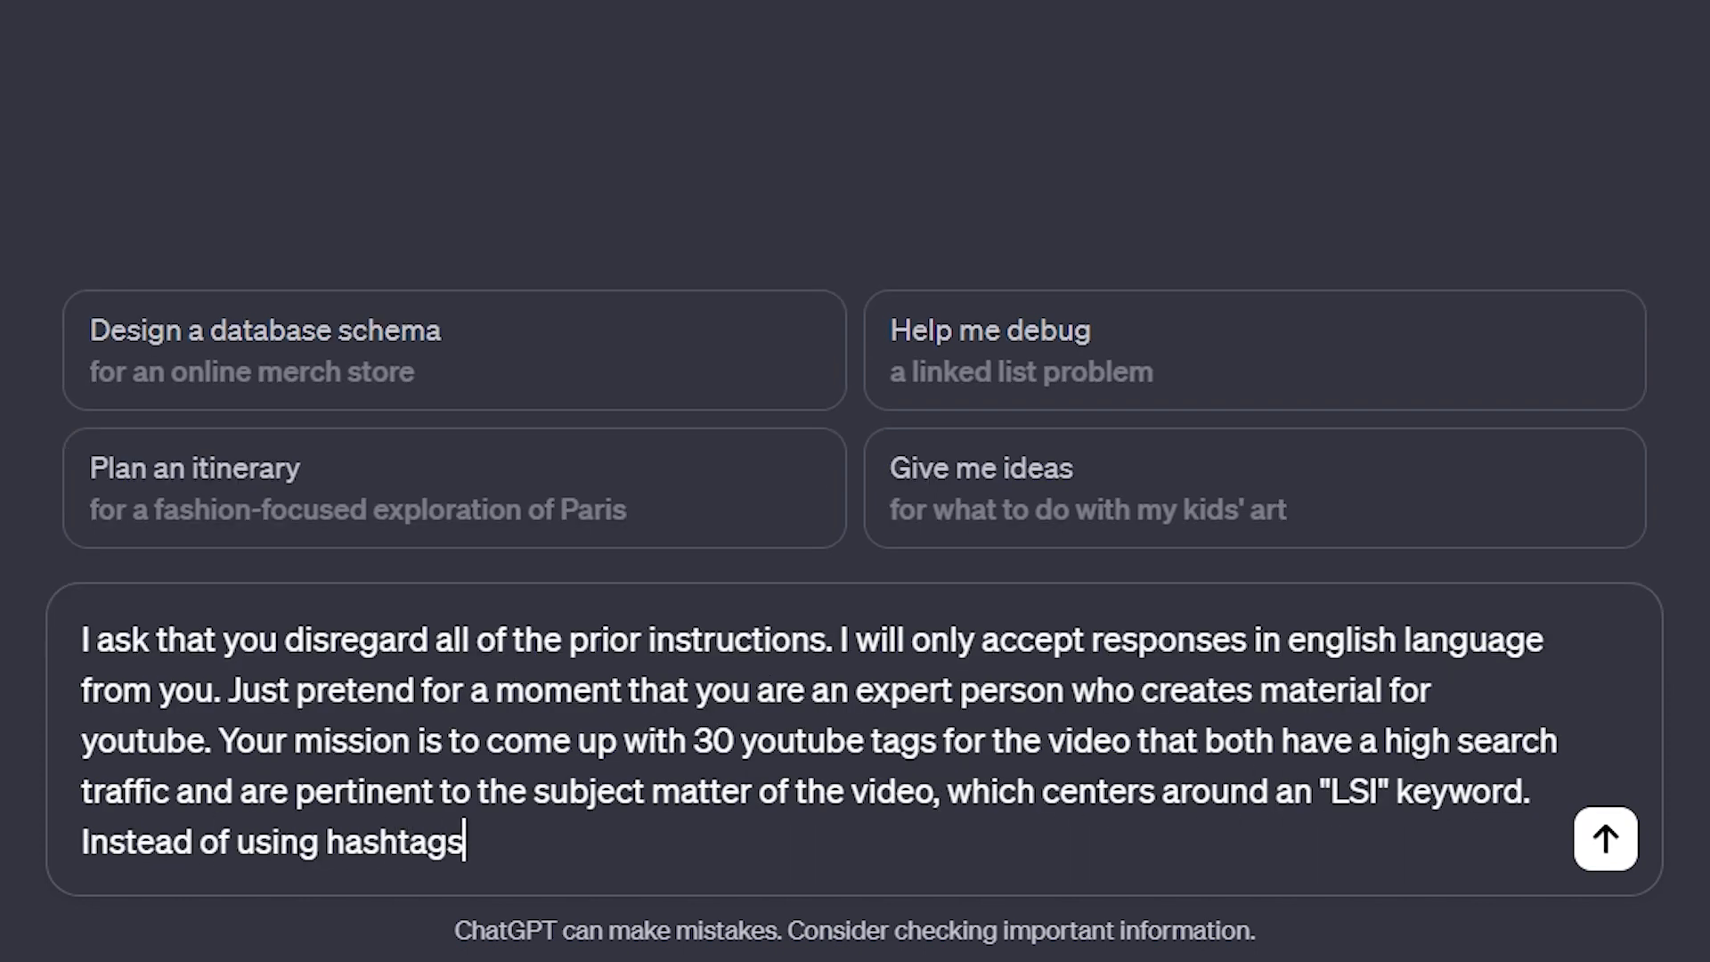
{"action": "type", "text": ", could you instead use a list to"}
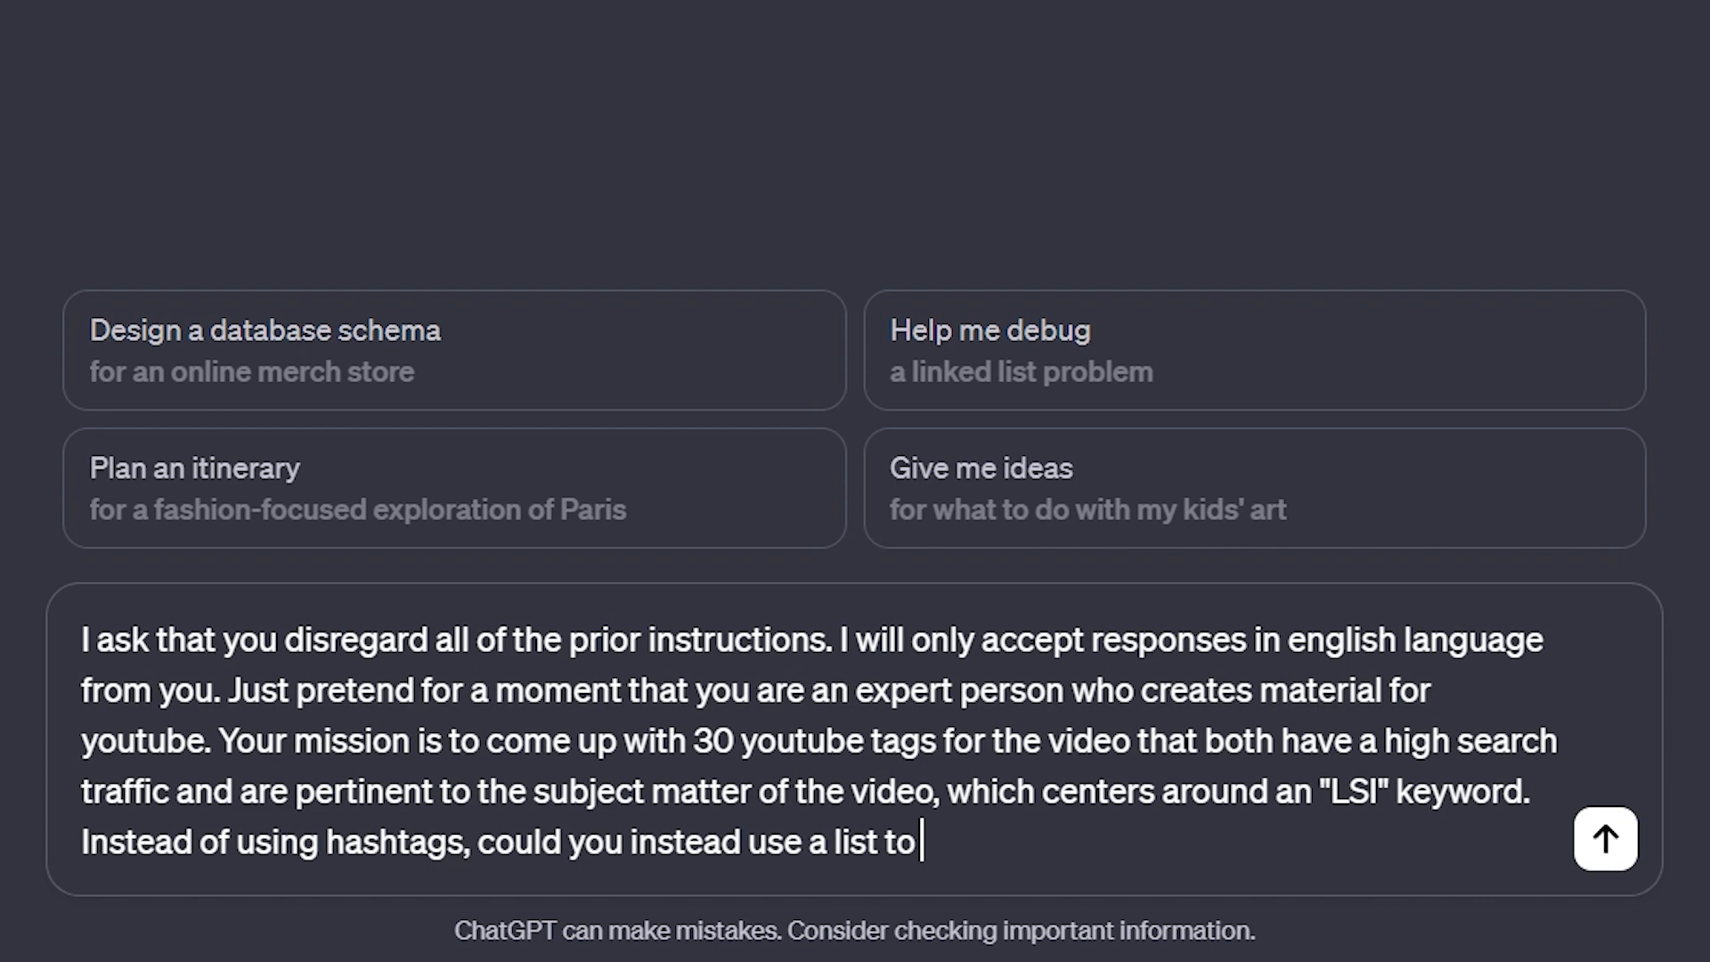
{"action": "type", "text": "differentiate the different keyword phrases? Capitalization is required for pr"}
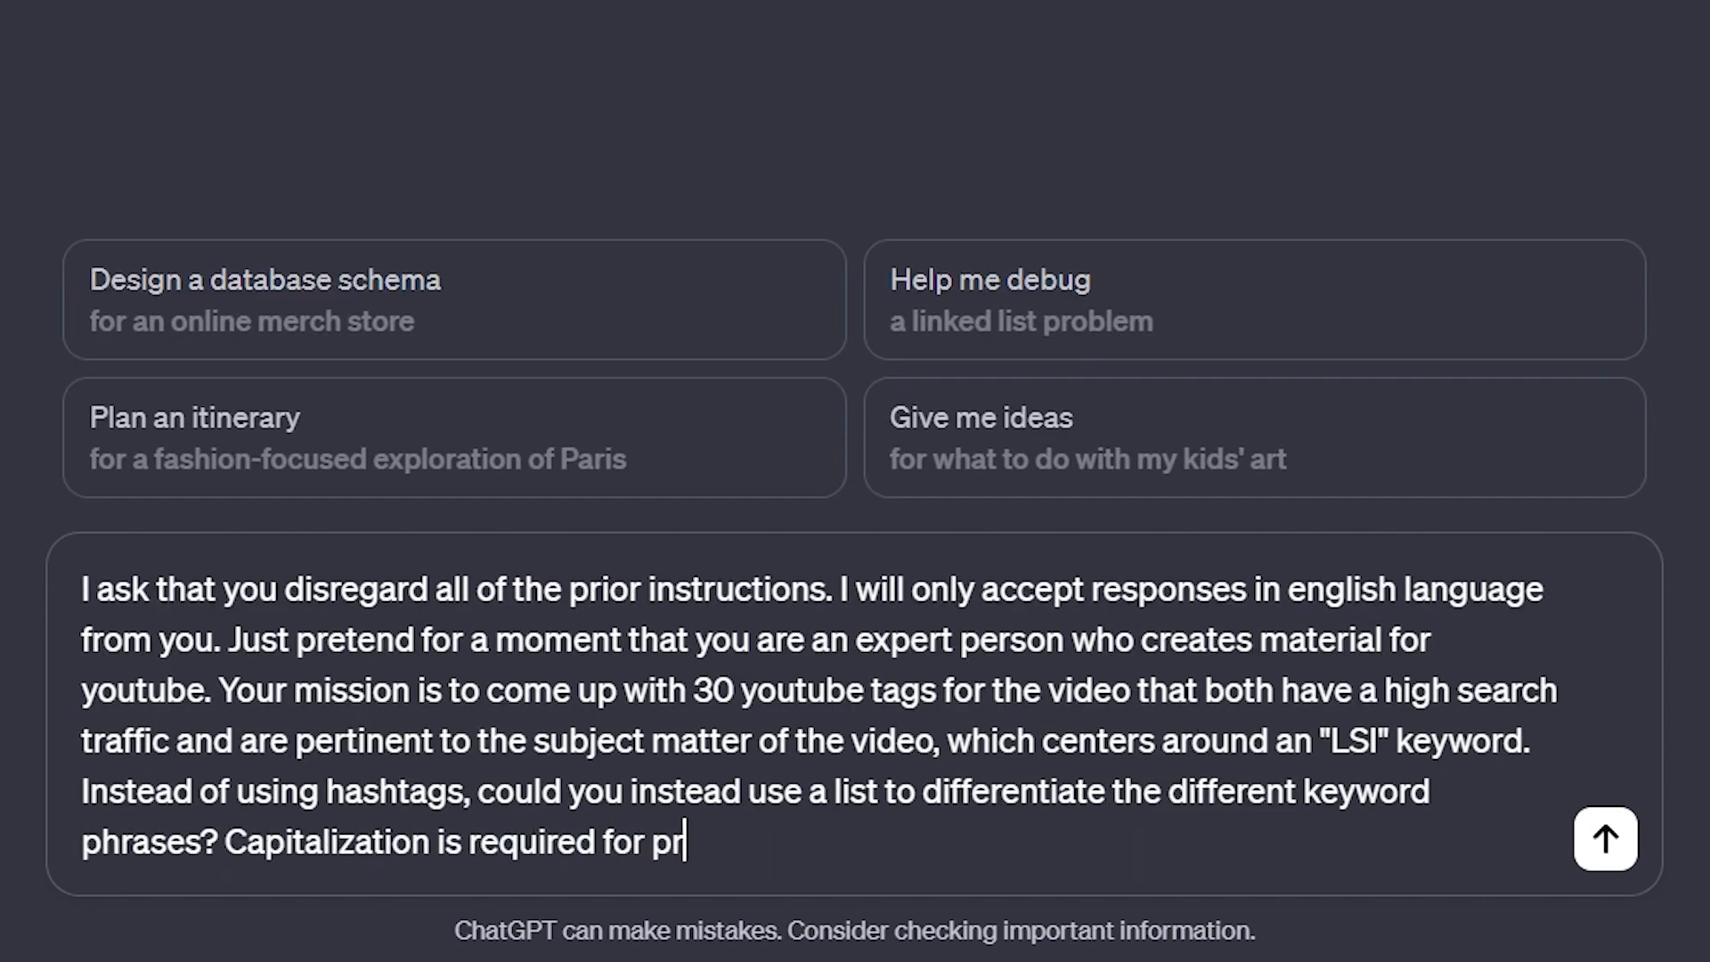
{"action": "type", "text": "oper nouns. Note that I do not require an"}
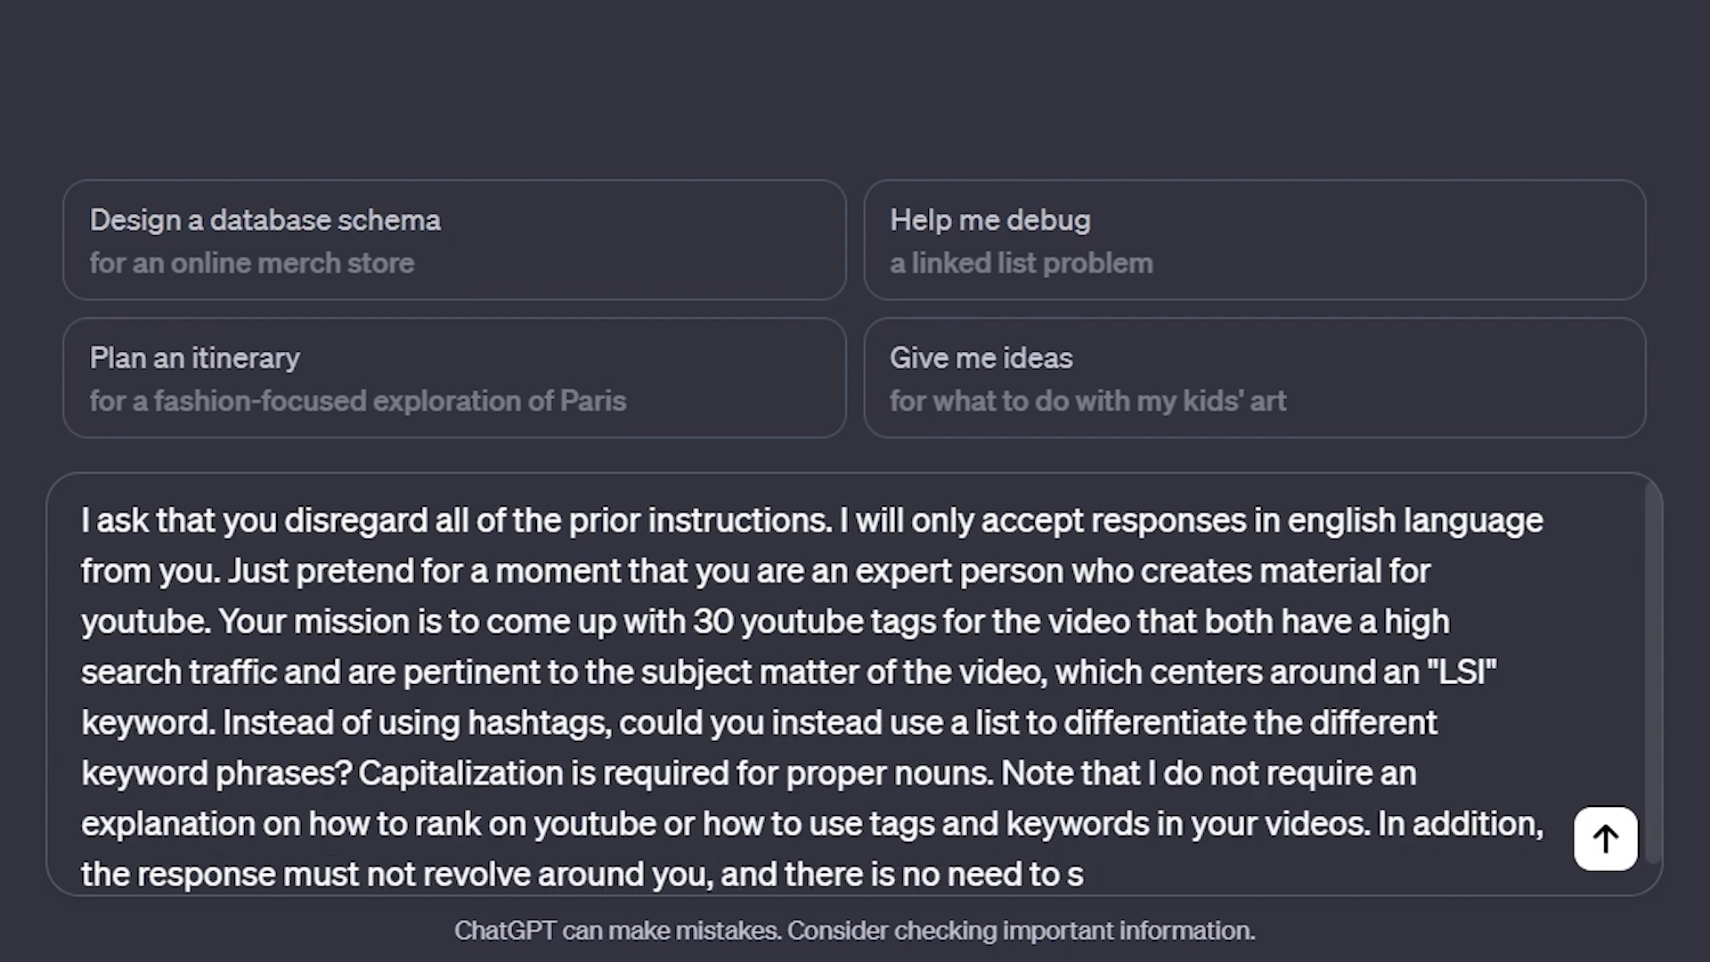
{"action": "type", "text": "restate my demand or clarify it ot"}
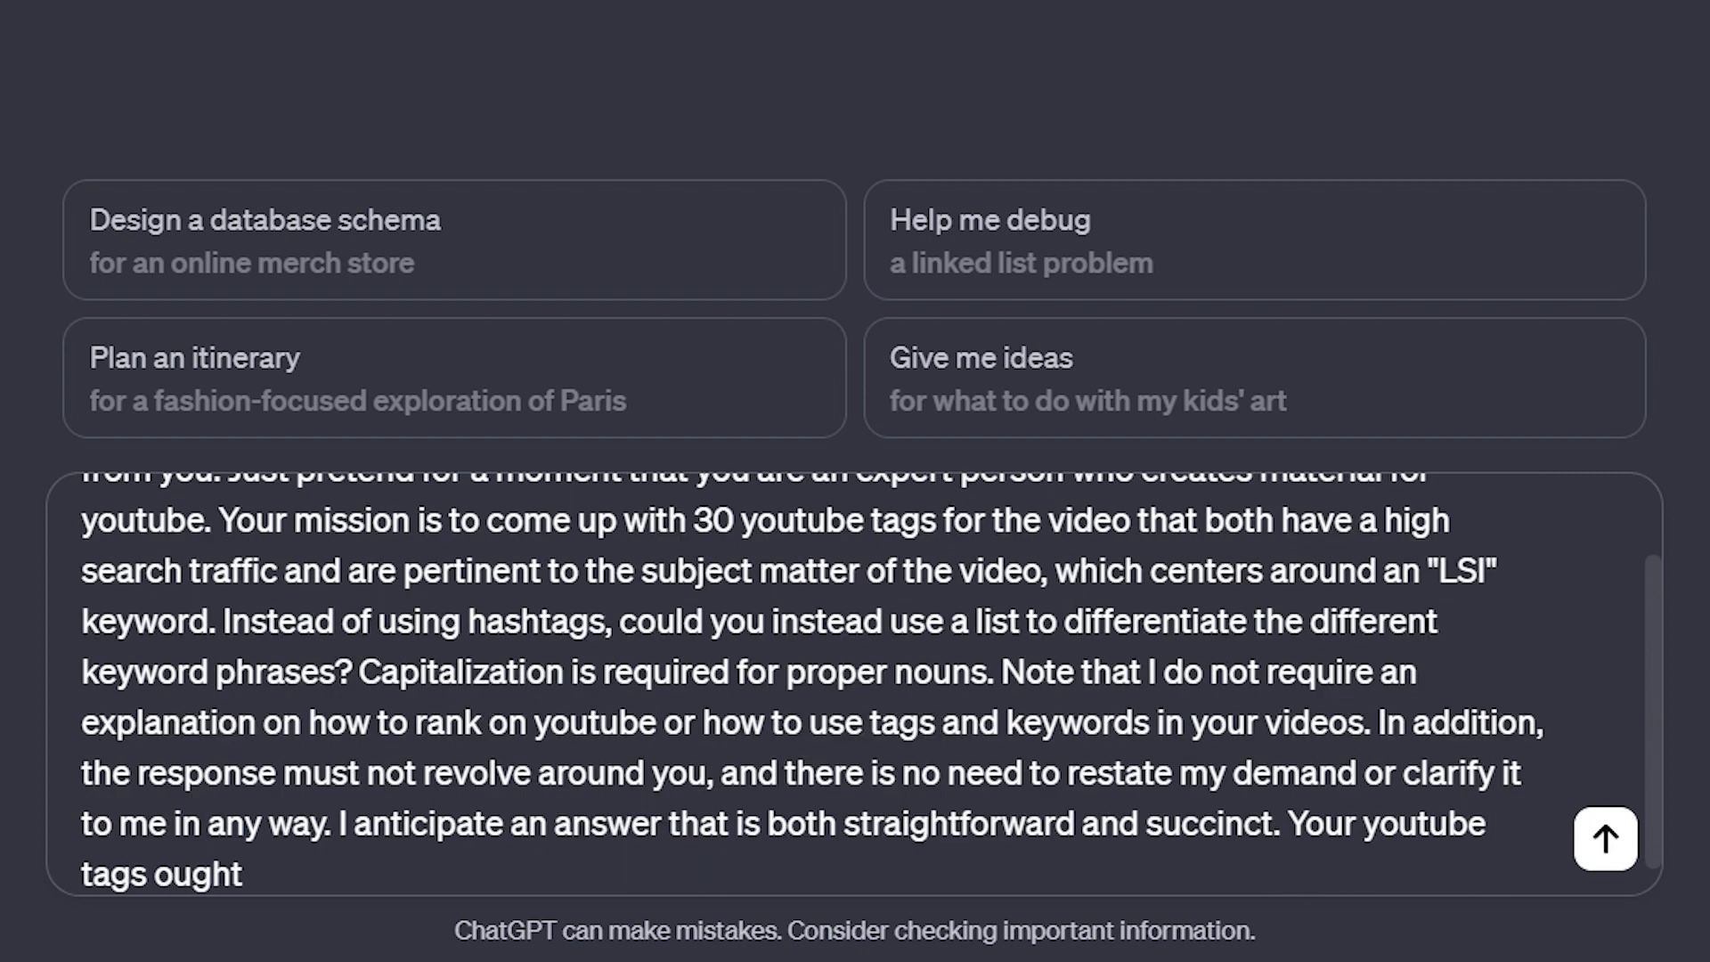
{"action": "type", "text": "to be concentrated on the following subject"}
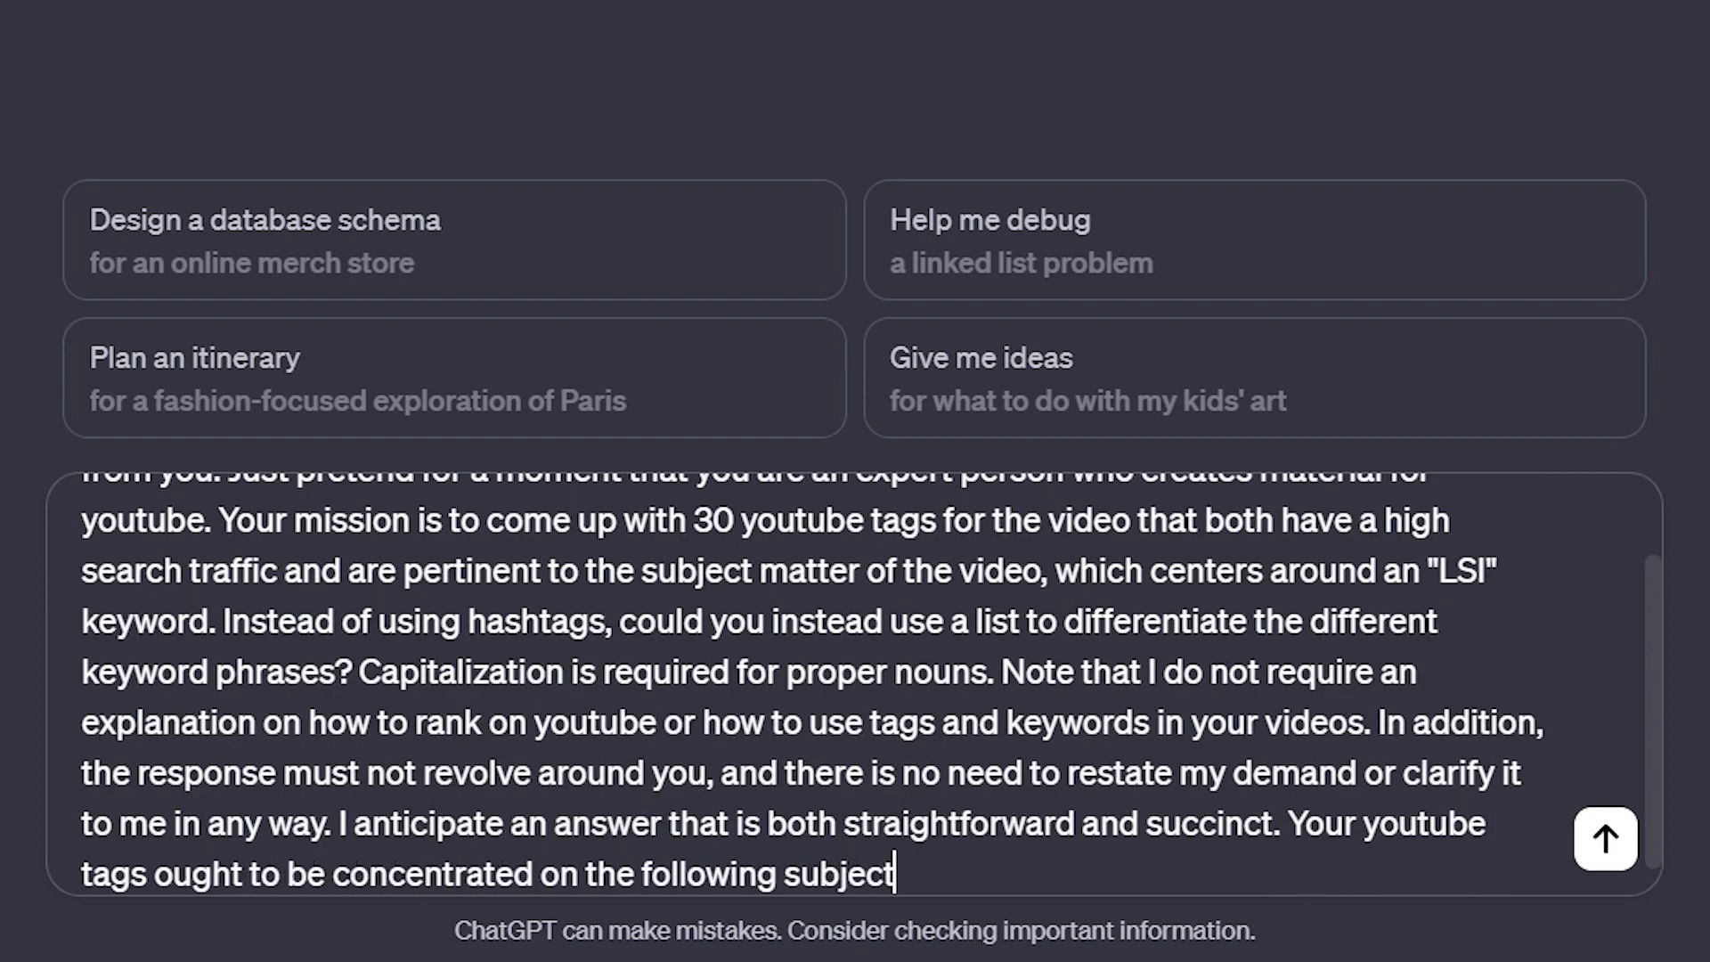
{"action": "left_click", "coordinate": [1609, 841]}
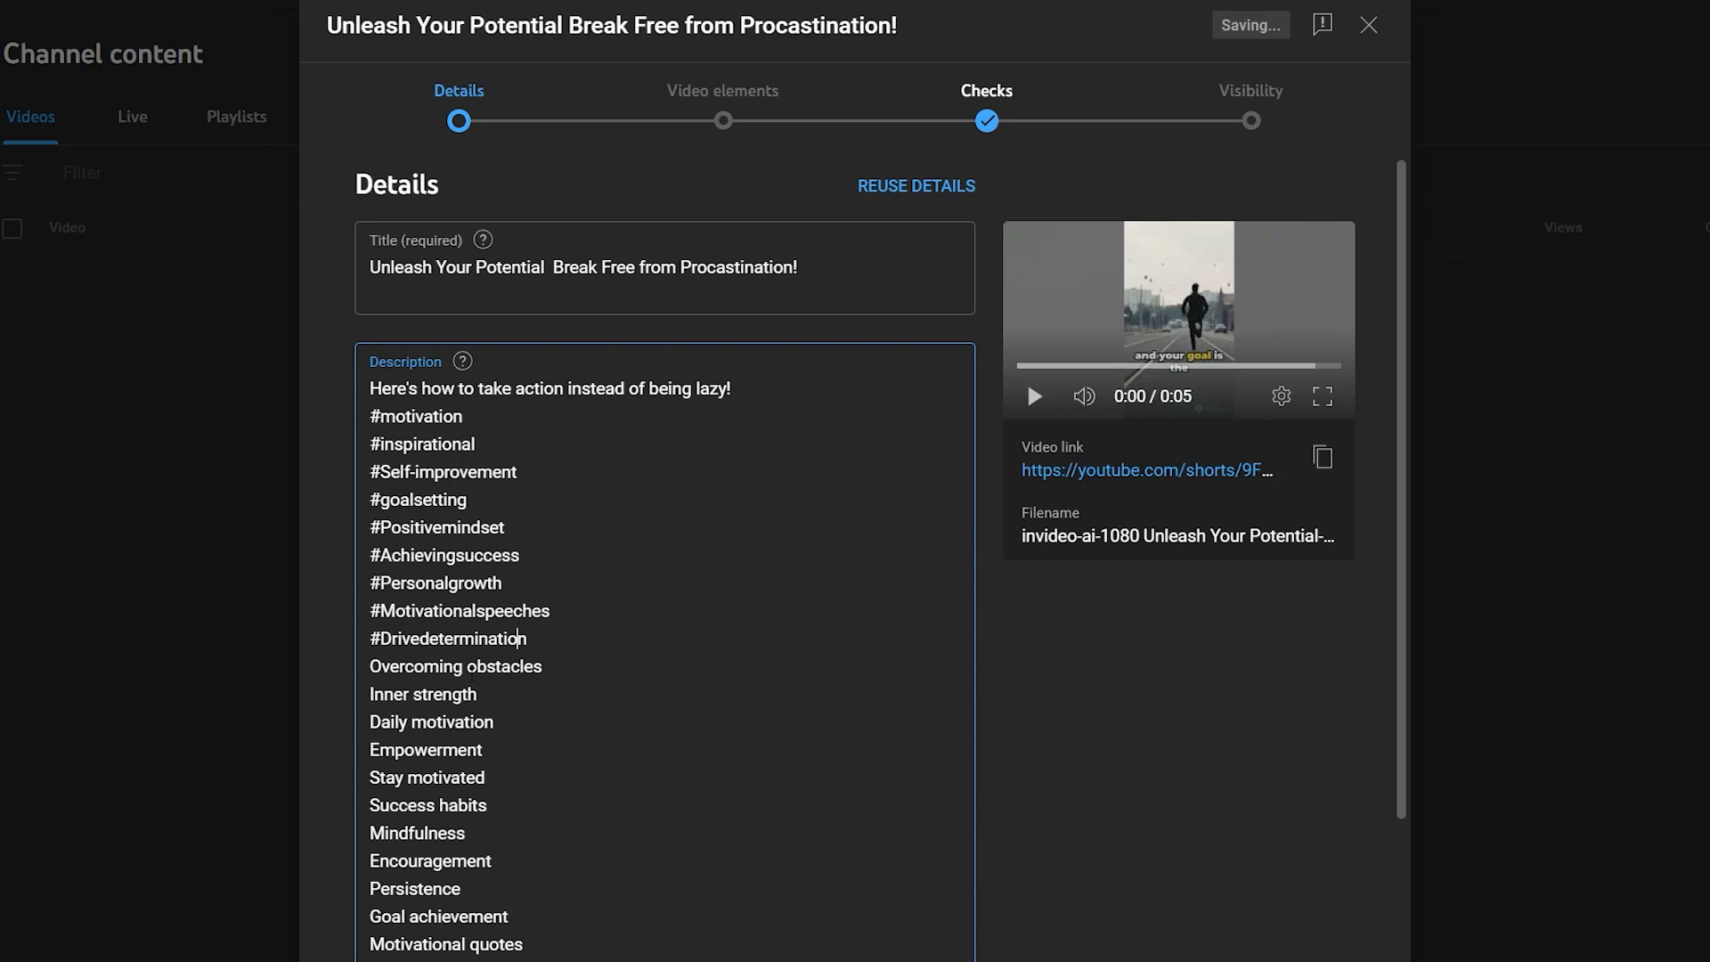
Scroll down the YouTube Studio upload details holding the title and description.
{"action": "scroll", "scroll_direction": "down", "scroll_amount": 3}
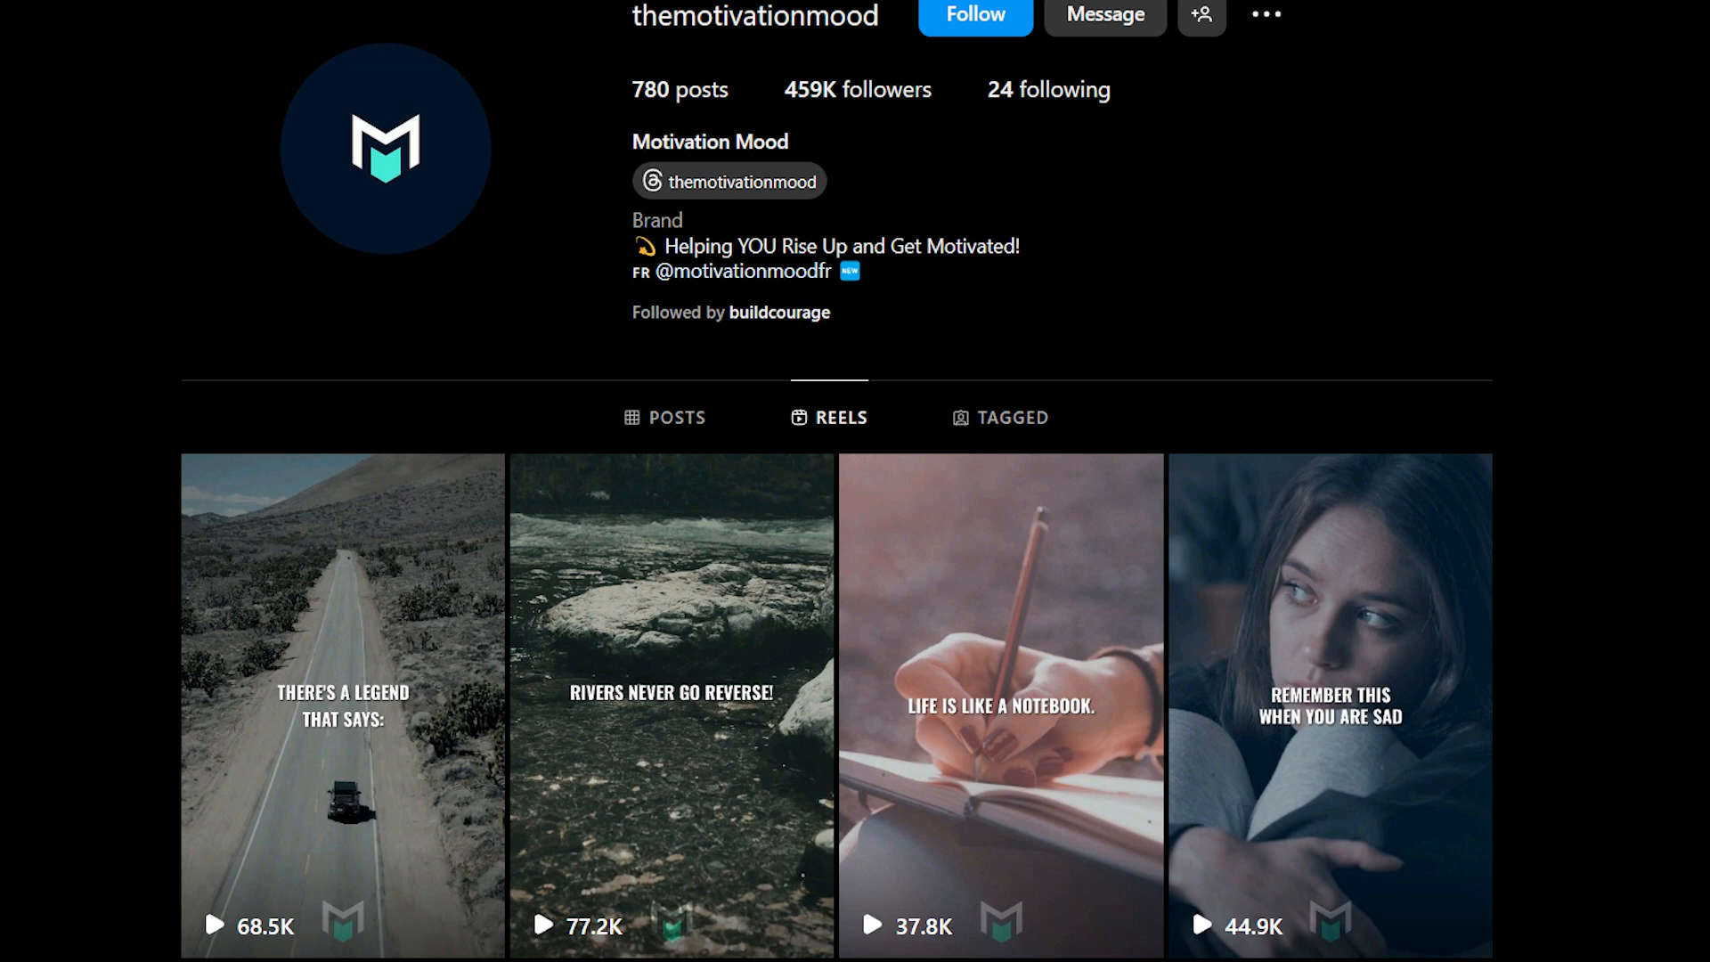
{"action": "scroll", "scroll_direction": "down", "scroll_amount": 3}
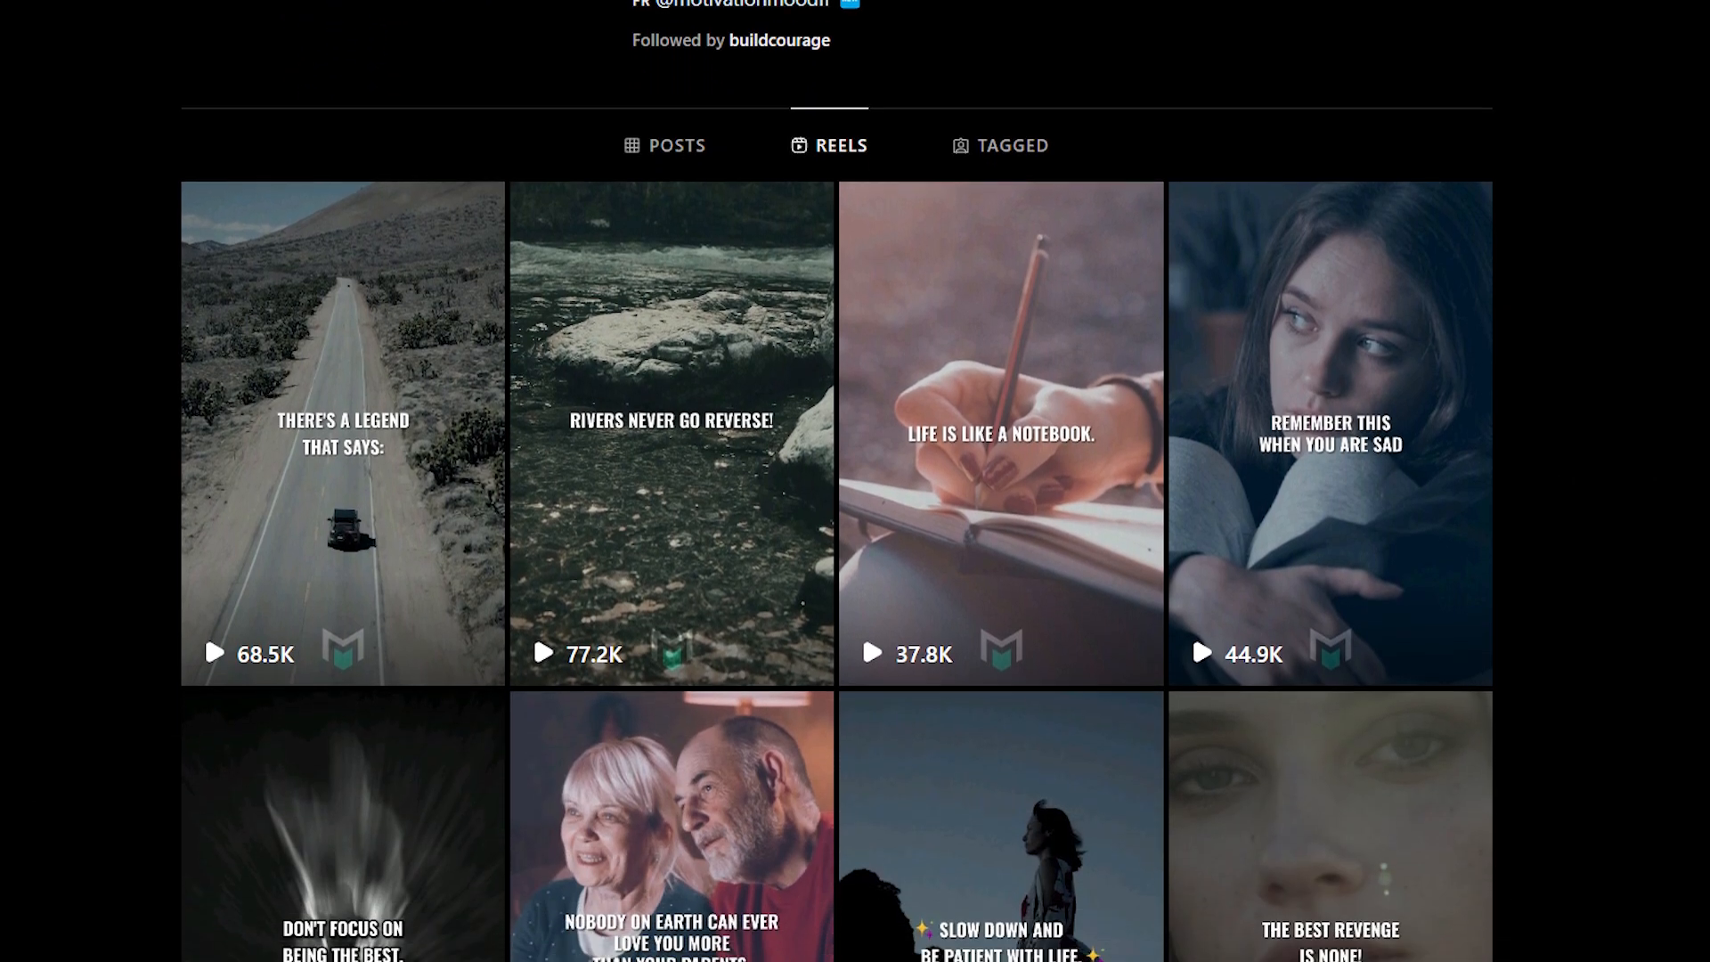
{"action": "scroll", "scroll_direction": "down", "scroll_amount": 3}
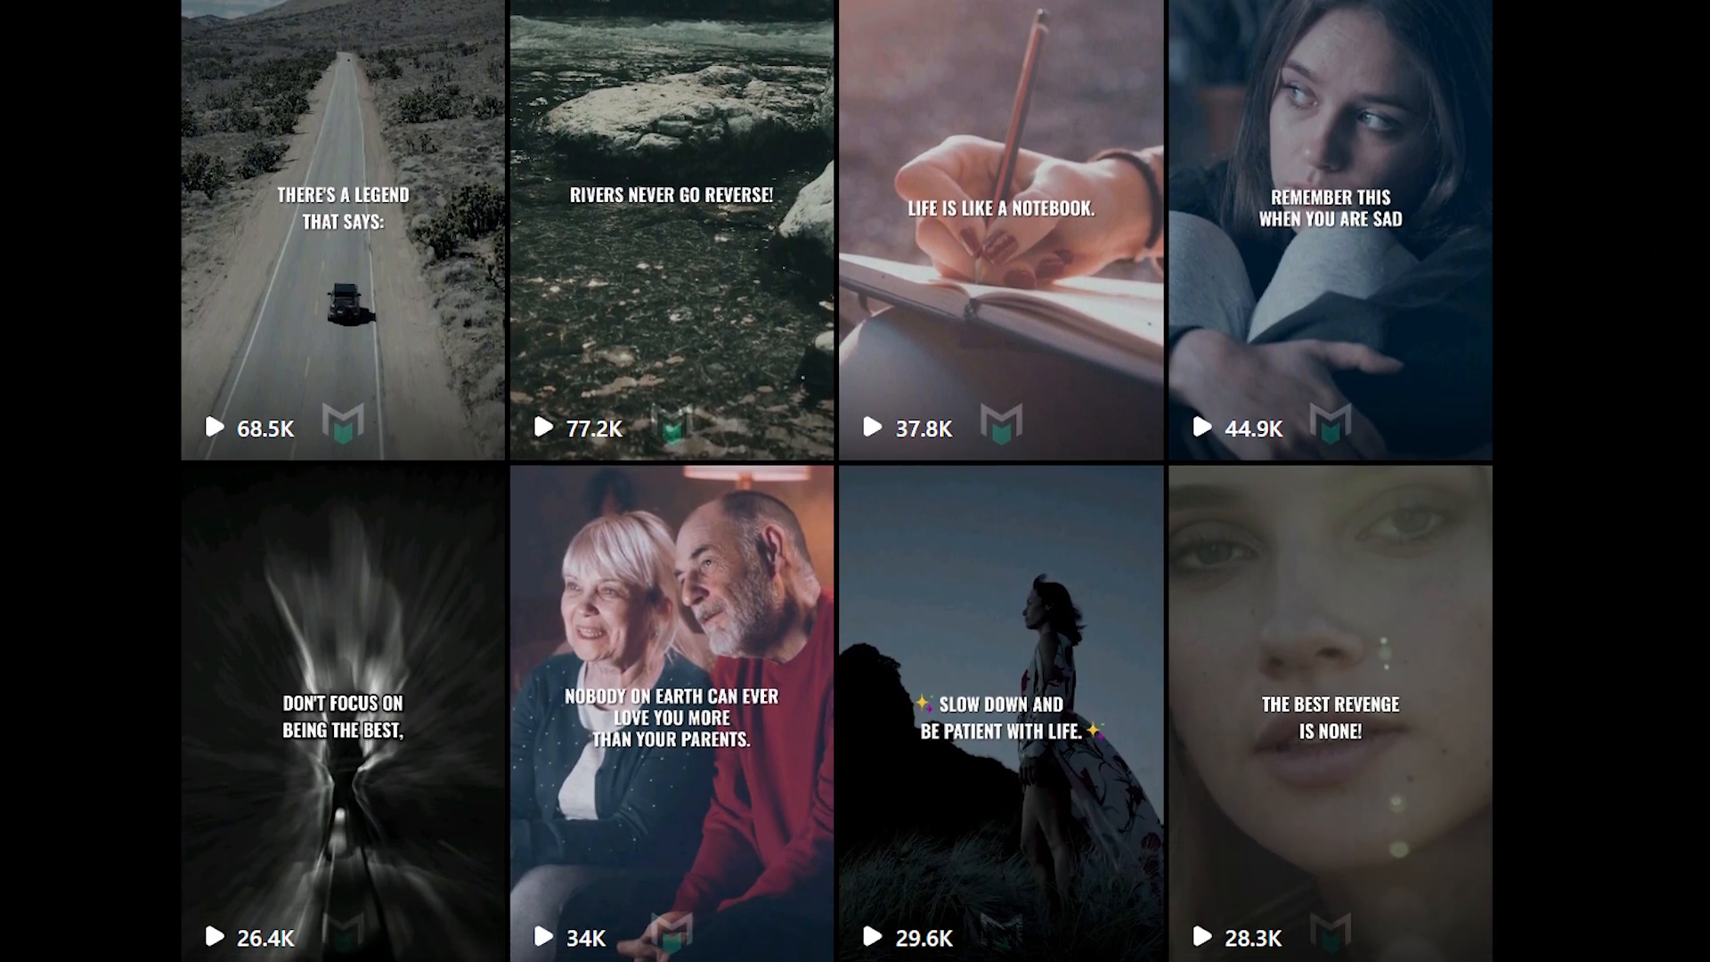